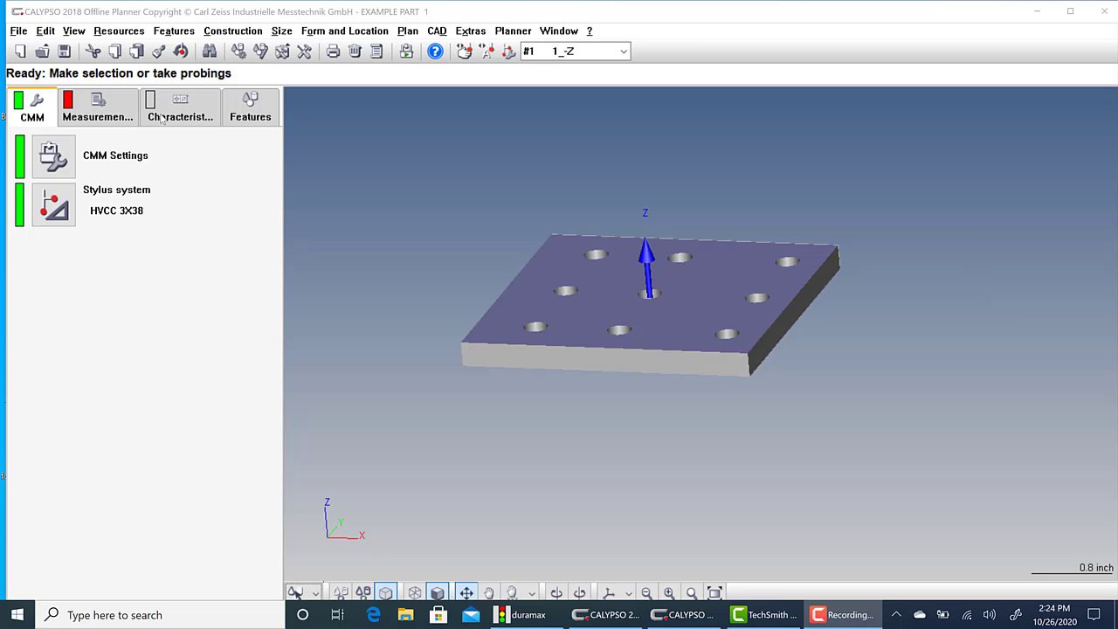
mouse_move(709, 290)
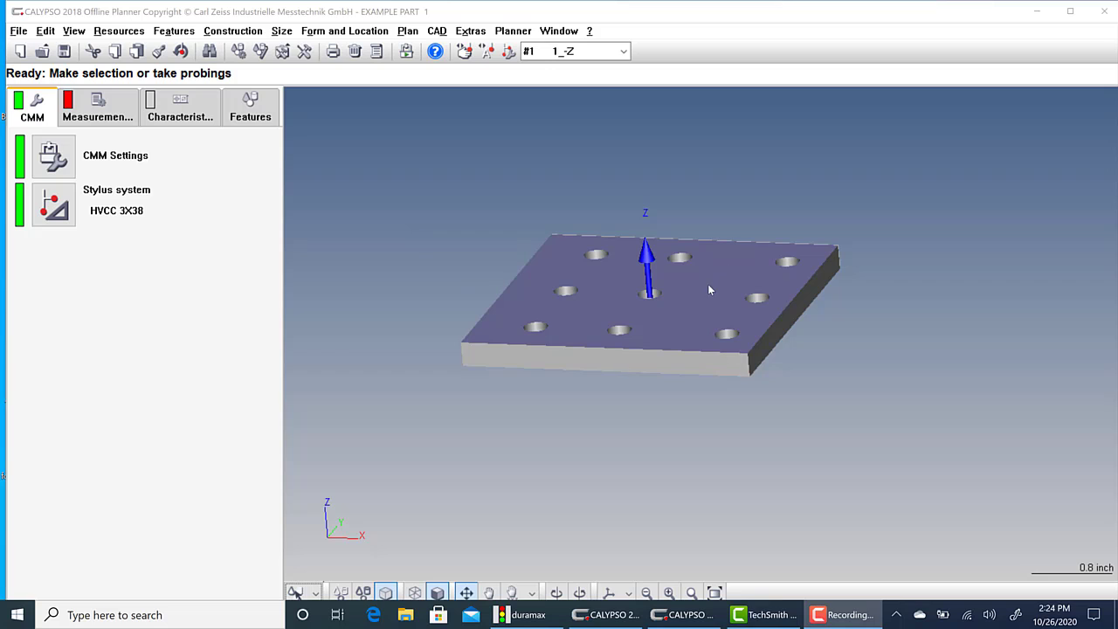
mouse_move(647, 319)
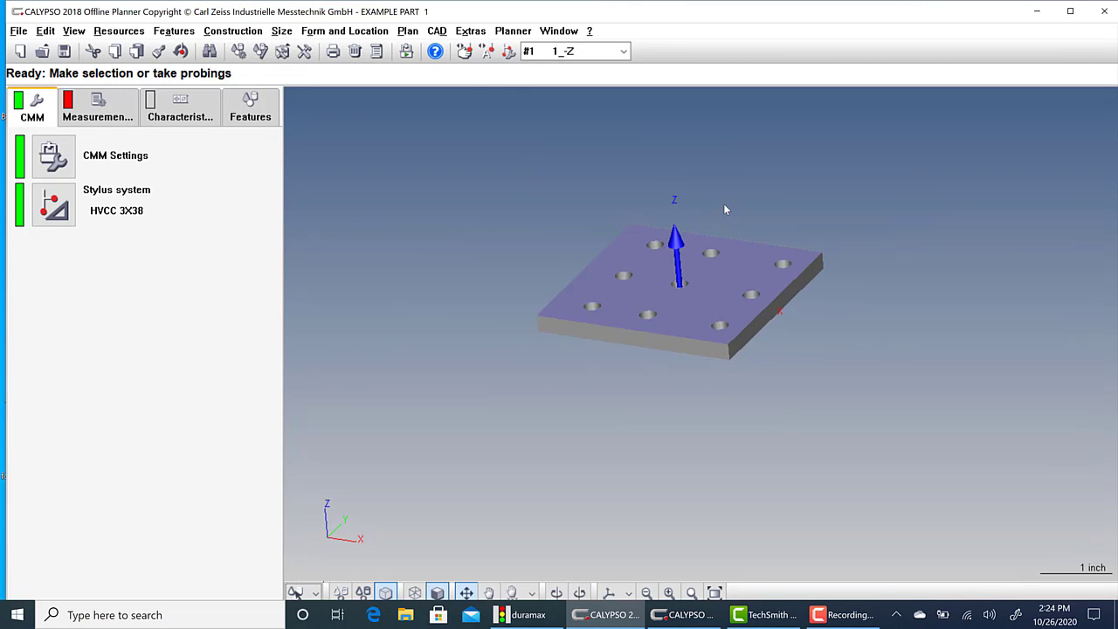
Set the CAD view to look straight down on the plate from +Z.
scroll("down", 3)
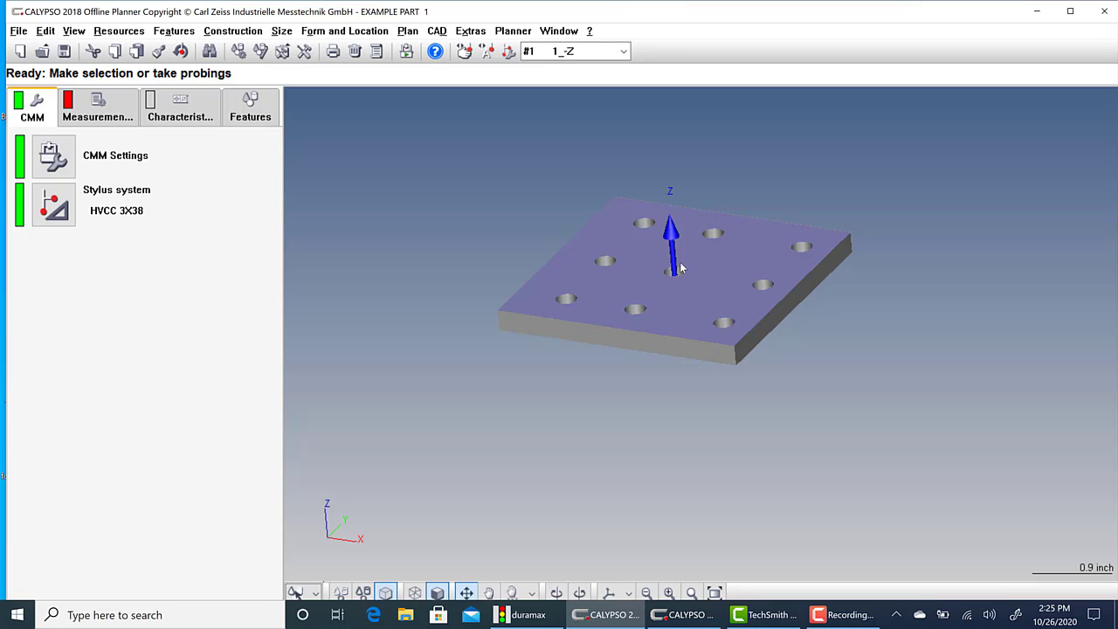
mouse_move(675, 286)
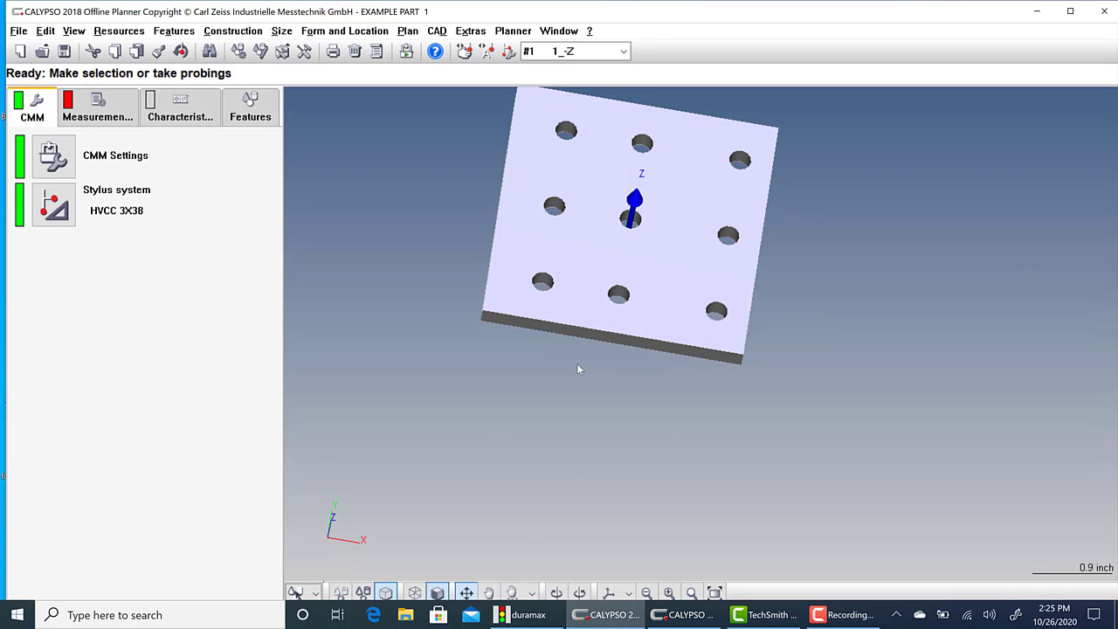
left_click(616, 592)
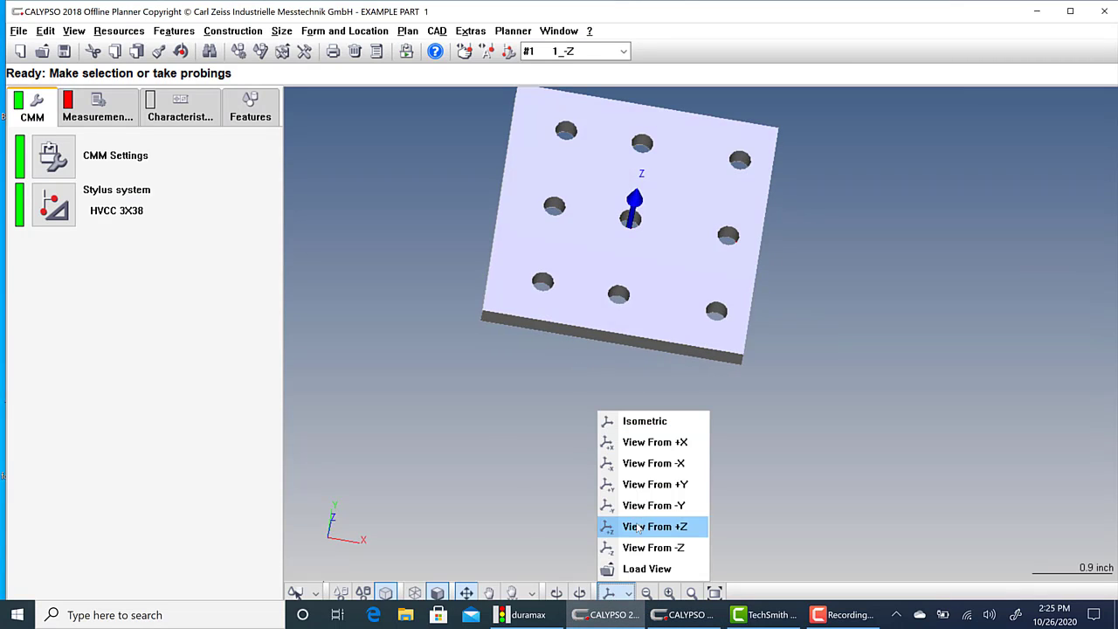
left_click(654, 526)
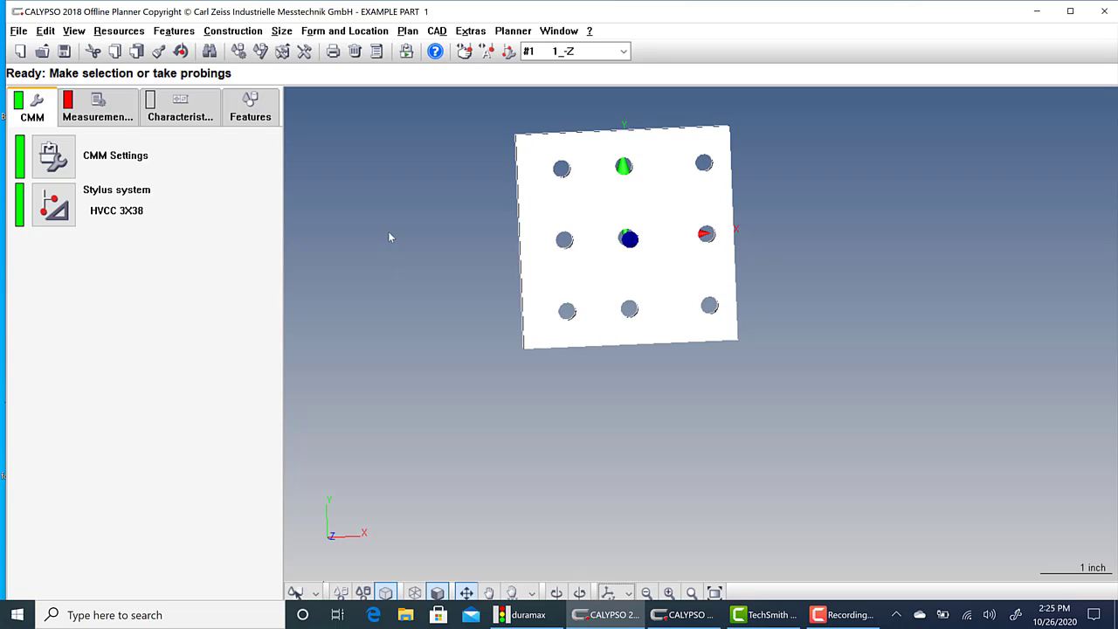
mouse_move(487, 320)
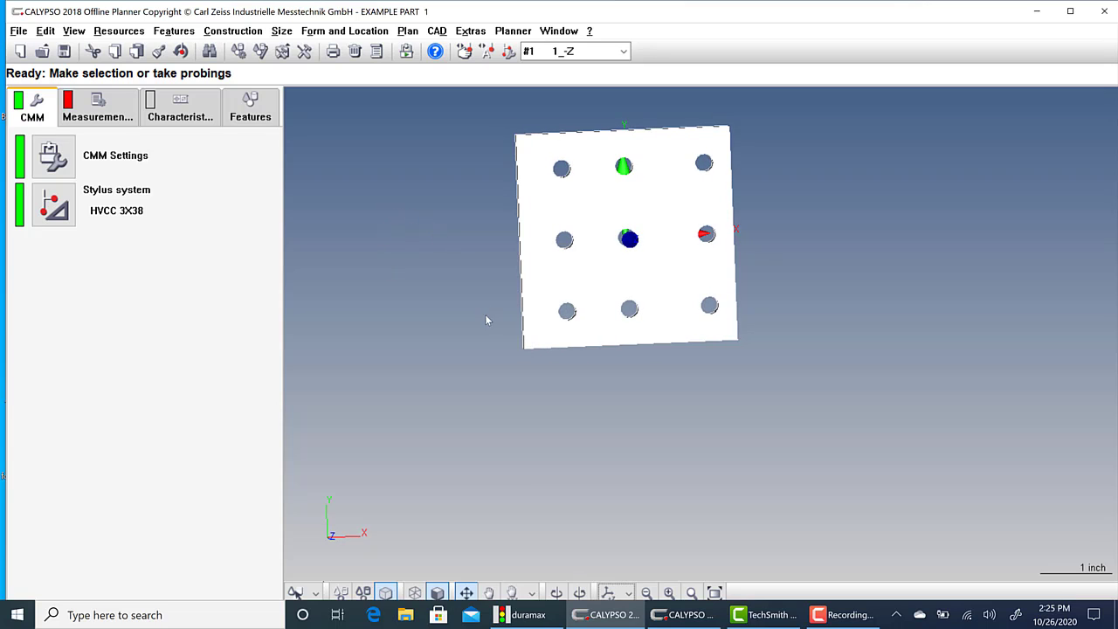
mouse_move(314, 361)
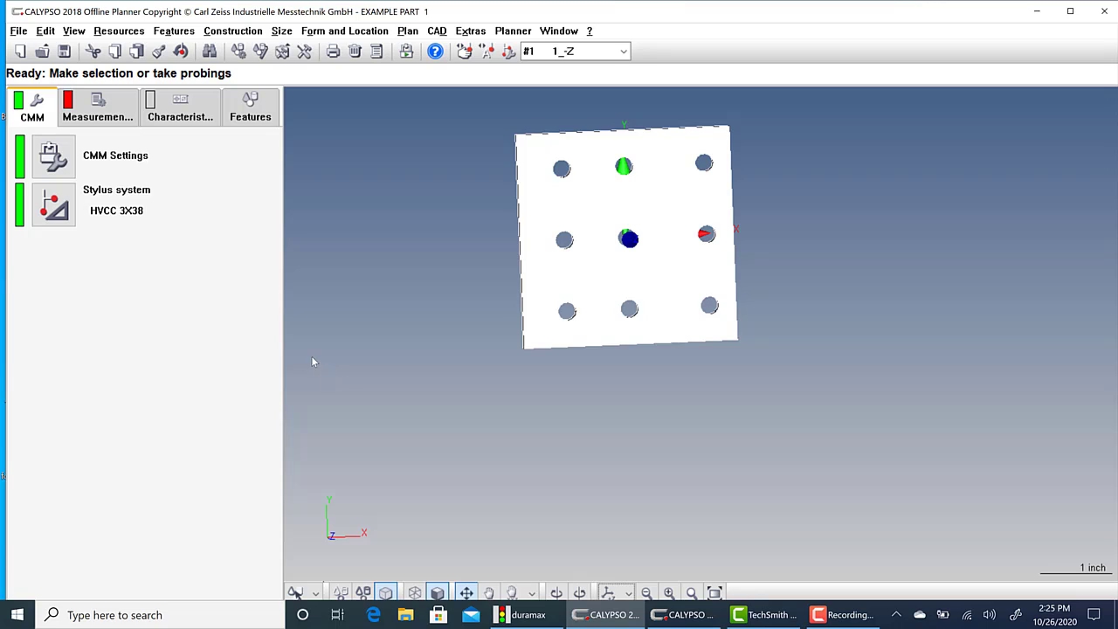
mouse_move(647, 203)
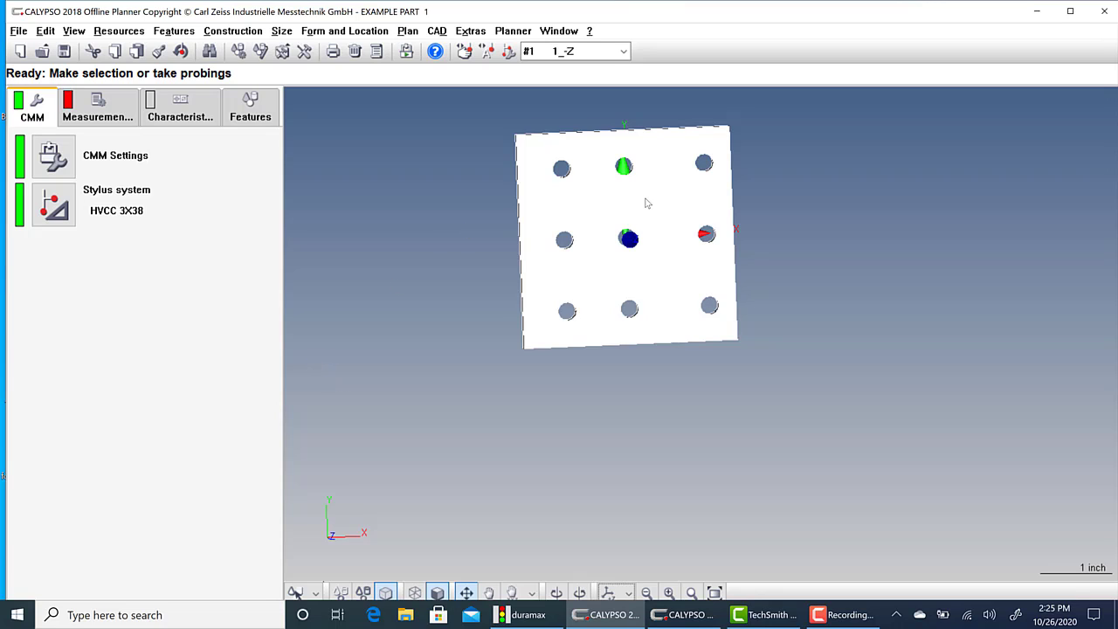
mouse_move(432, 274)
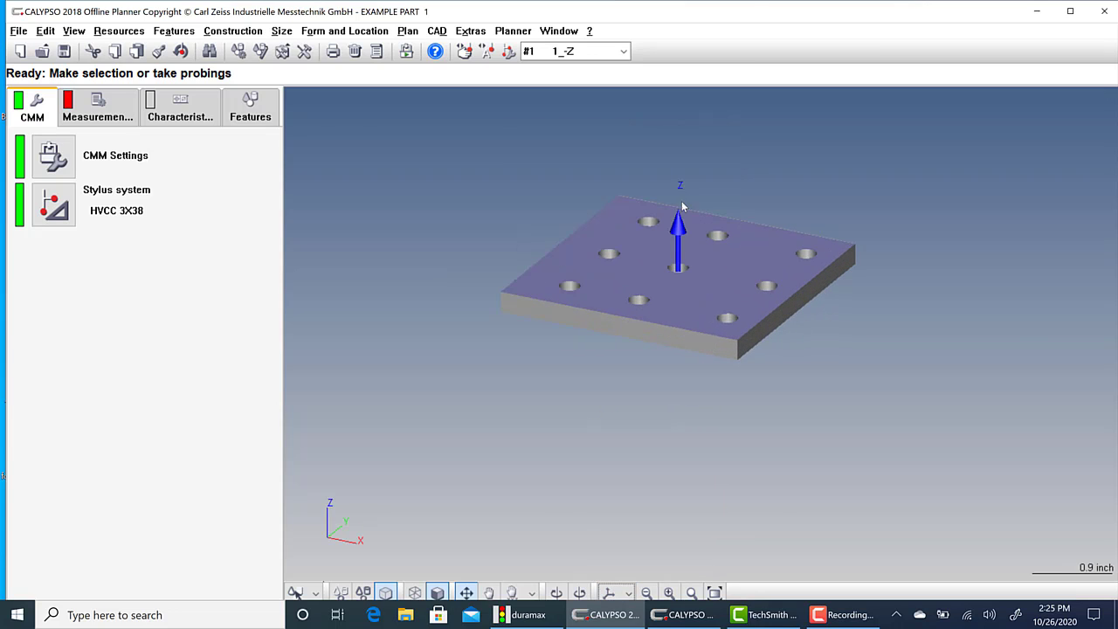
Browse the empty Features and Characteristics lists, ending on the Measurement Plan tab.
left_click(97, 106)
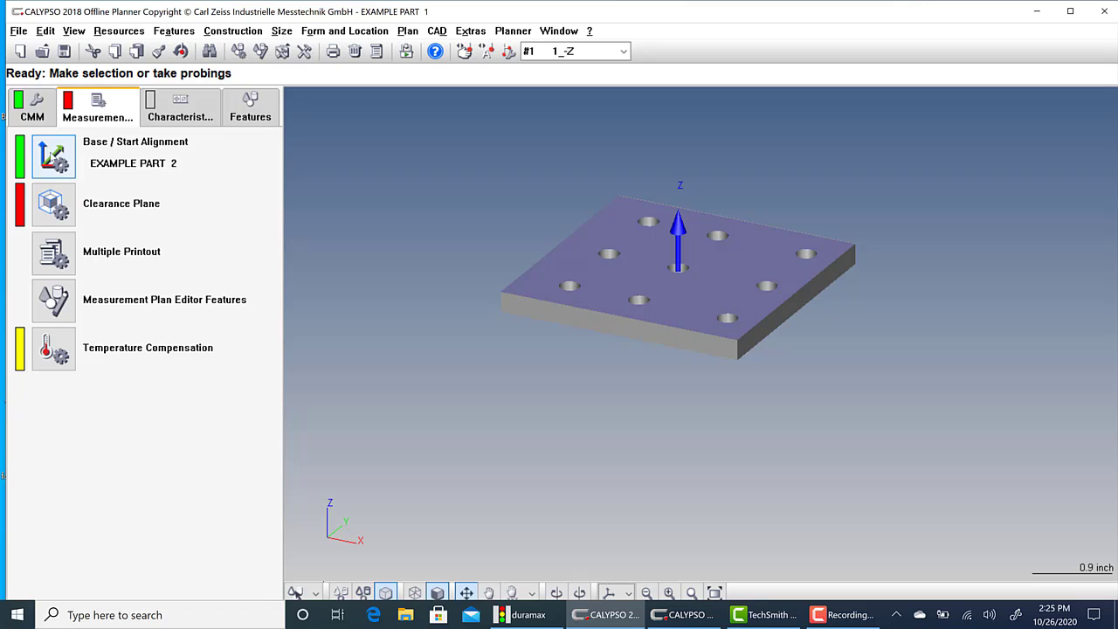
mouse_move(183, 104)
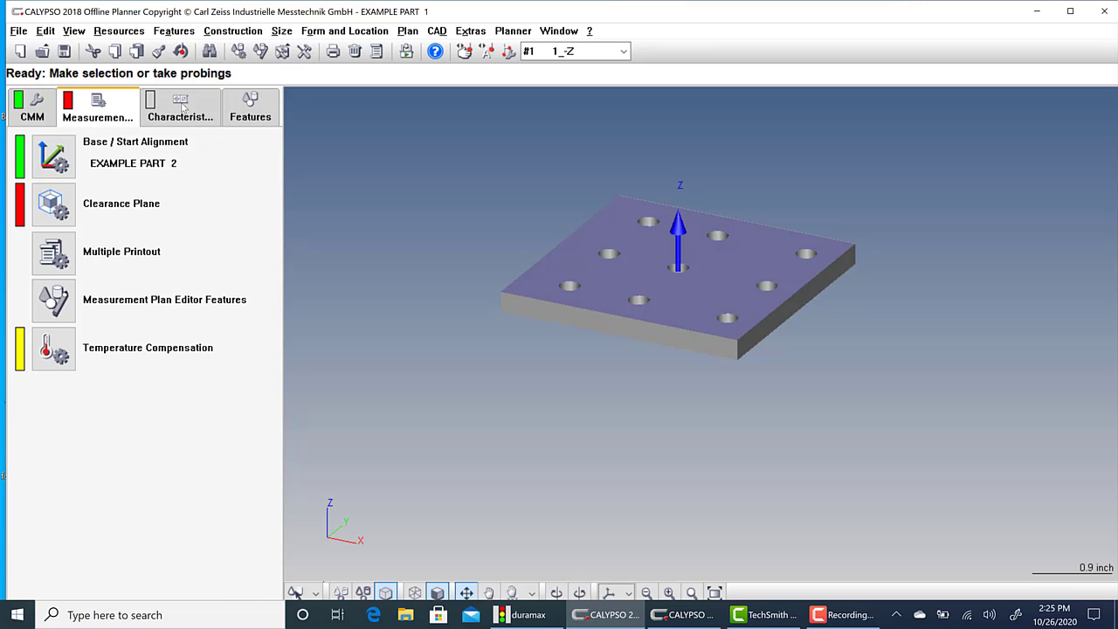
left_click(250, 106)
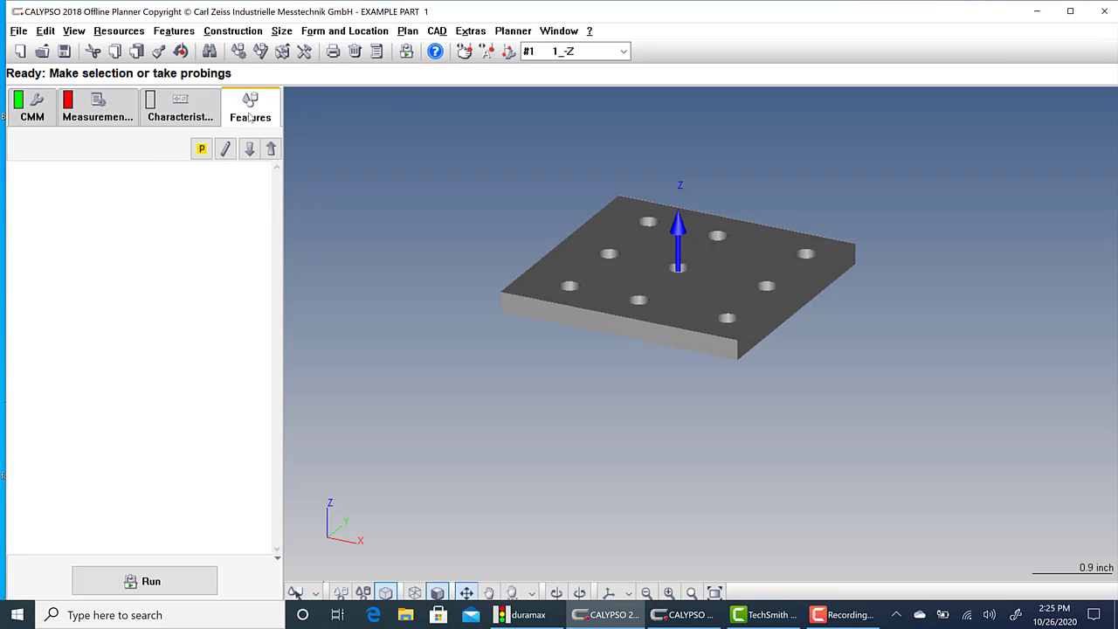
mouse_move(581, 505)
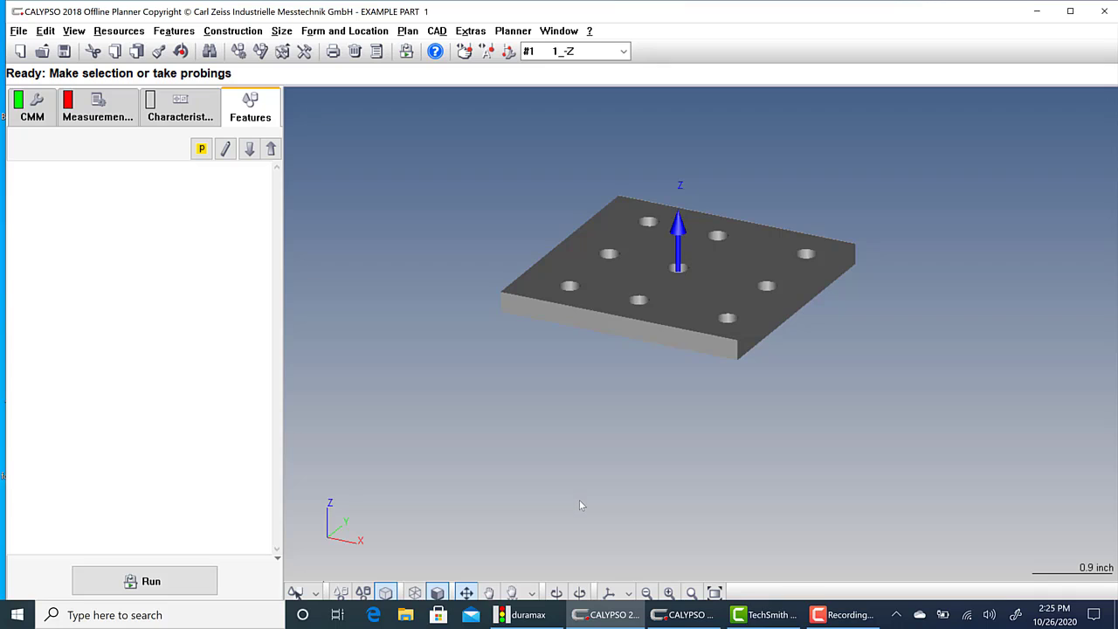
left_click(179, 107)
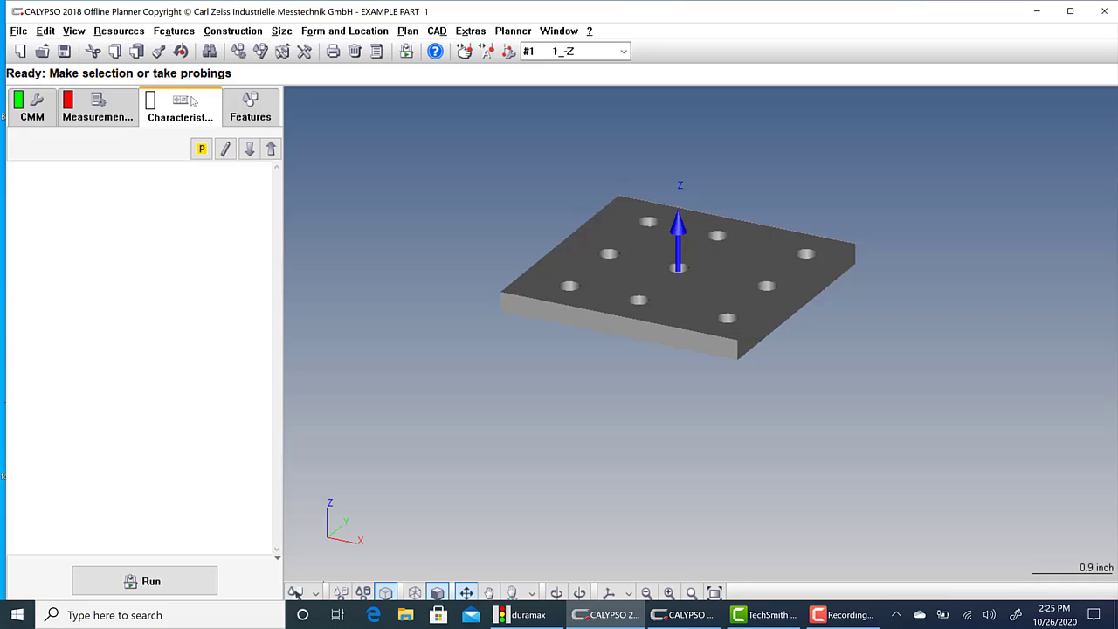
left_click(251, 107)
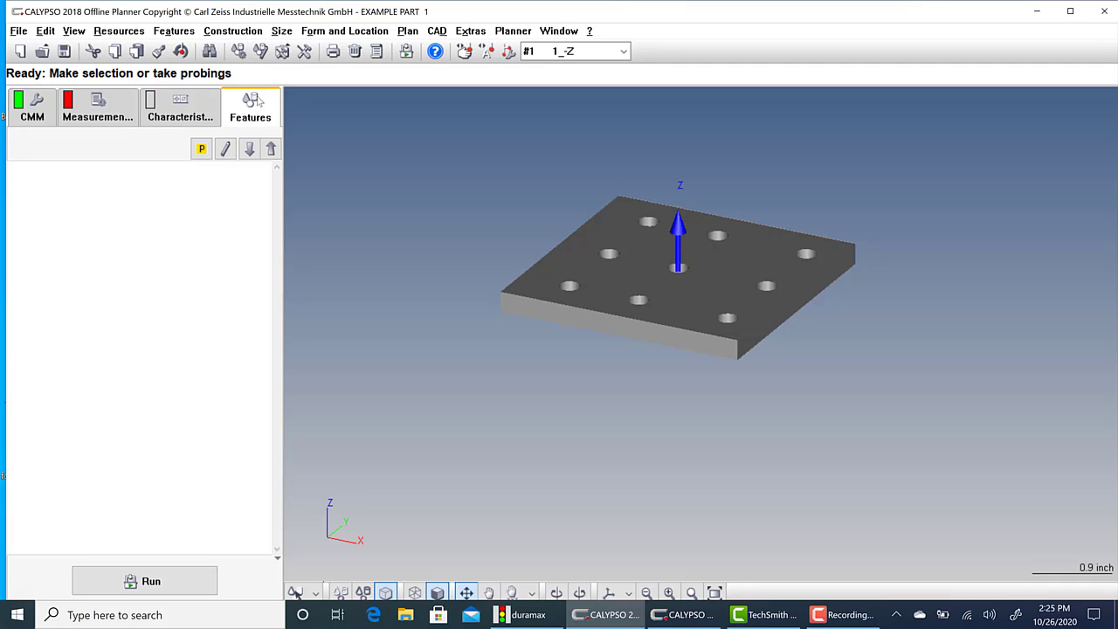
left_click(180, 106)
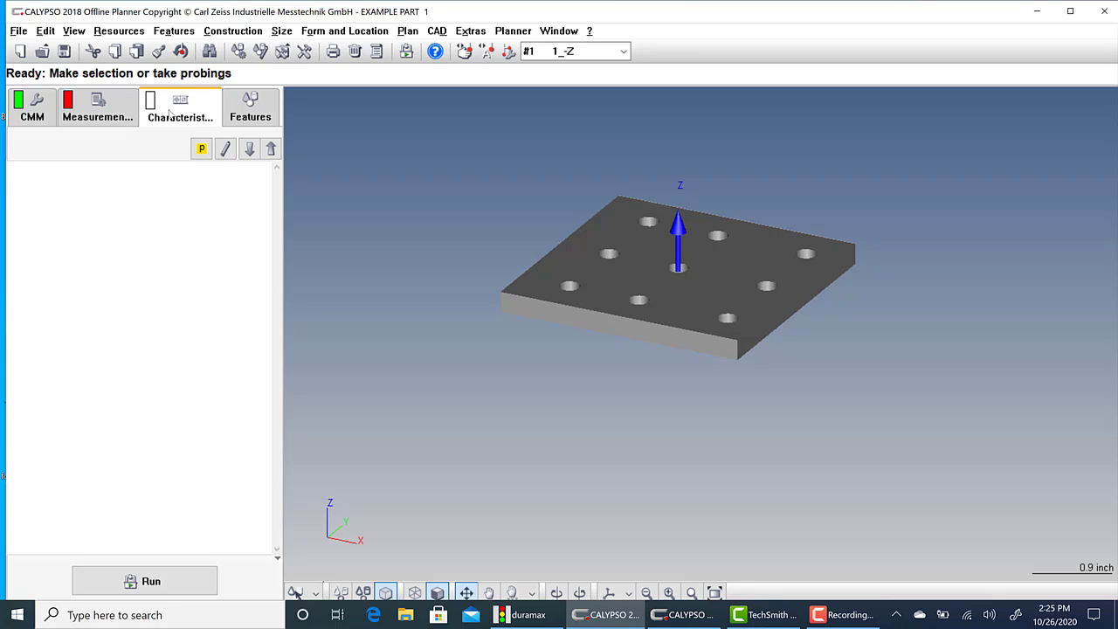
left_click(98, 107)
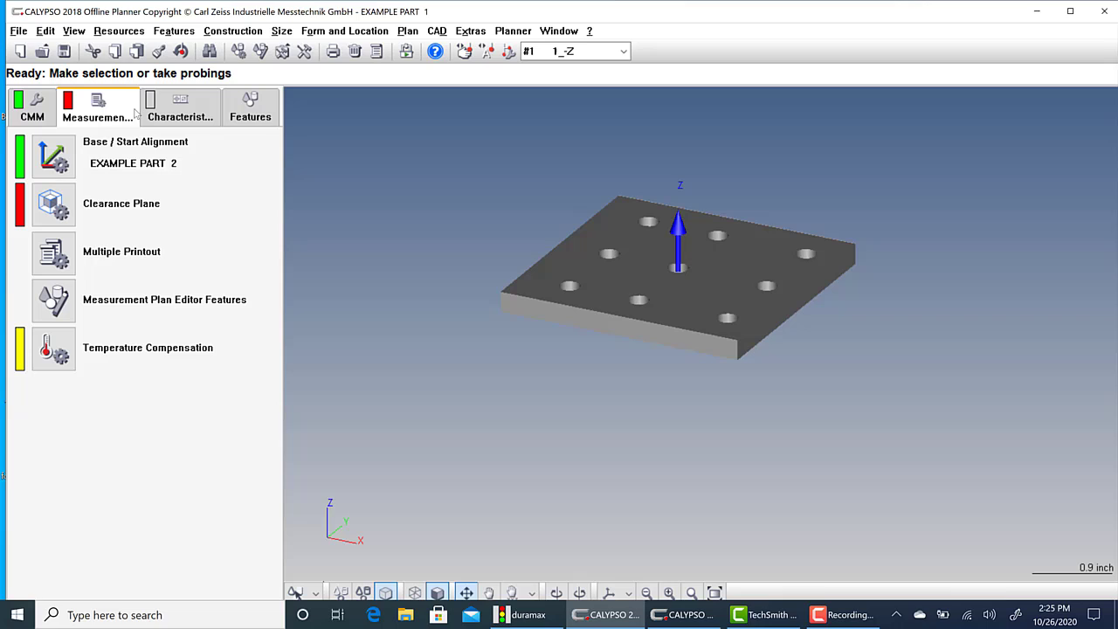
Create a new base alignment with the Standard Method.
left_click(53, 156)
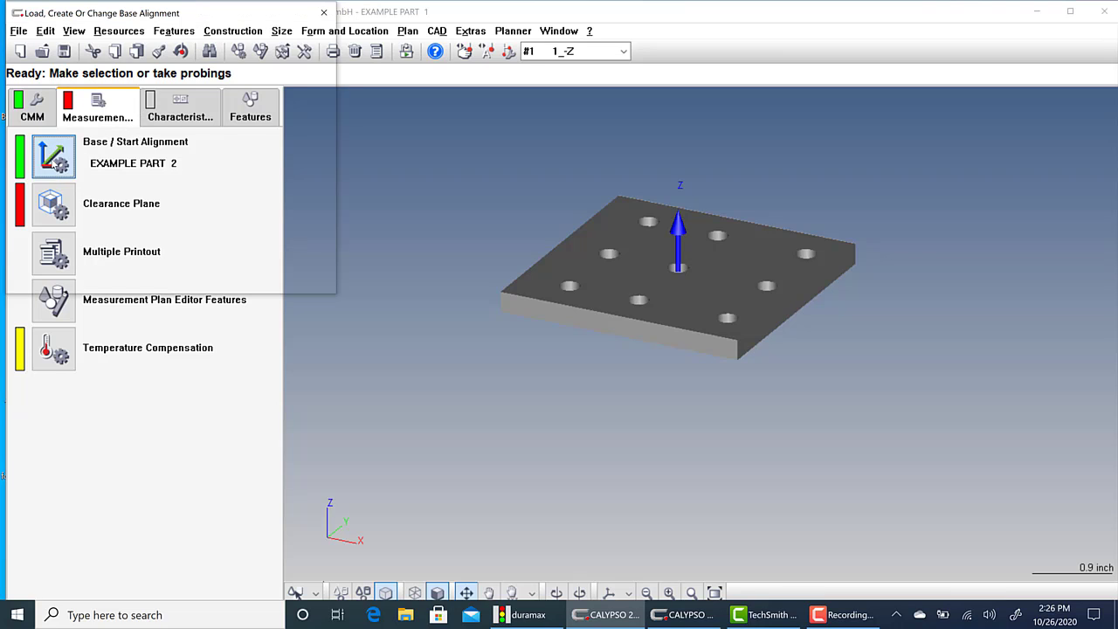
left_click(54, 156)
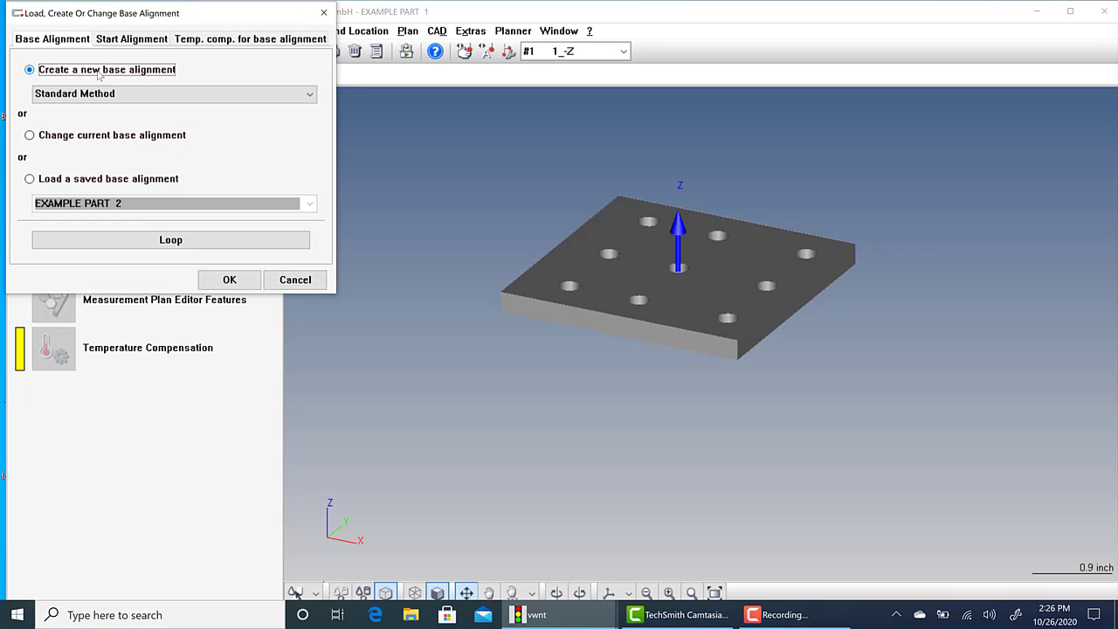
left_click(30, 134)
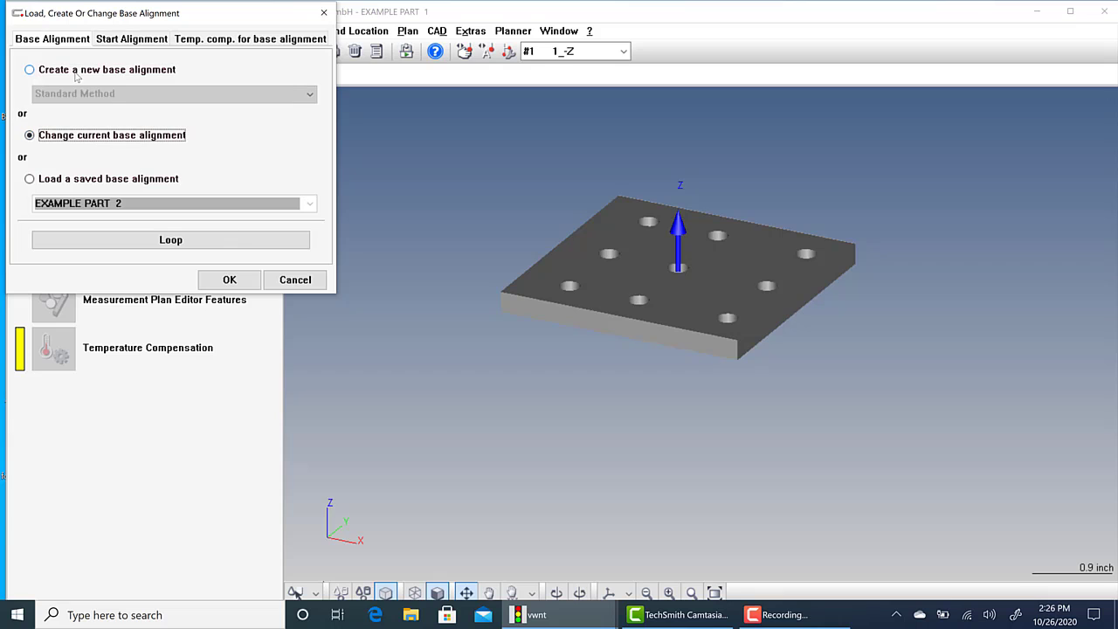
left_click(30, 69)
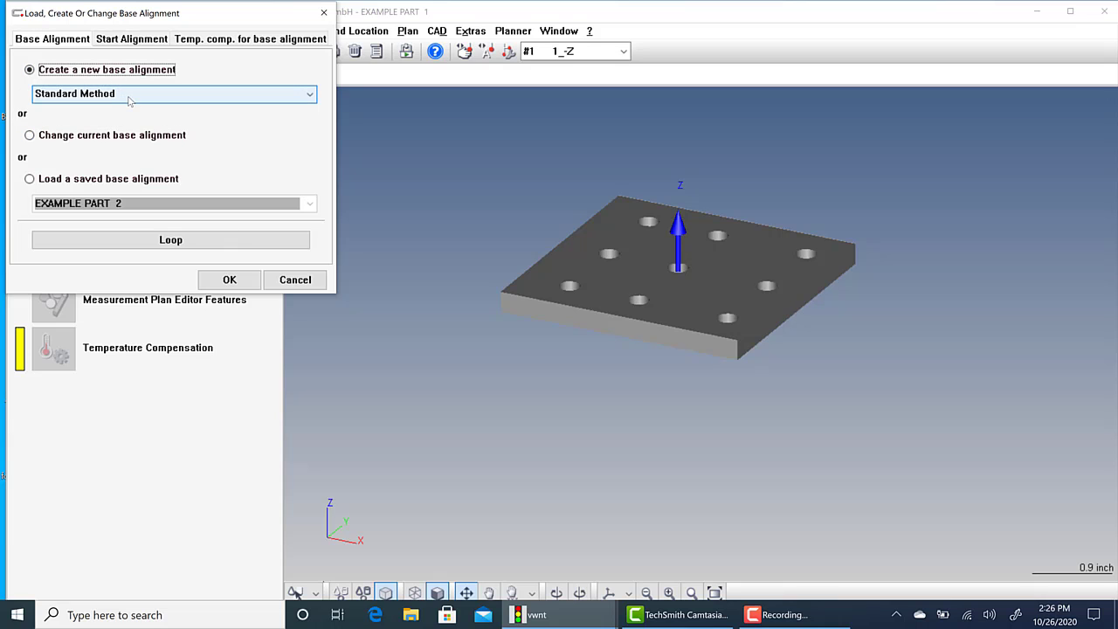
left_click(229, 279)
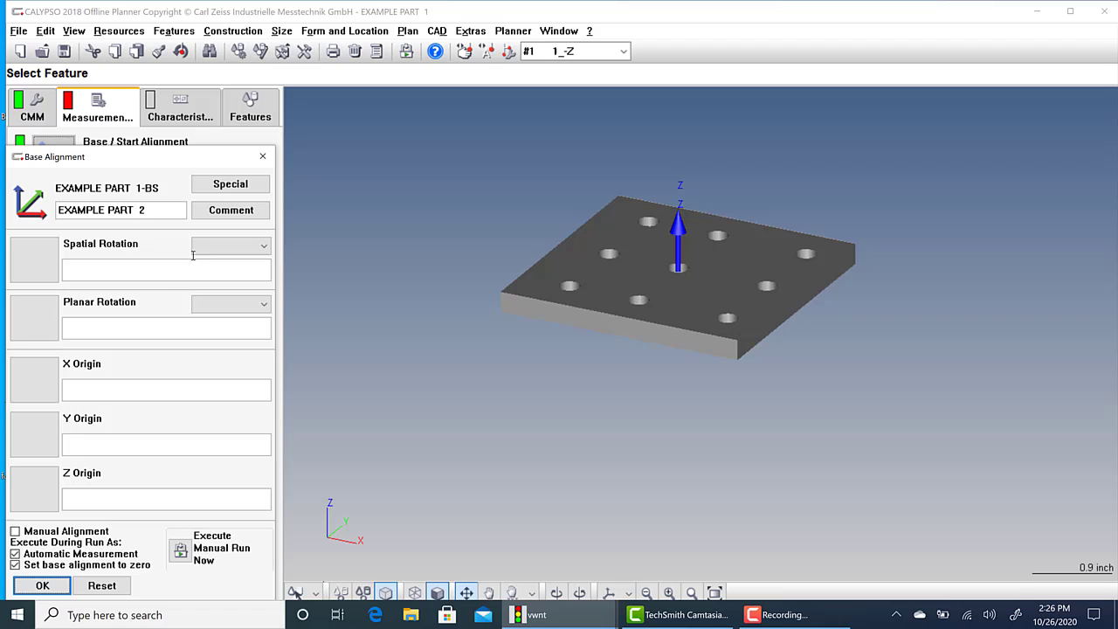
Move the EXAMPLE PART 2 base alignment window aside.
left_click_drag(113, 157, 175, 92)
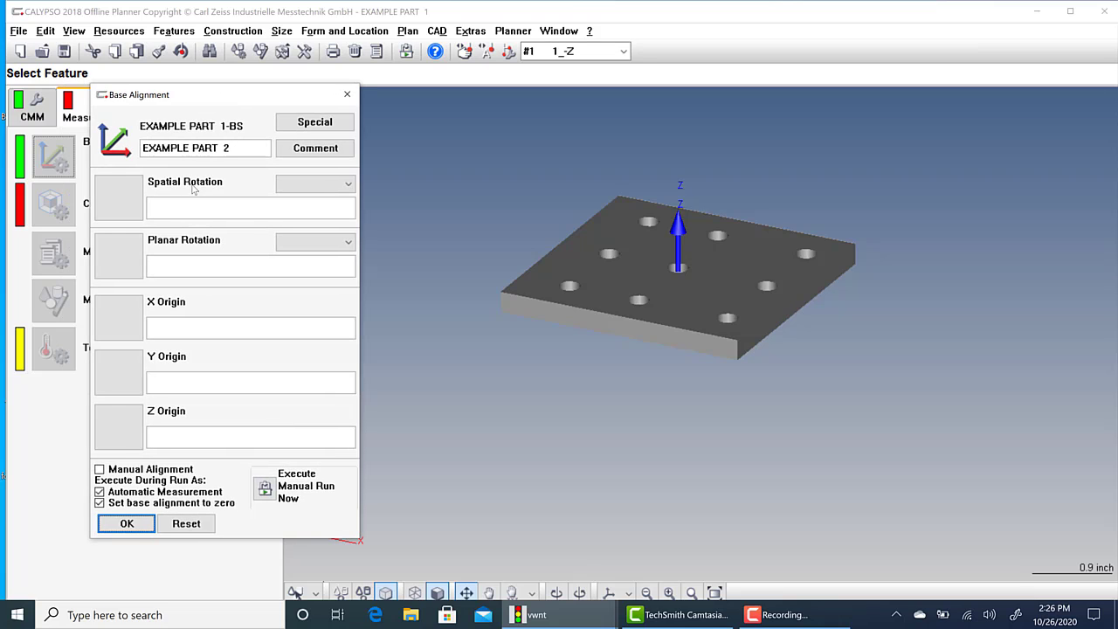
mouse_move(184, 288)
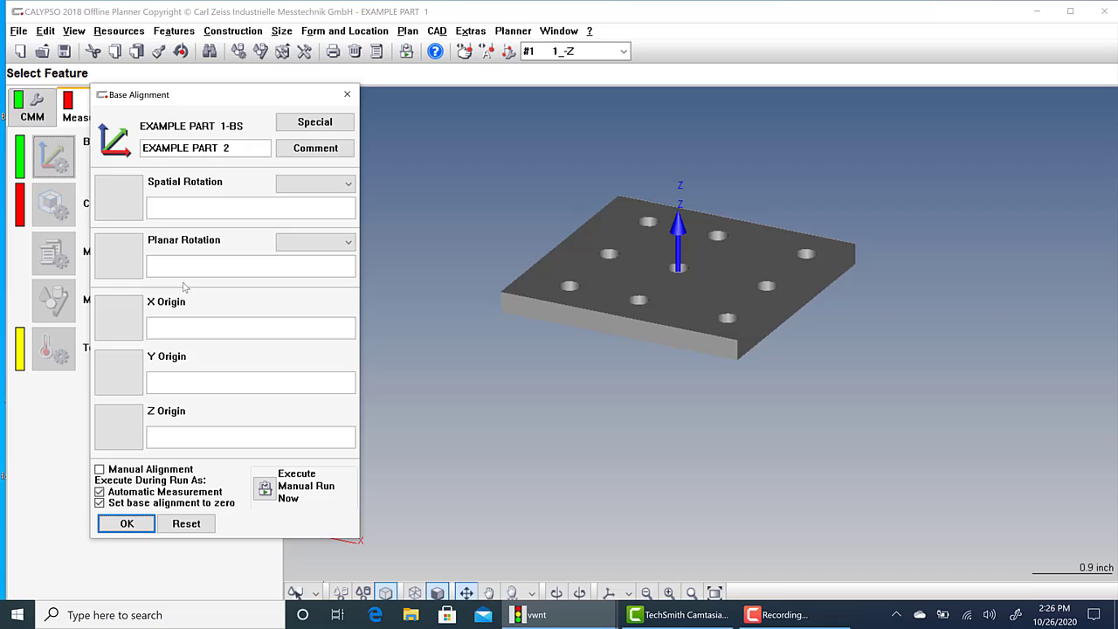
mouse_move(161, 195)
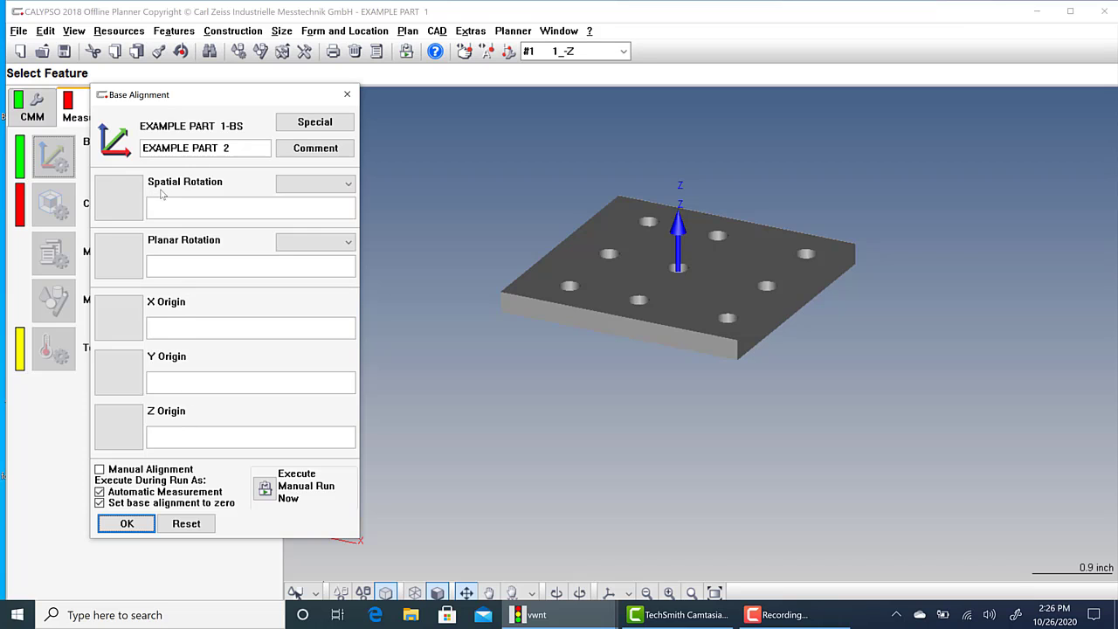
mouse_move(730, 295)
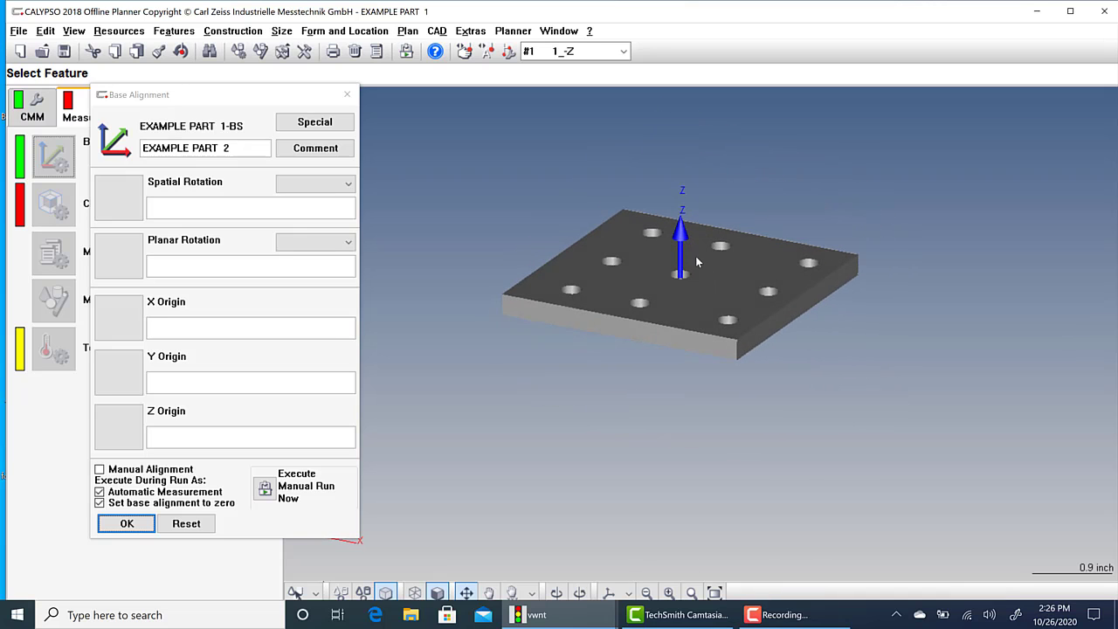
mouse_move(648, 275)
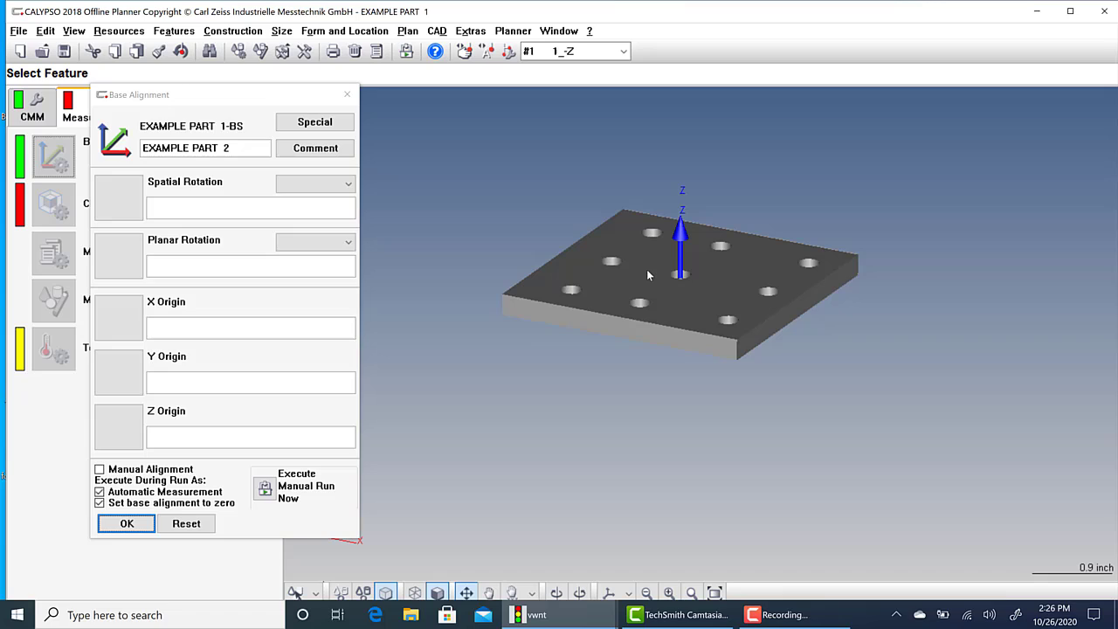
mouse_move(278, 234)
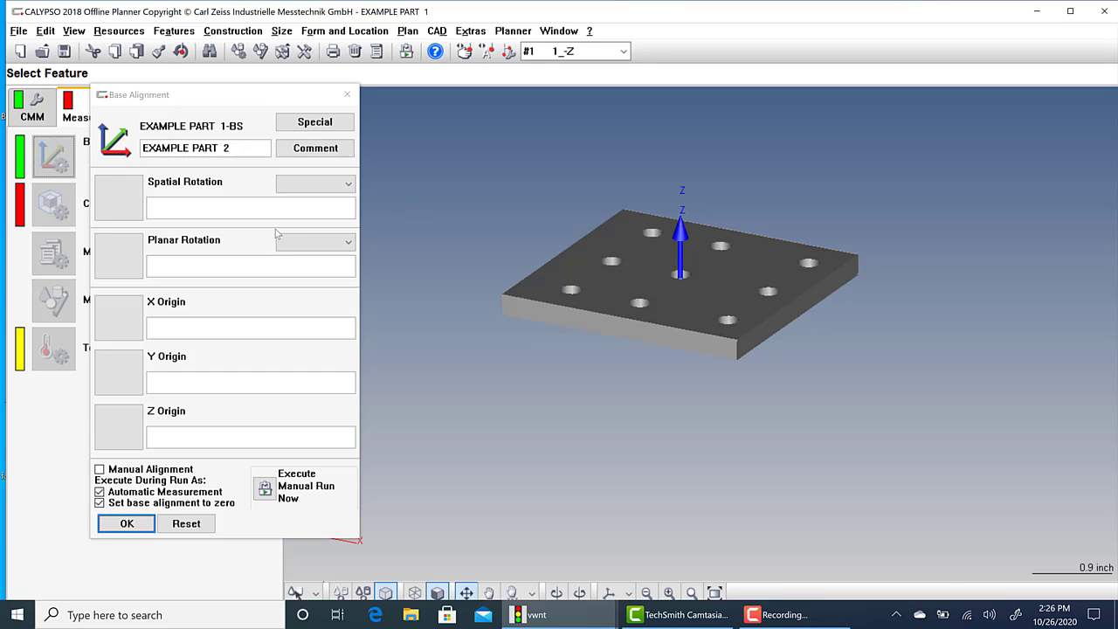
mouse_move(509, 311)
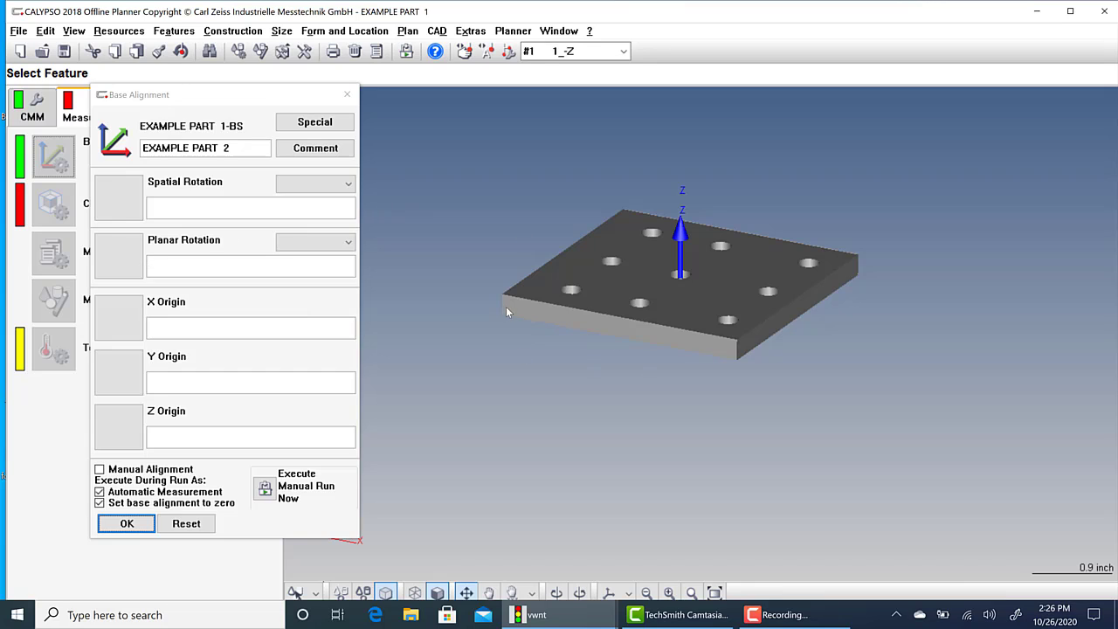
mouse_move(516, 310)
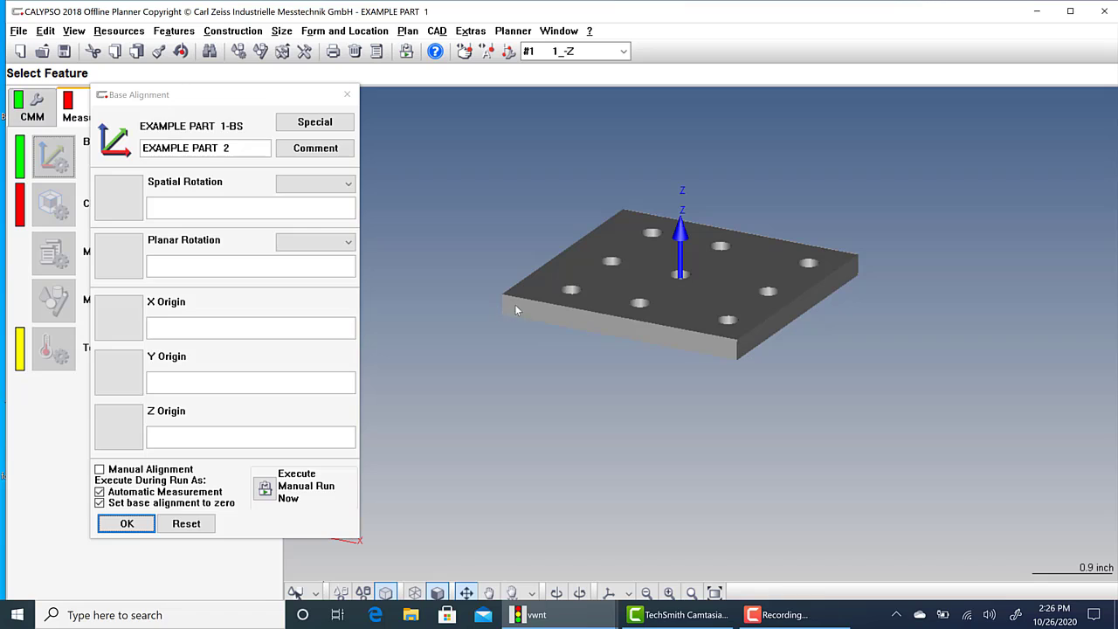
mouse_move(585, 333)
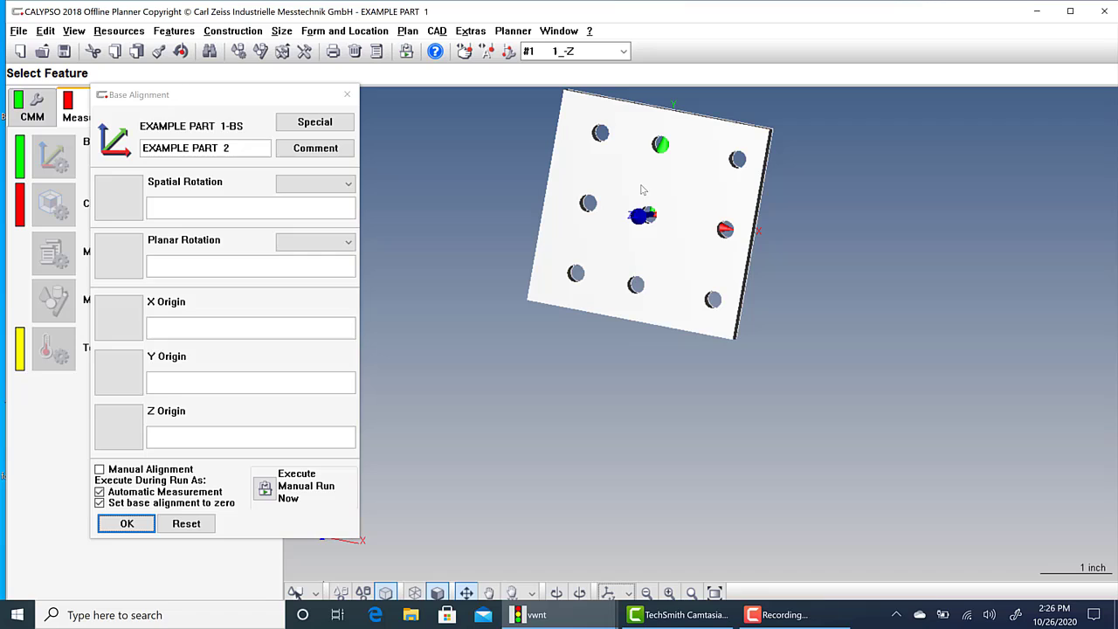
mouse_move(526, 302)
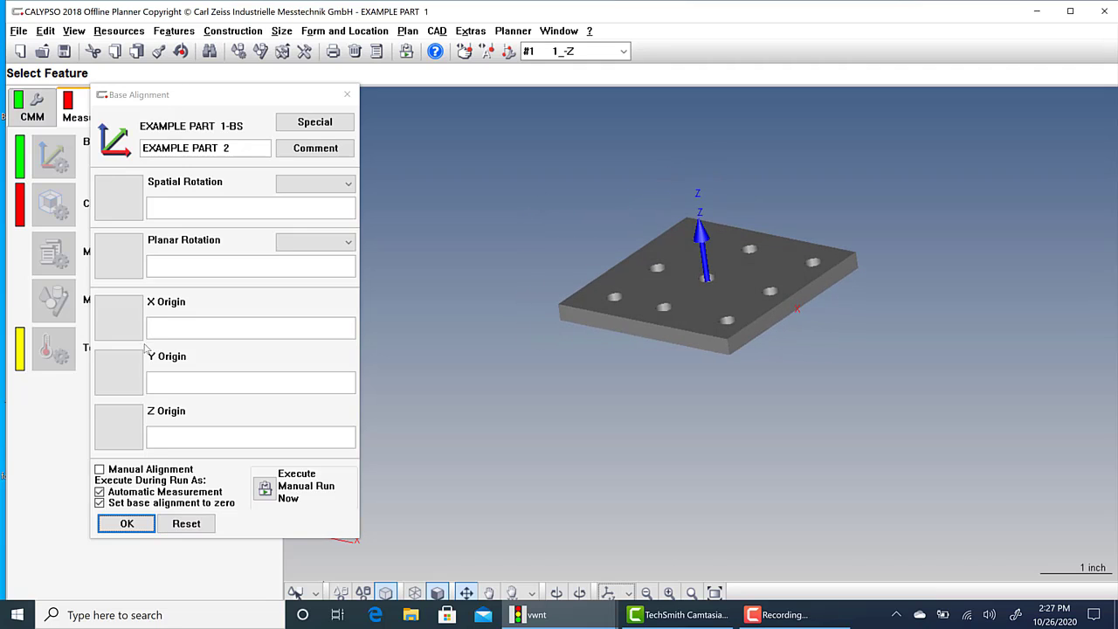
mouse_move(172, 427)
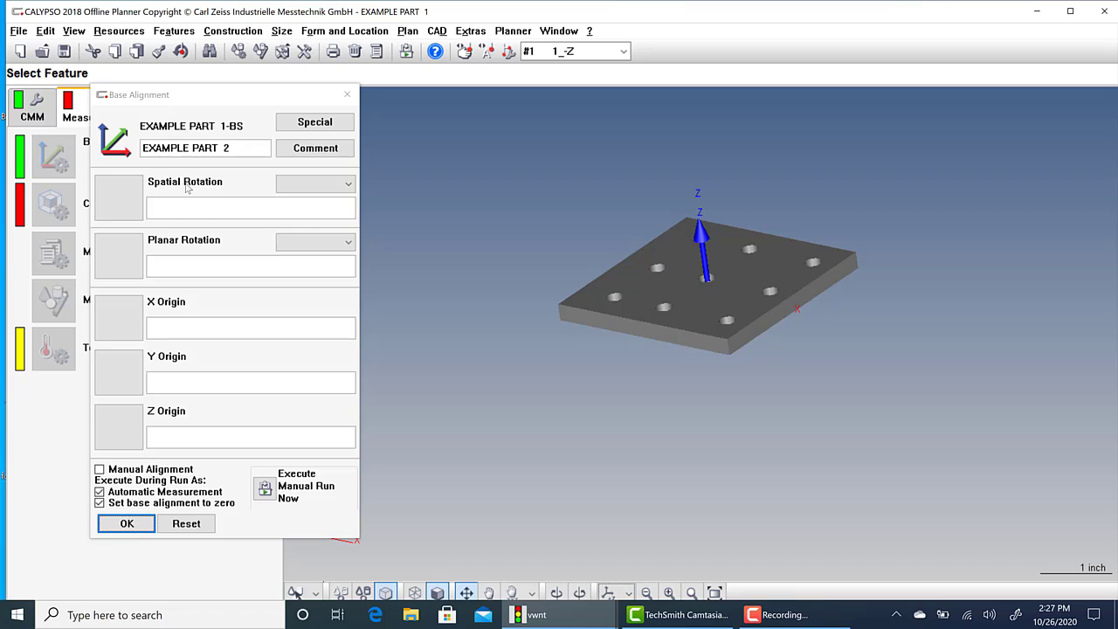
mouse_move(186, 430)
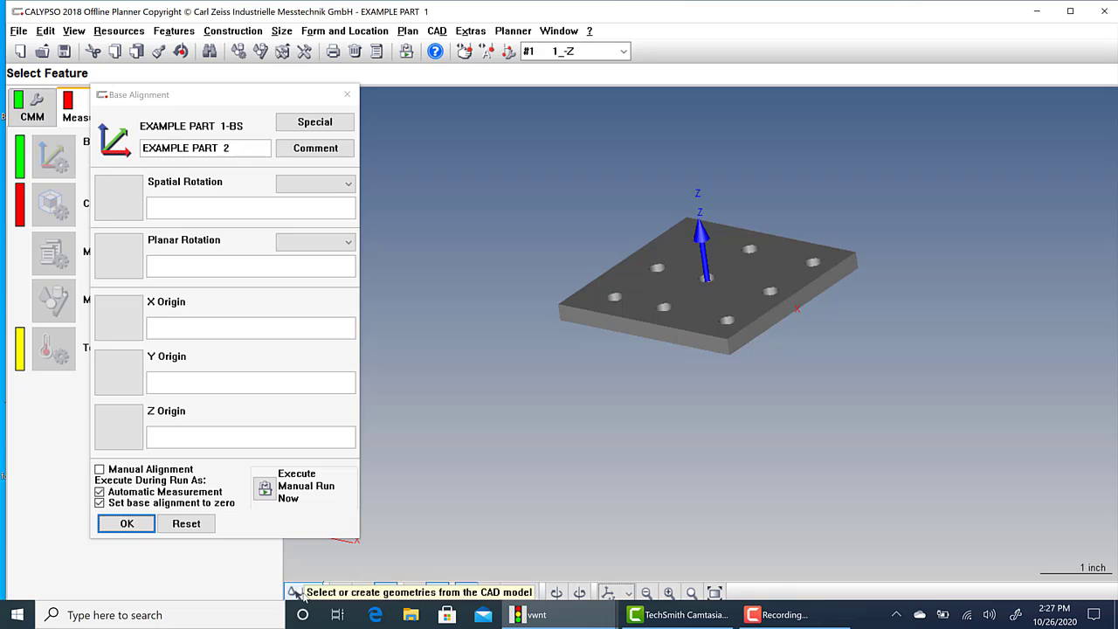
Pick the plate's top face with Define/Select Geometry, creating Plane1 for +Z and Z origin.
left_click(294, 592)
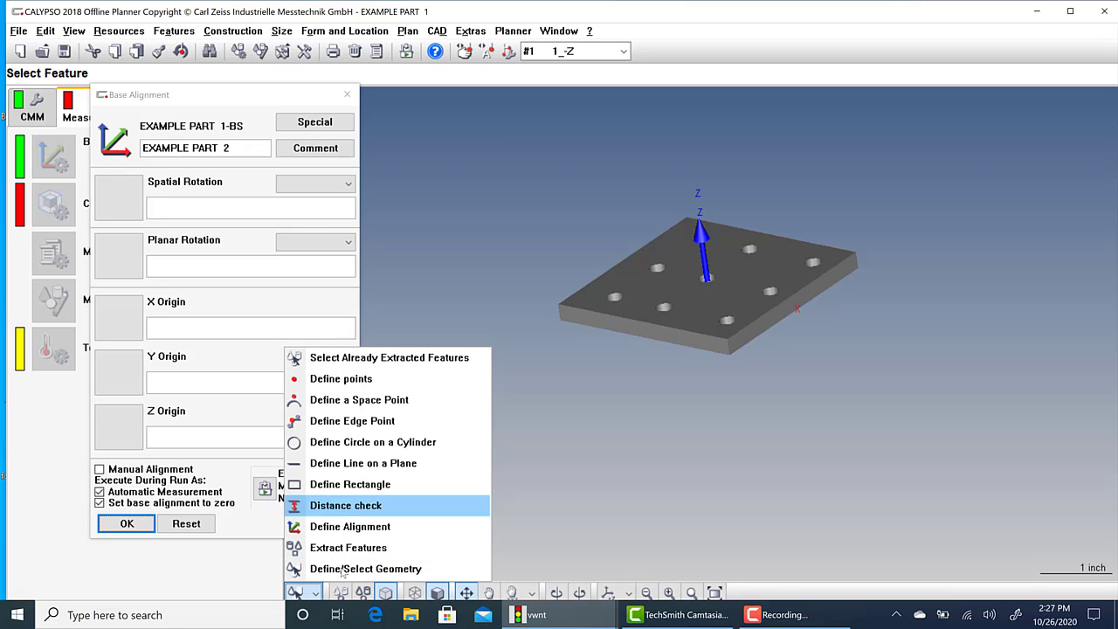
mouse_move(365, 569)
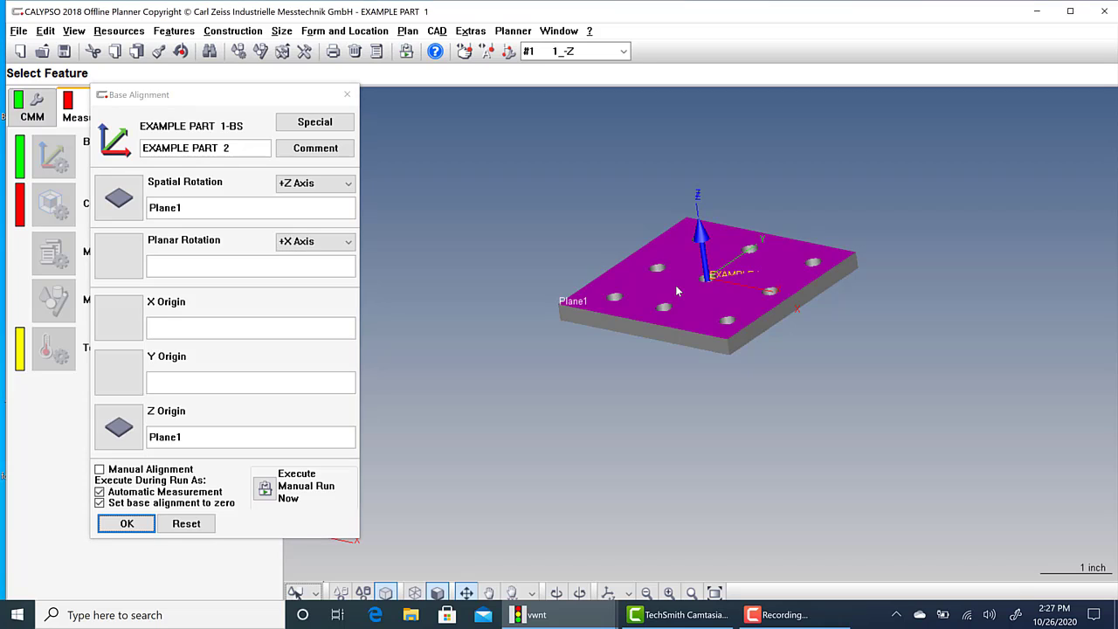
mouse_move(183, 184)
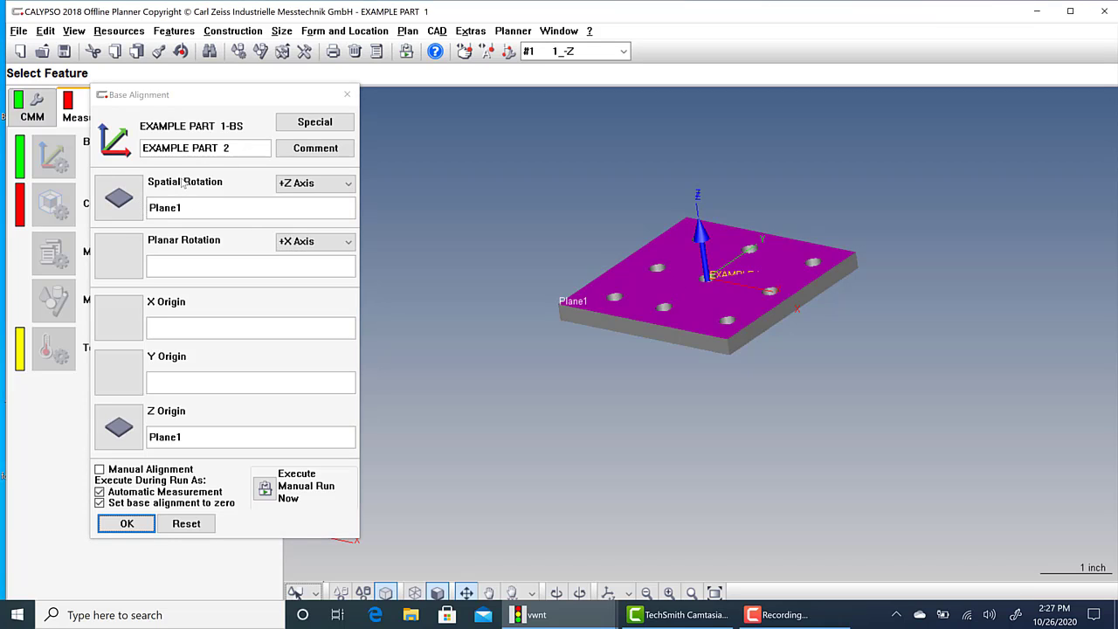
left_click(315, 184)
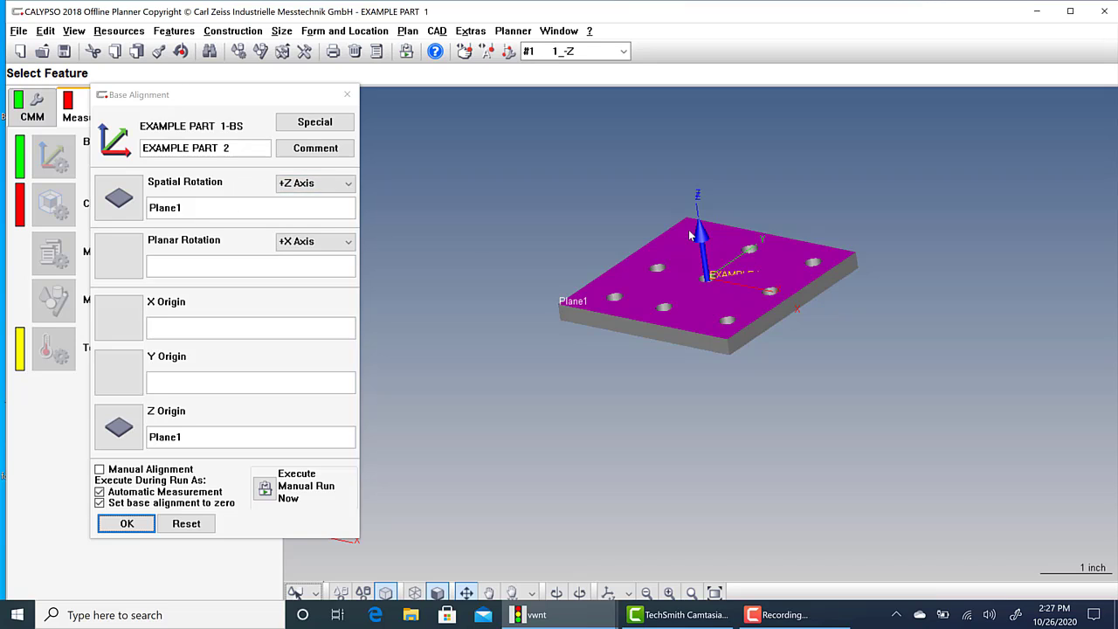
mouse_move(171, 420)
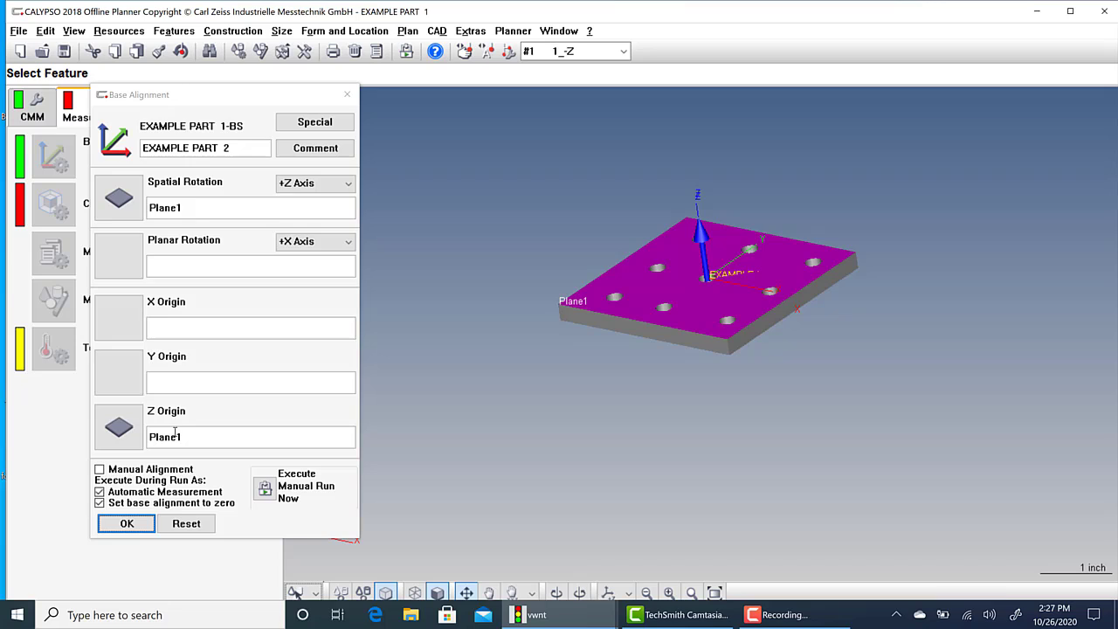
mouse_move(644, 358)
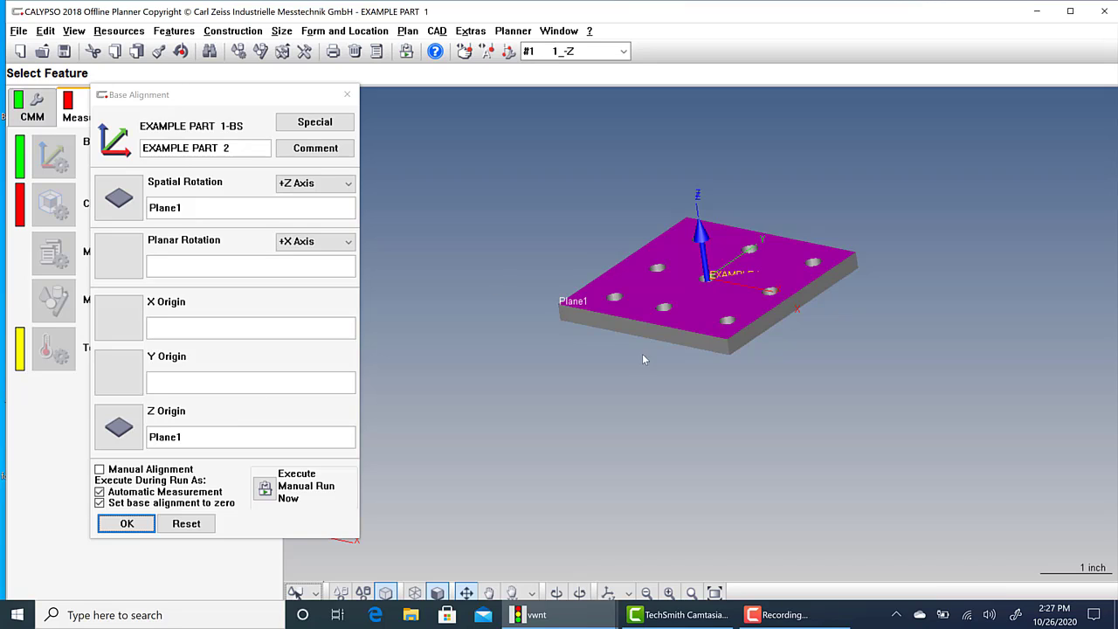
mouse_move(557, 310)
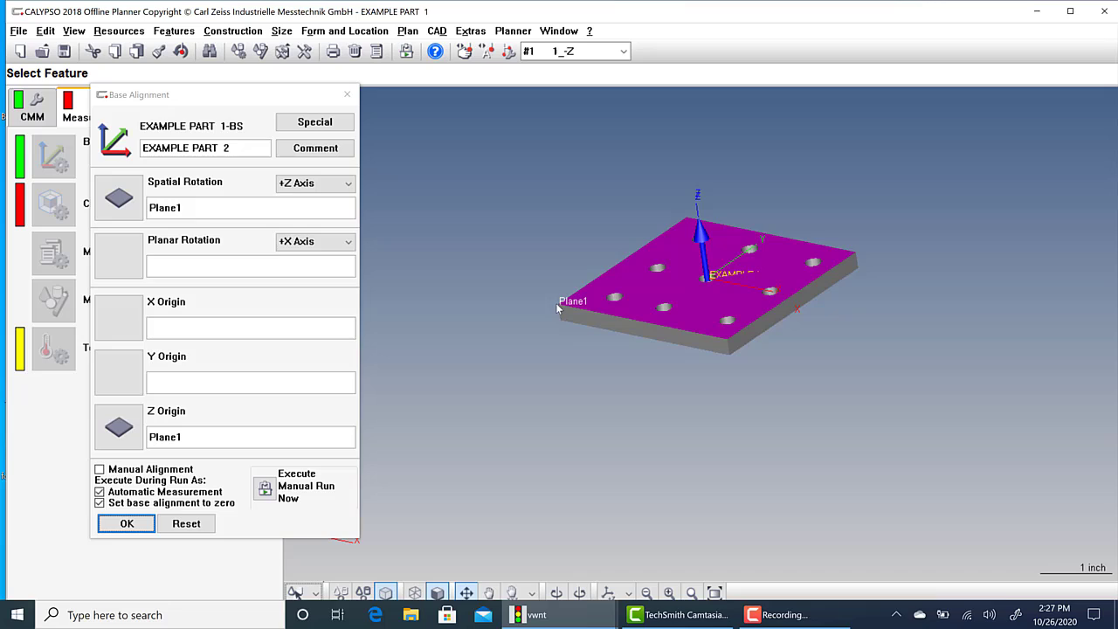
mouse_move(642, 328)
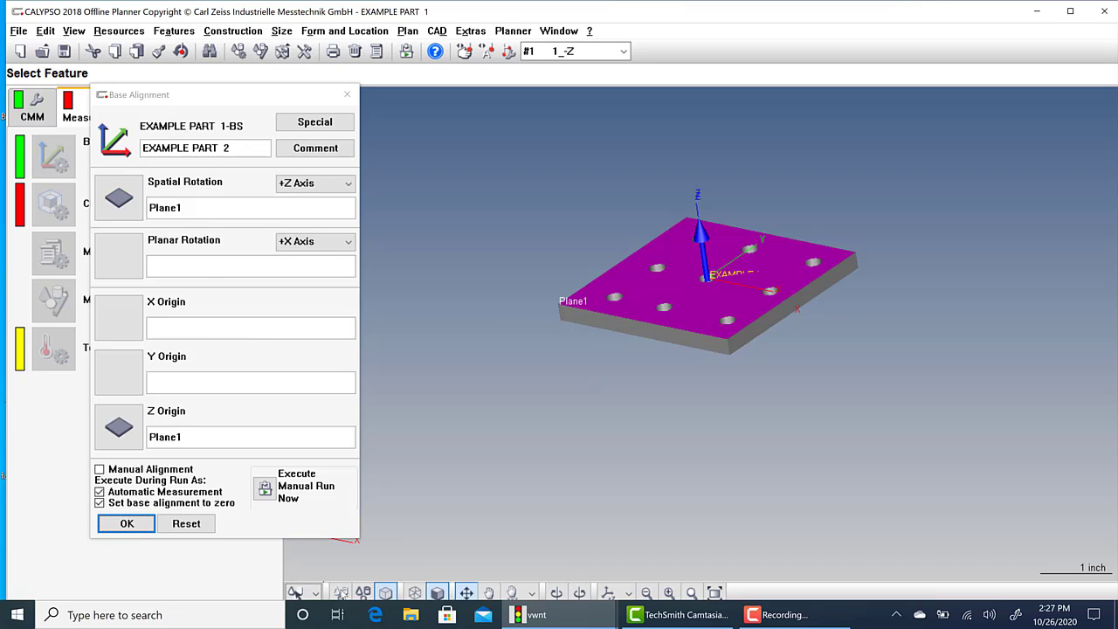
mouse_move(710, 348)
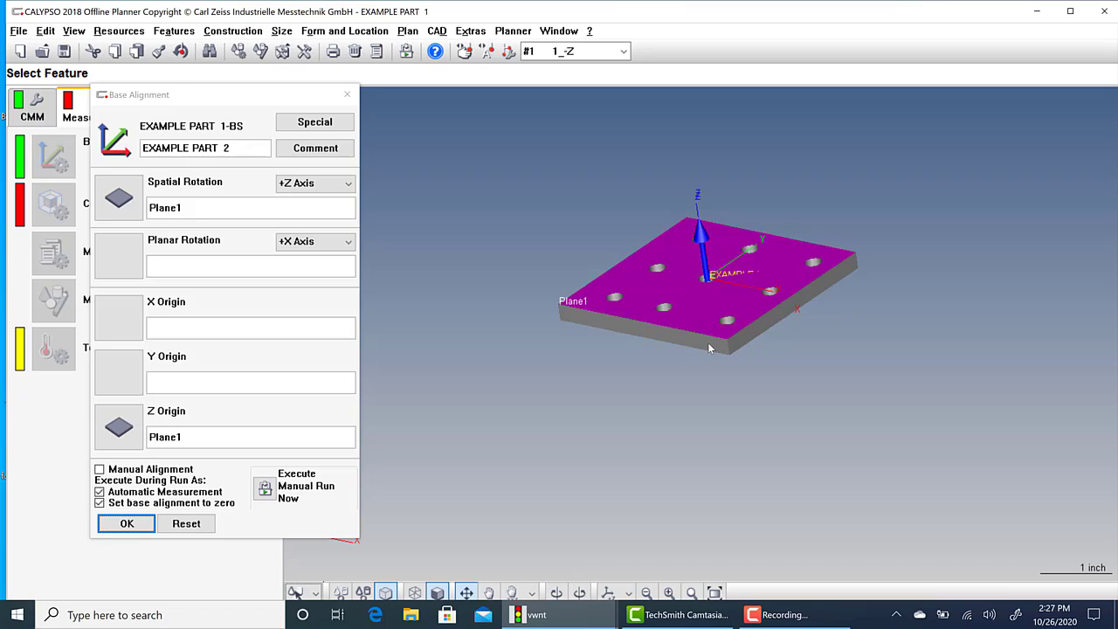
mouse_move(577, 329)
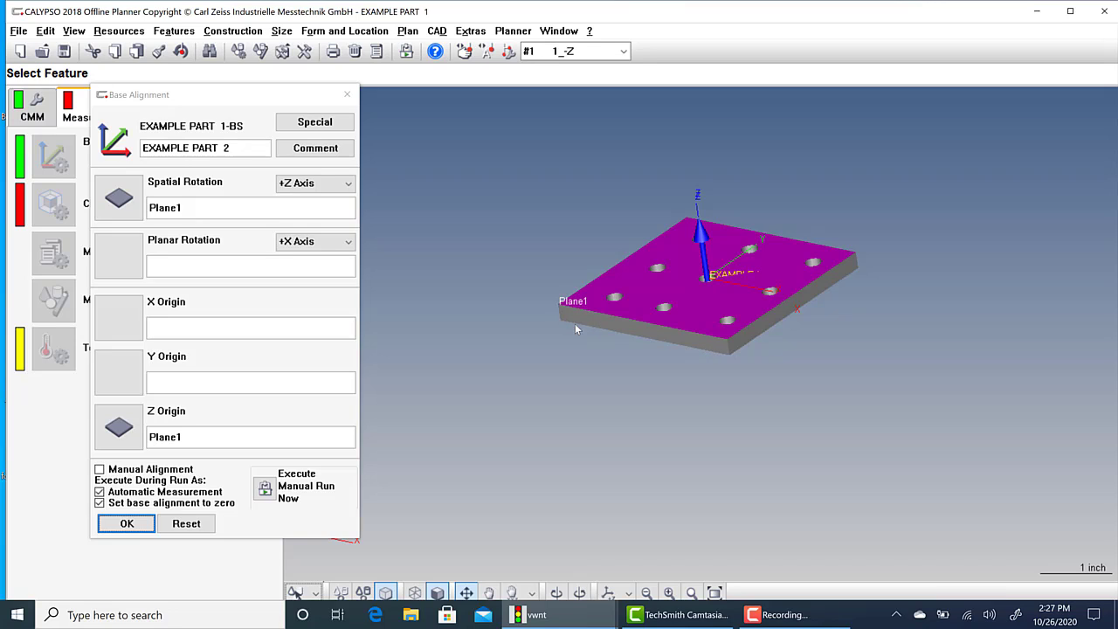
mouse_move(660, 424)
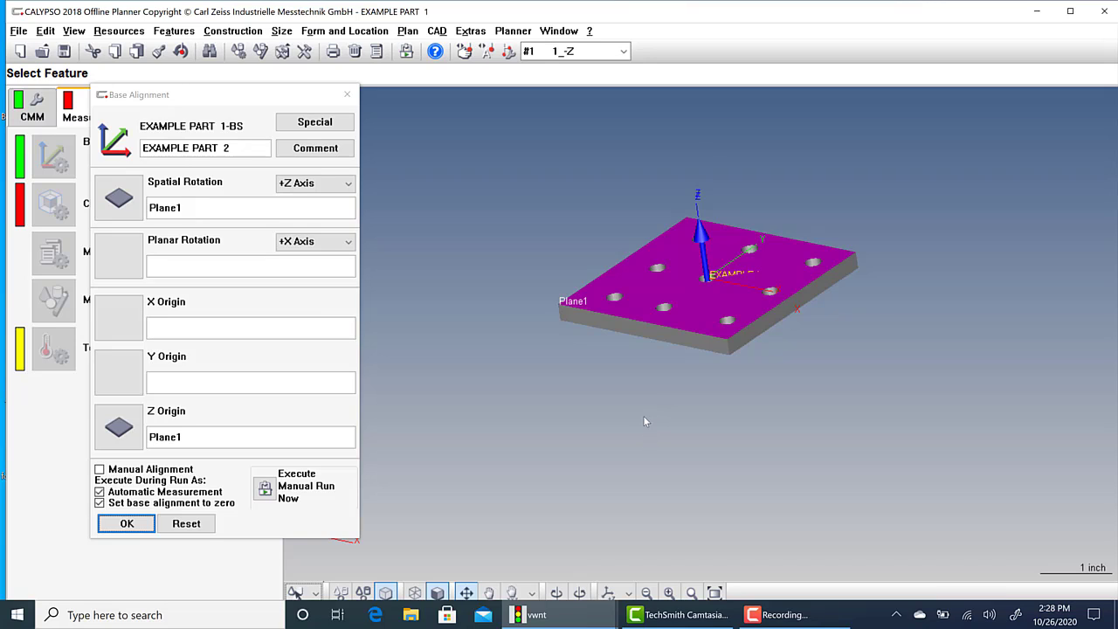
mouse_move(588, 318)
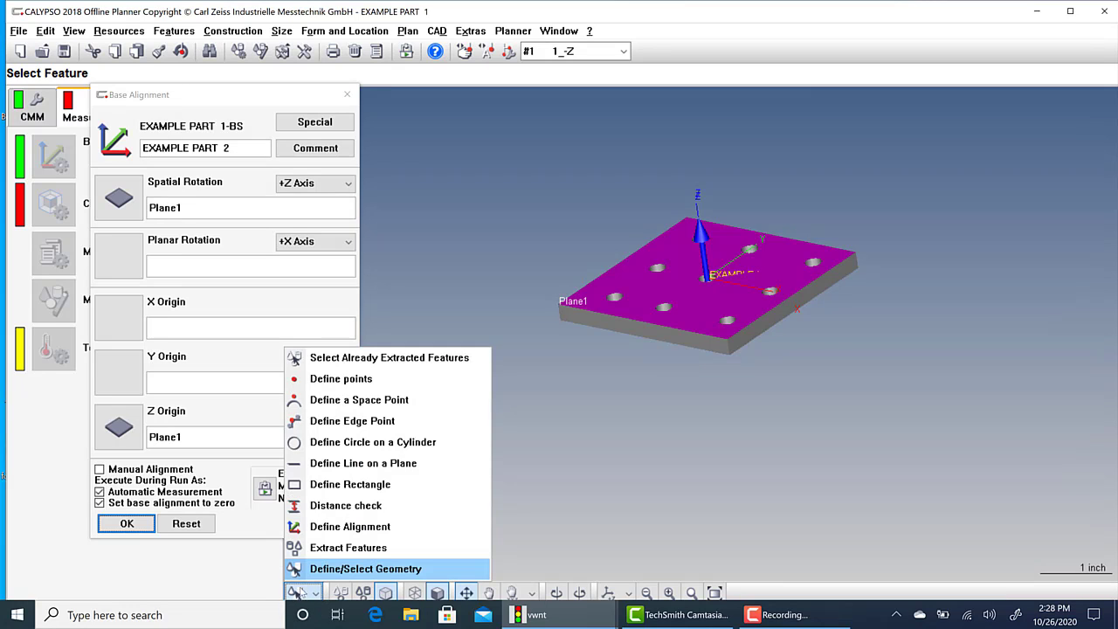
mouse_move(363, 463)
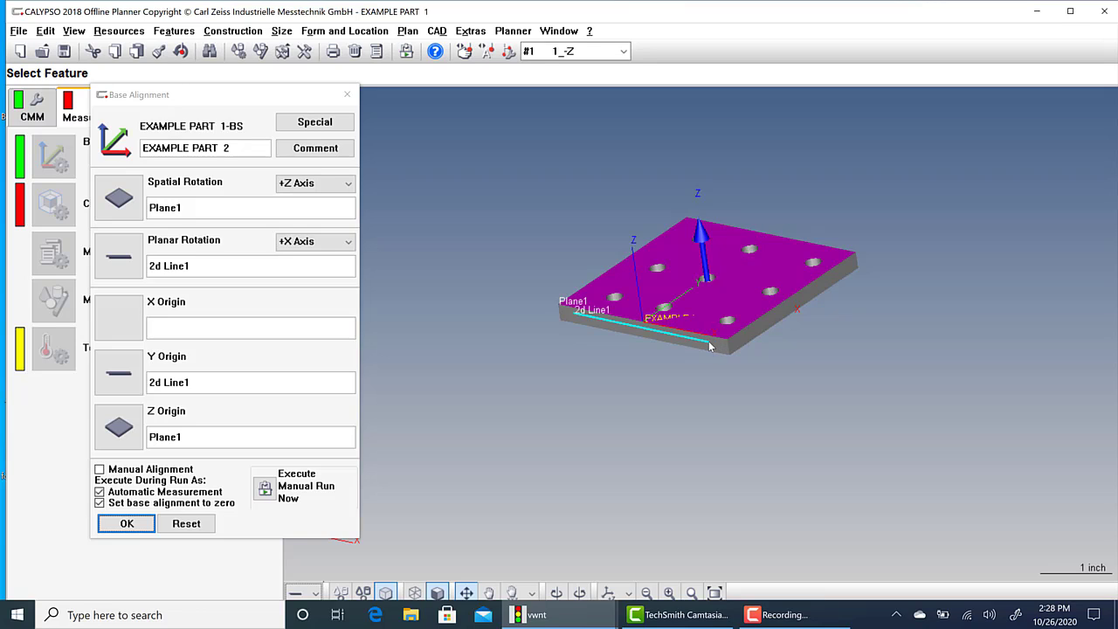
mouse_move(187, 251)
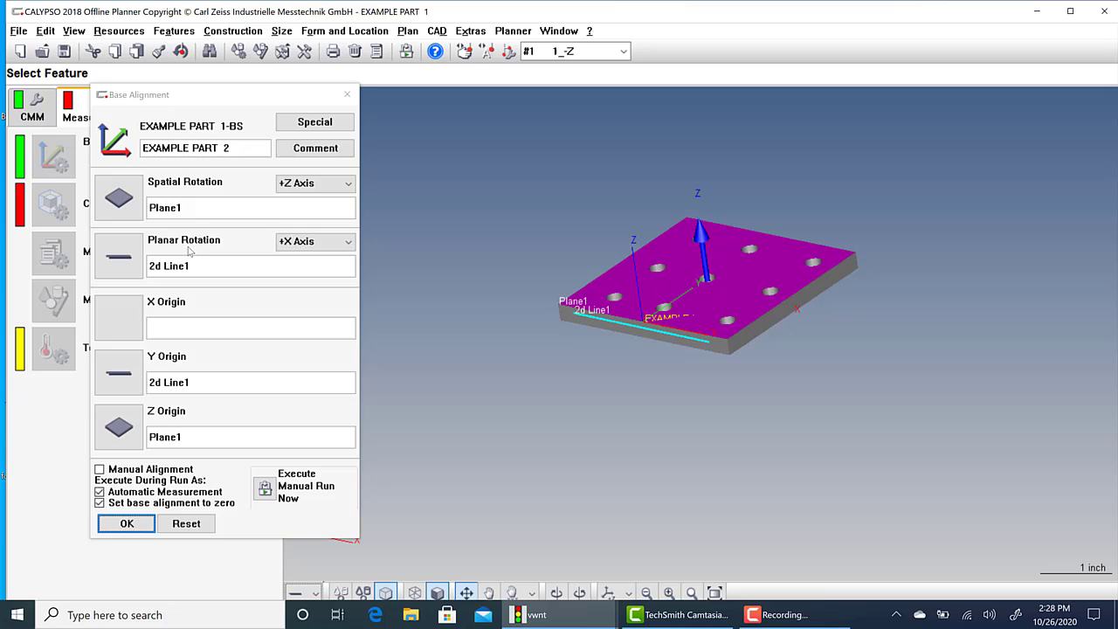
mouse_move(766, 352)
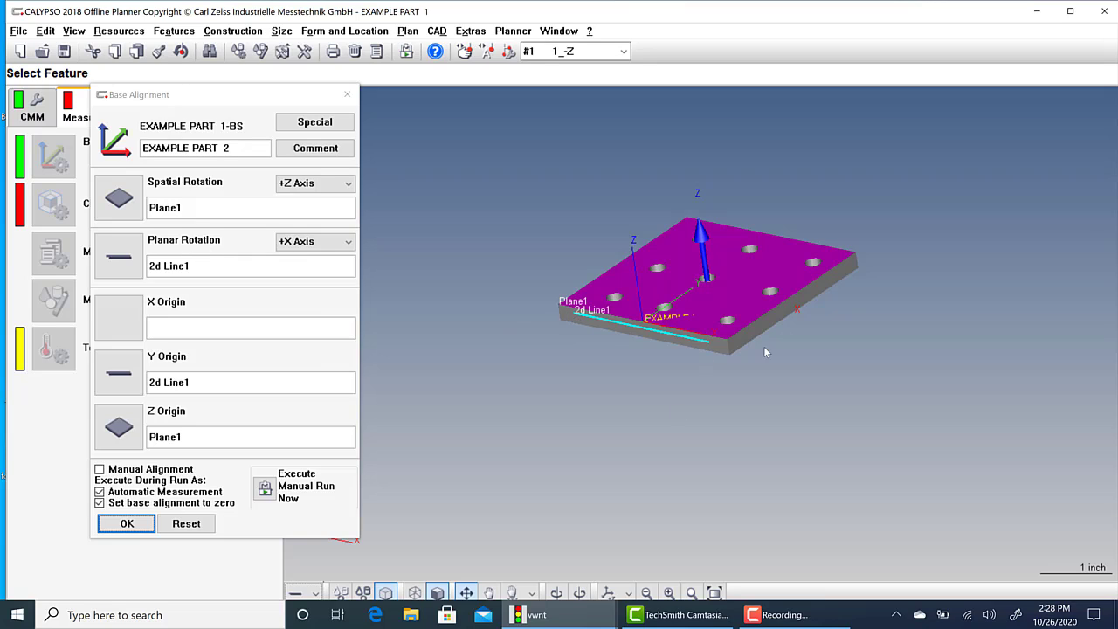
Select the plate's front edge to create 2d Line1 for planar rotation and Y origin.
left_click(314, 241)
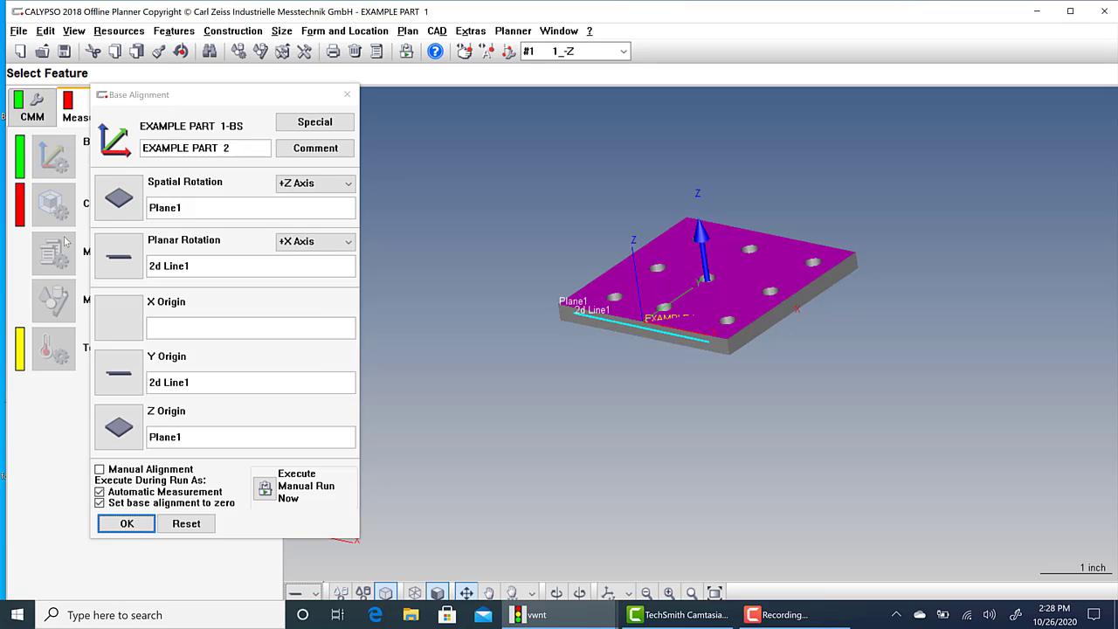
left_click(314, 242)
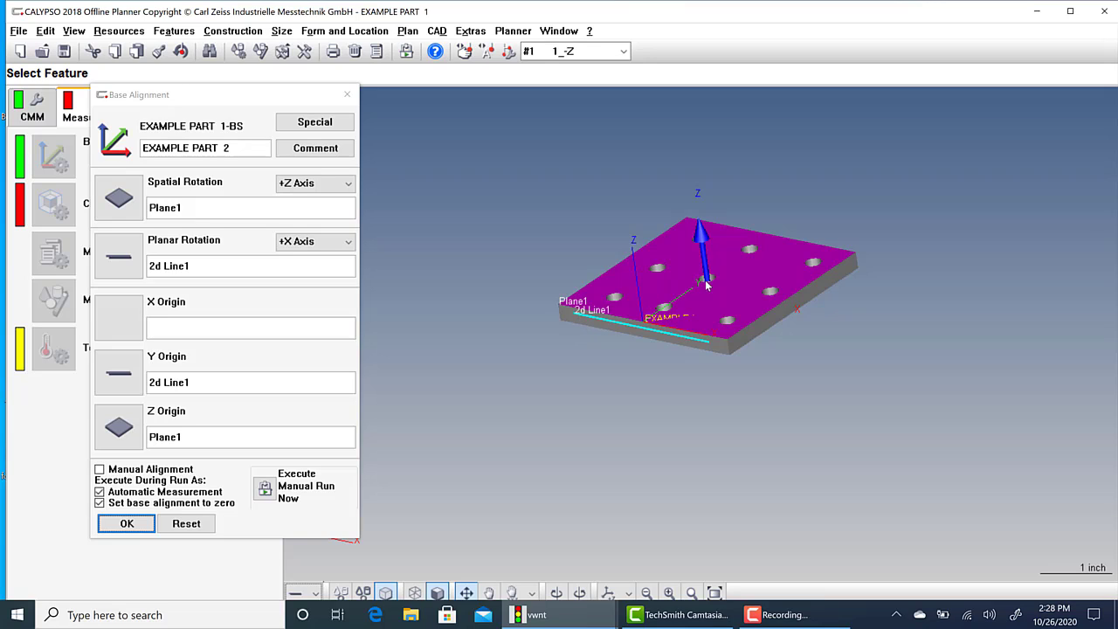
mouse_move(685, 334)
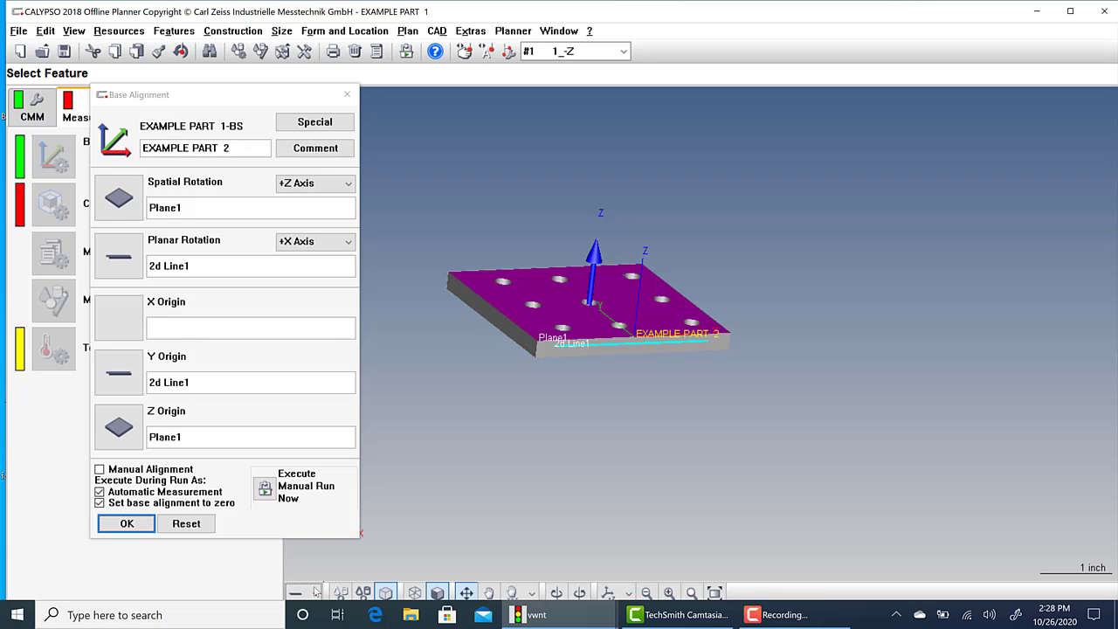
mouse_move(357, 464)
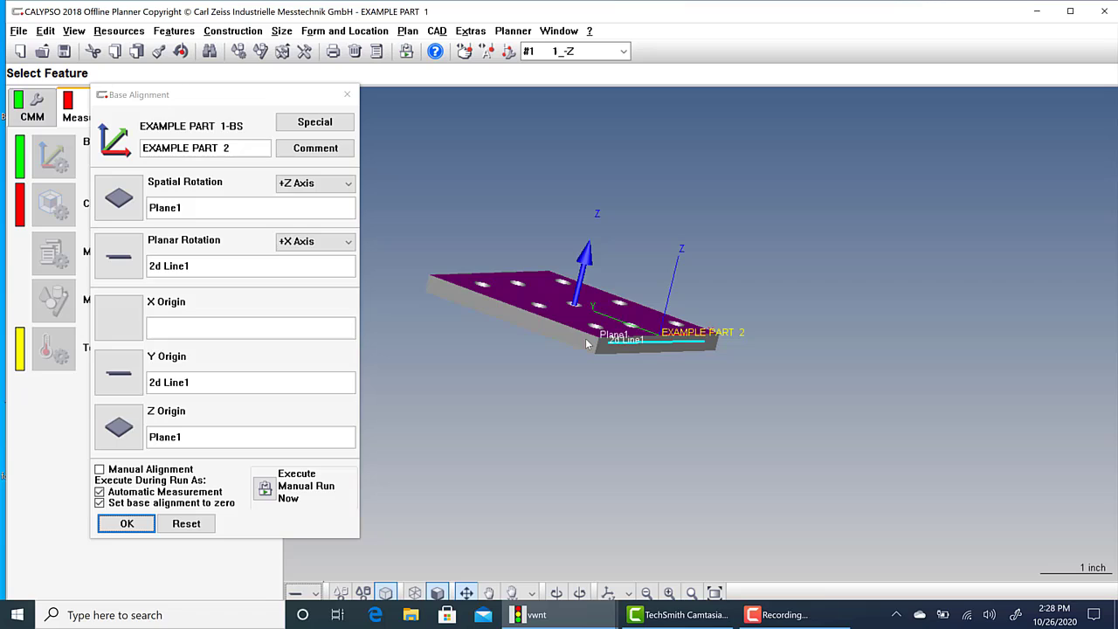
mouse_move(439, 288)
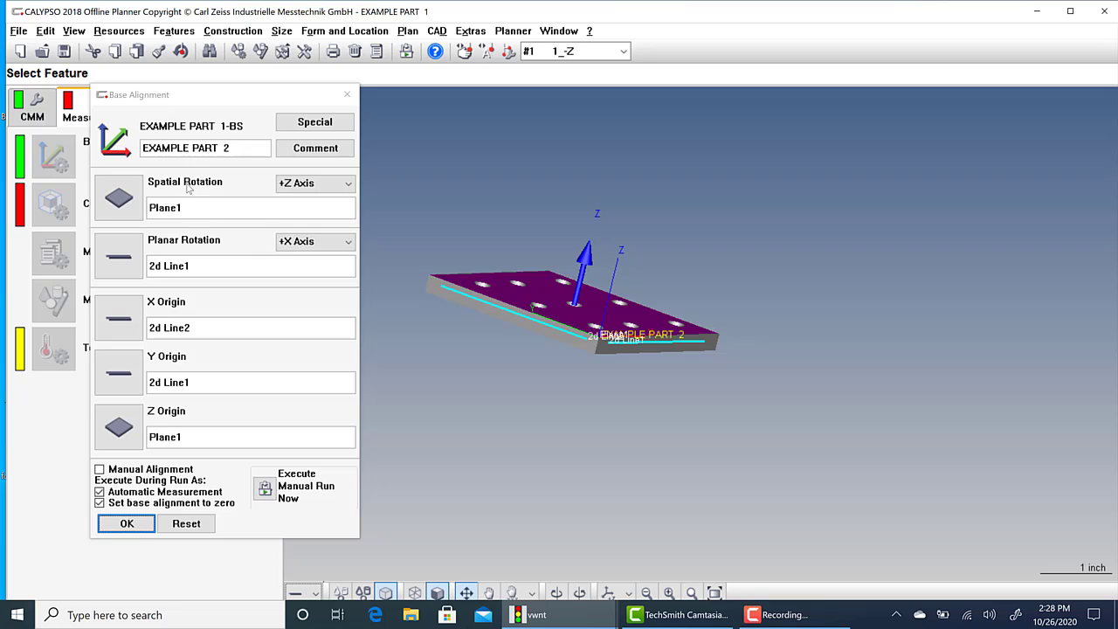
mouse_move(224, 248)
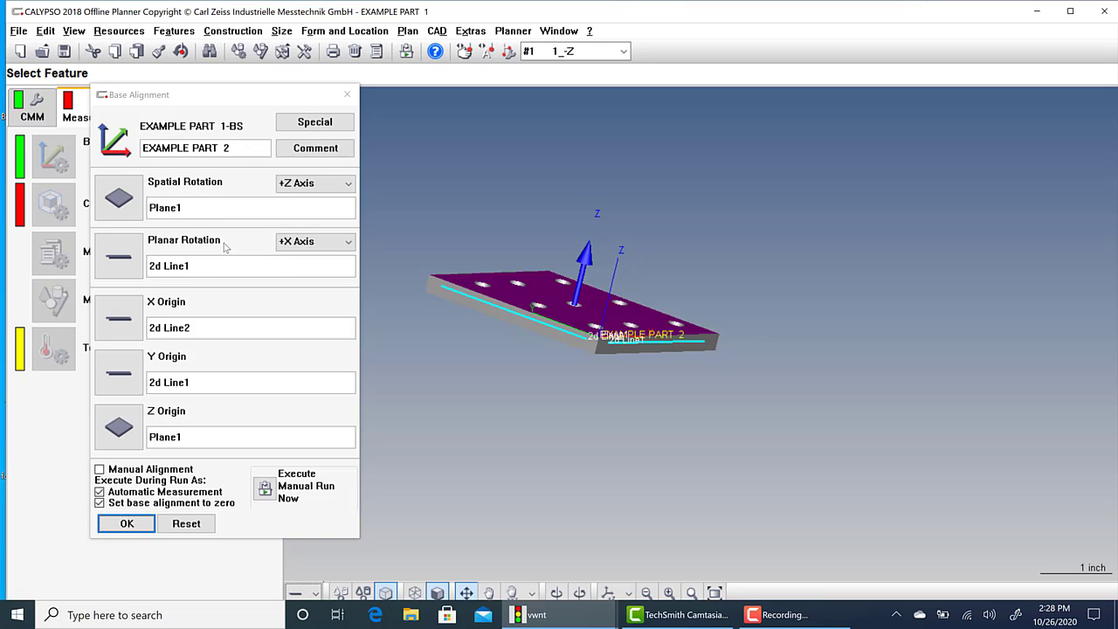
mouse_move(210, 355)
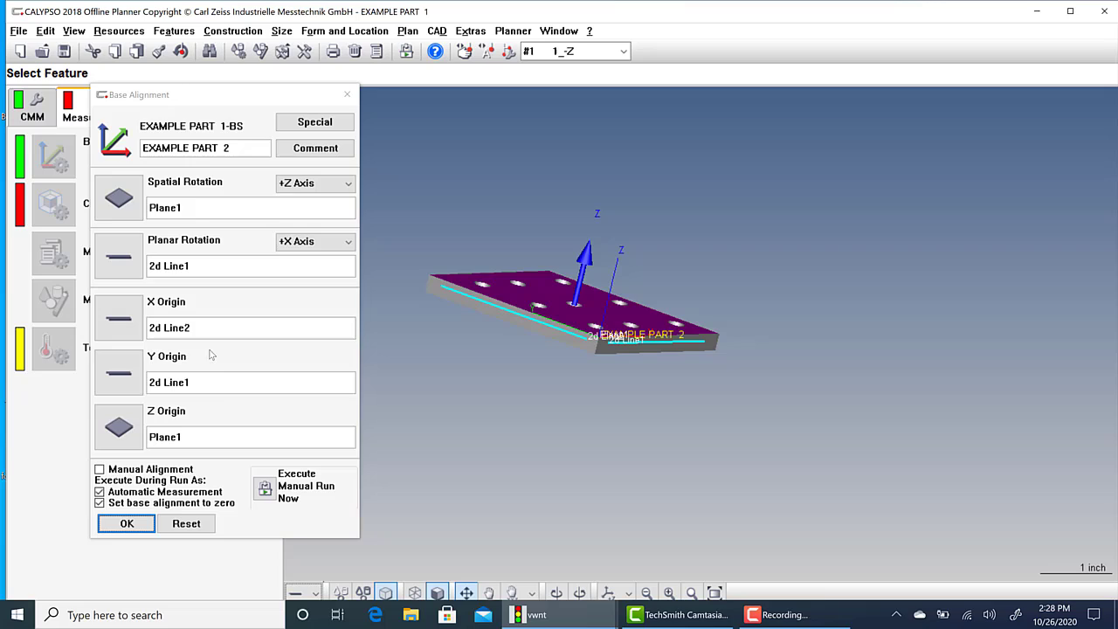
mouse_move(226, 420)
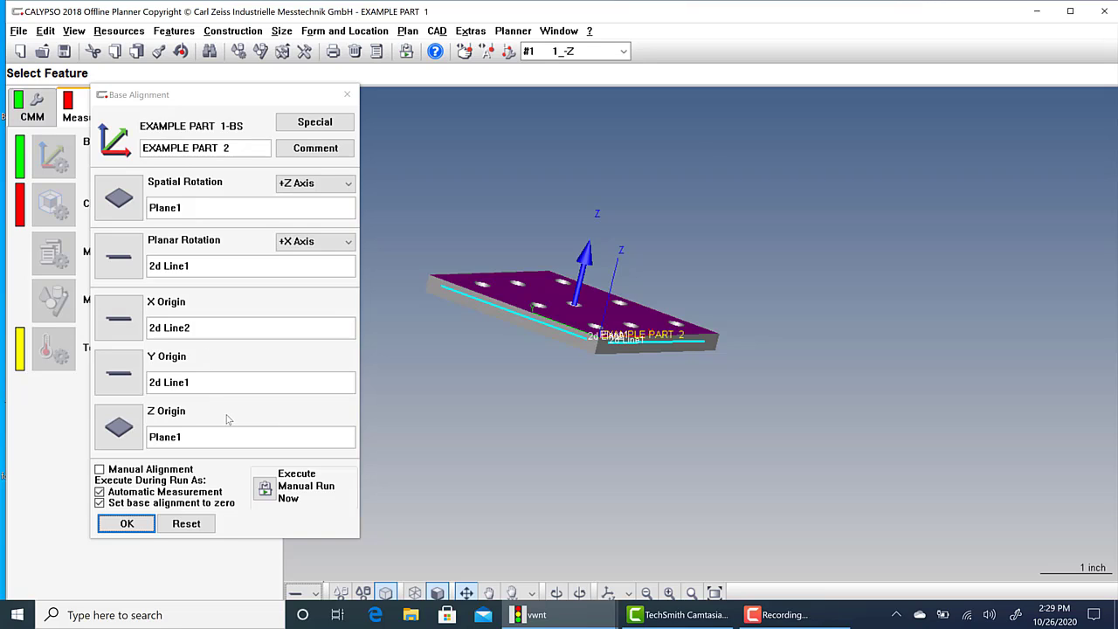
mouse_move(567, 372)
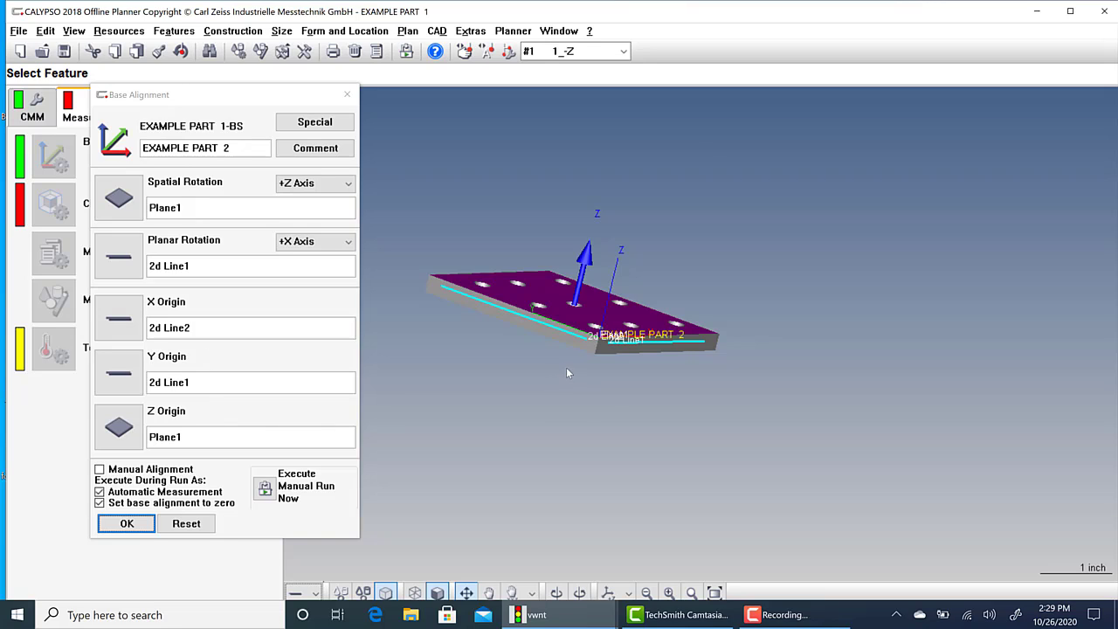
Switch to the Measurement Plan tab to show Base Alignment and Clearance Plane settings.
left_click(126, 523)
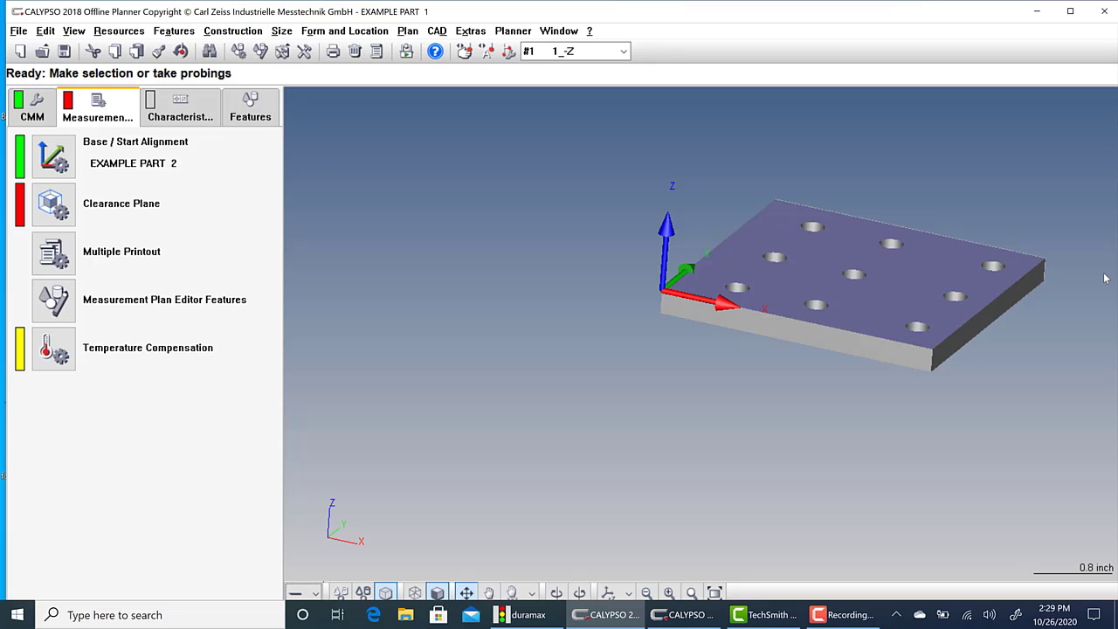
mouse_move(672, 484)
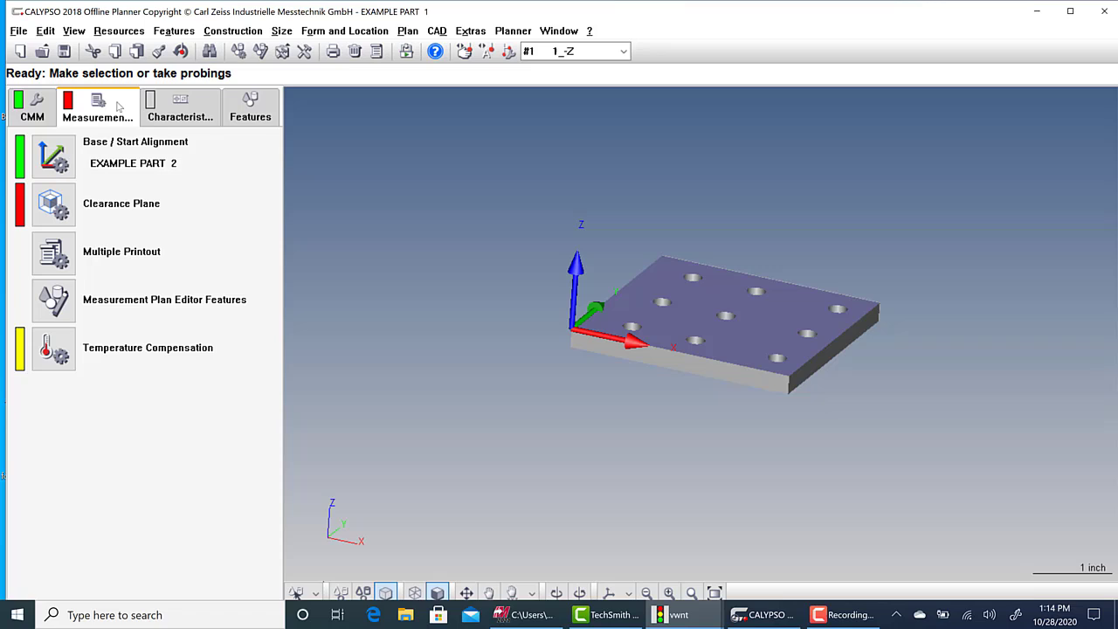
mouse_move(46, 328)
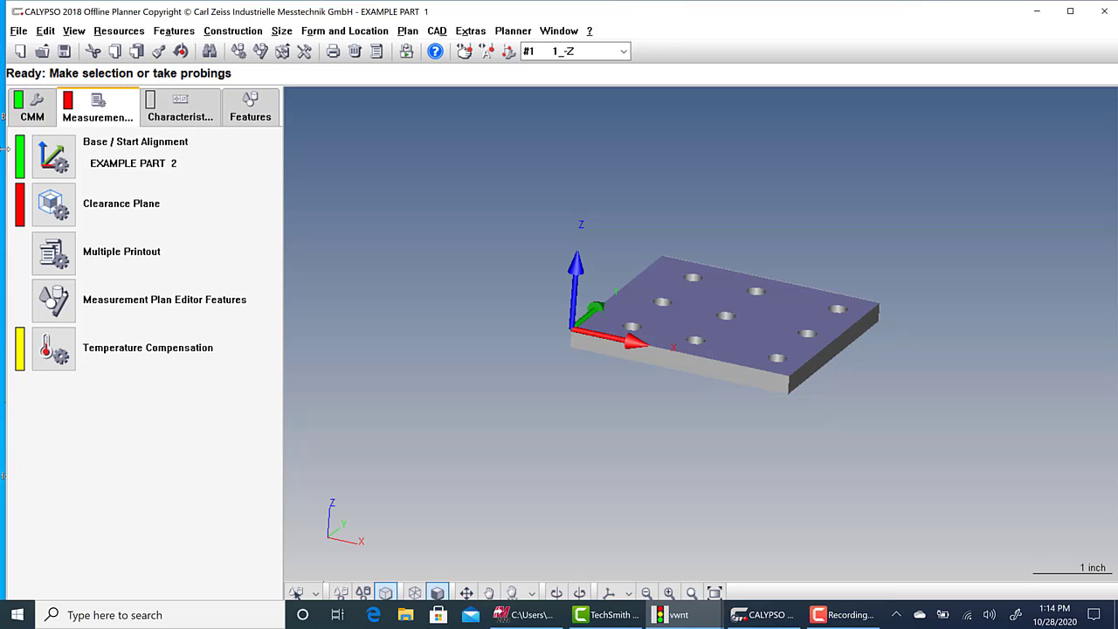
left_click(251, 106)
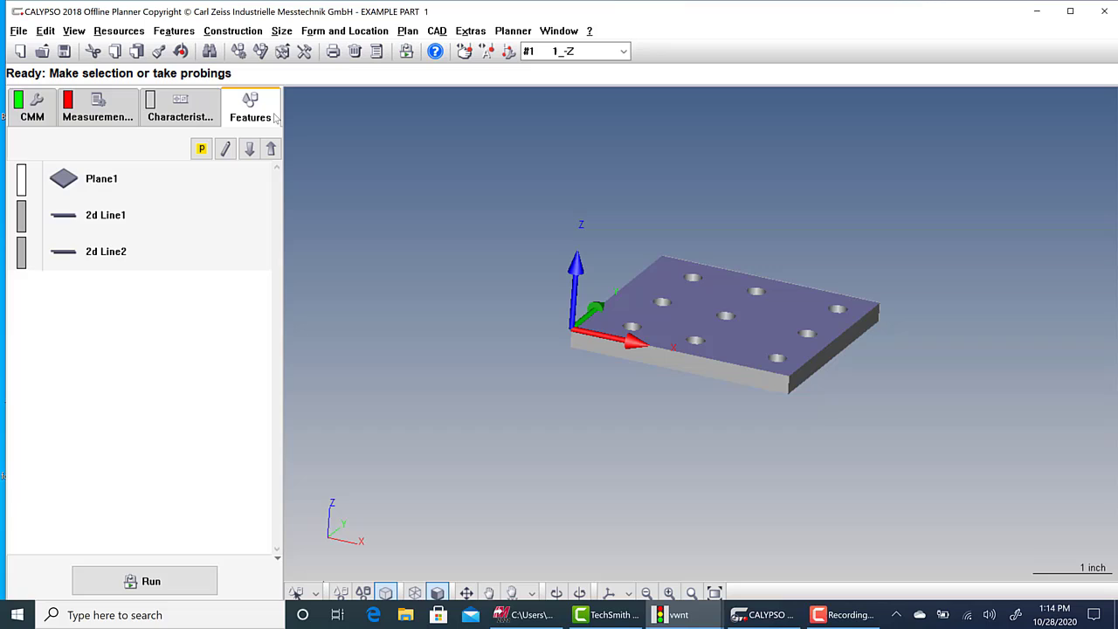
left_click(179, 106)
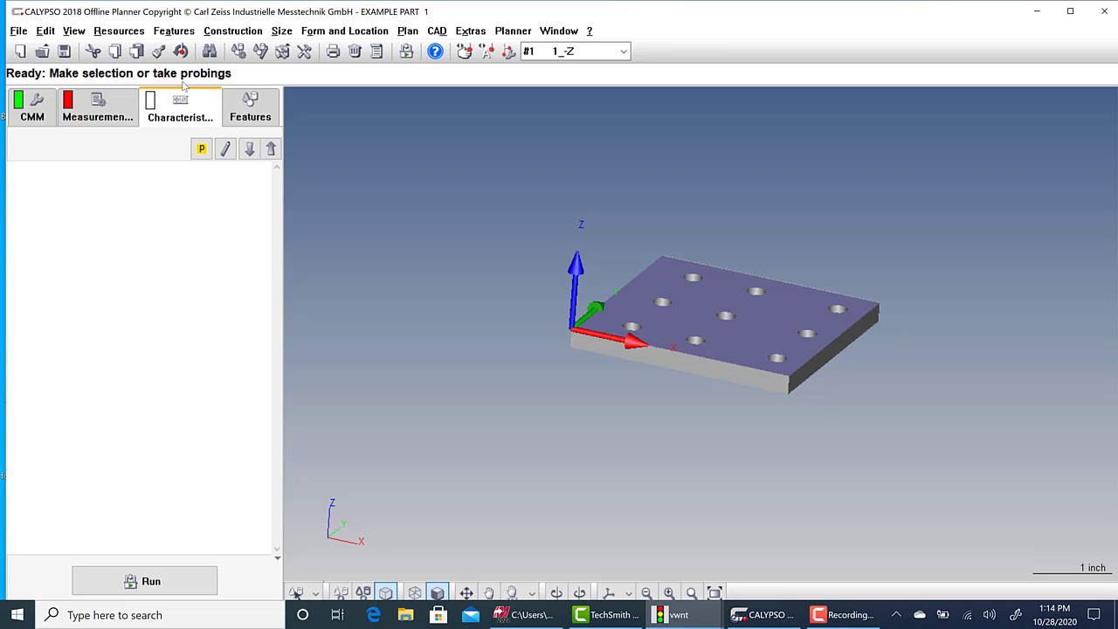
mouse_move(181, 99)
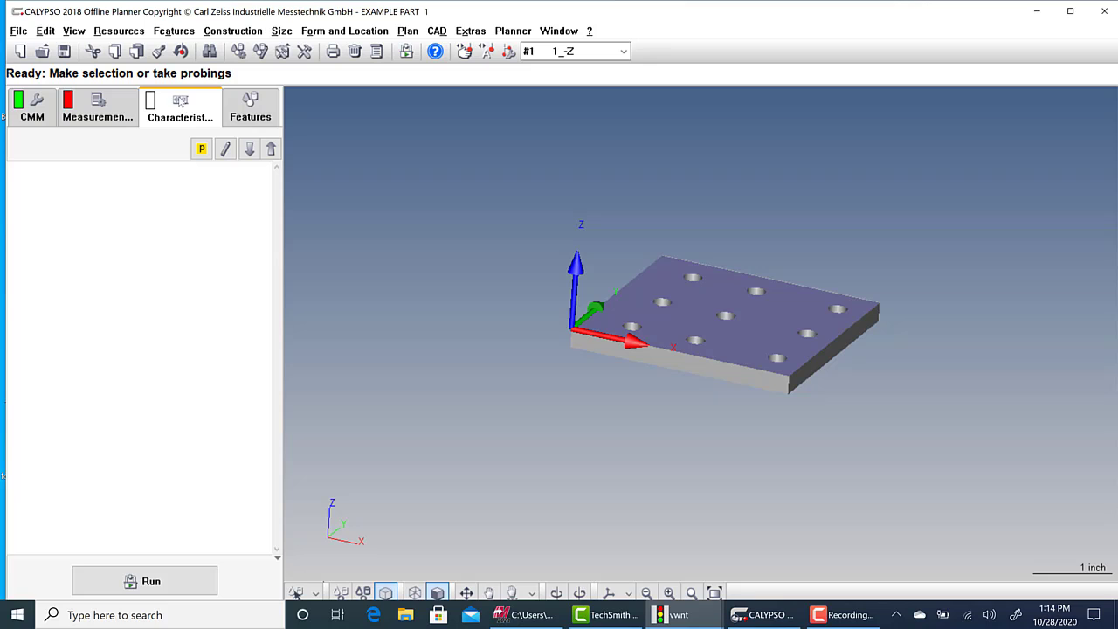
left_click(97, 107)
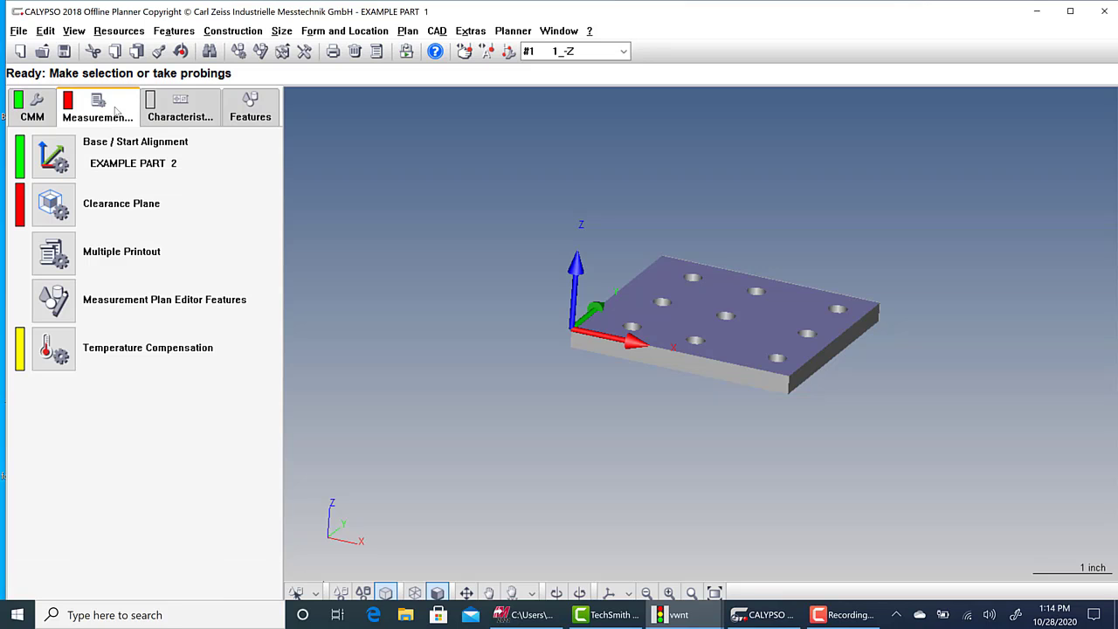
mouse_move(589, 342)
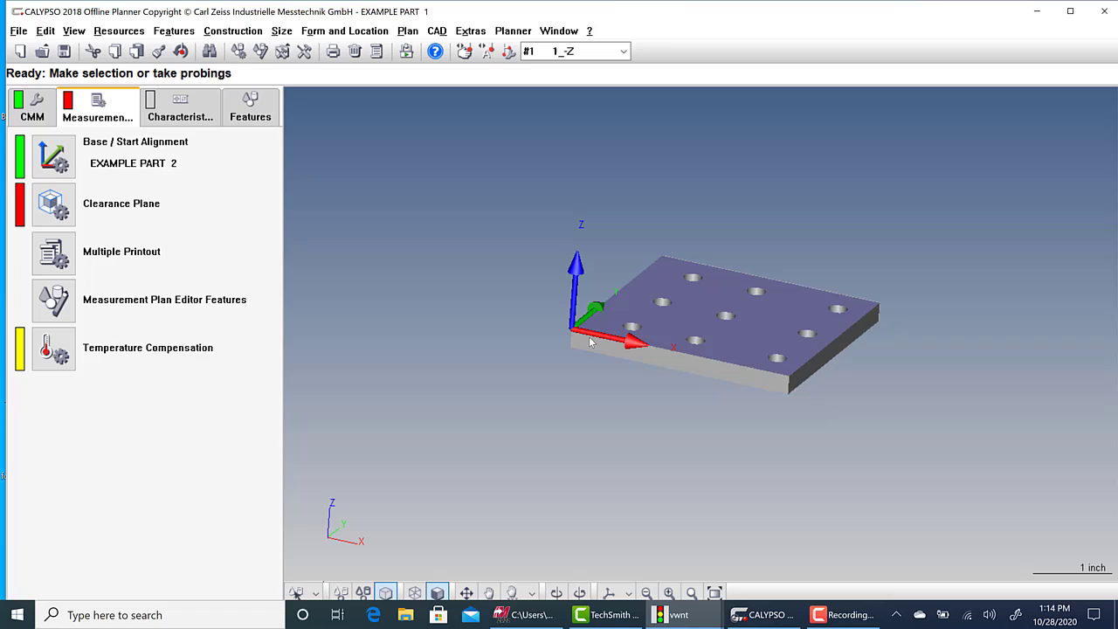
mouse_move(738, 298)
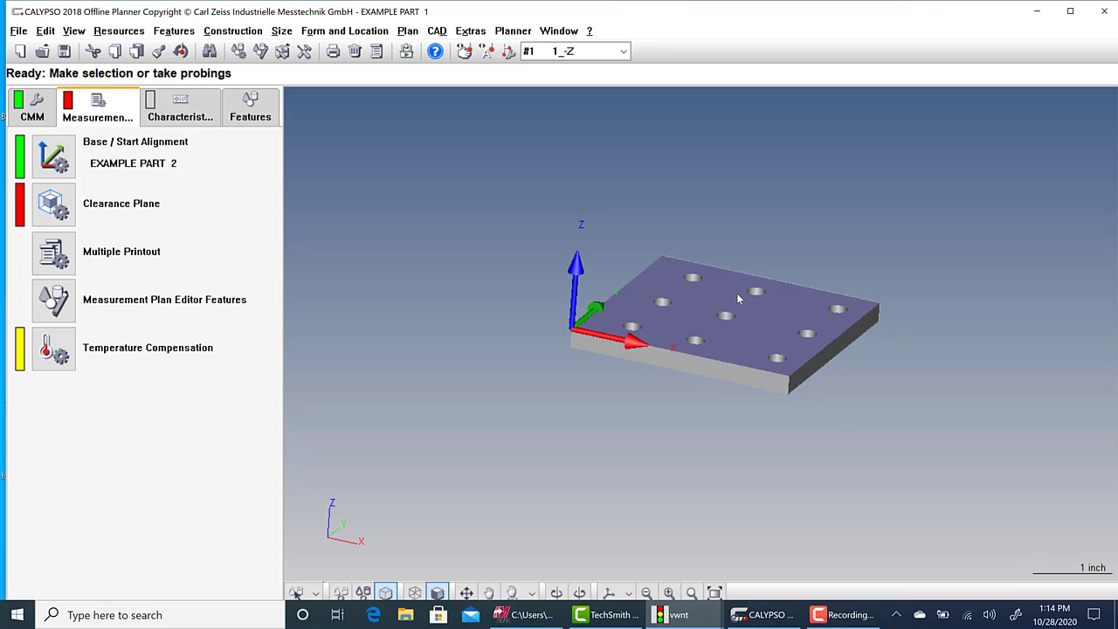
mouse_move(729, 435)
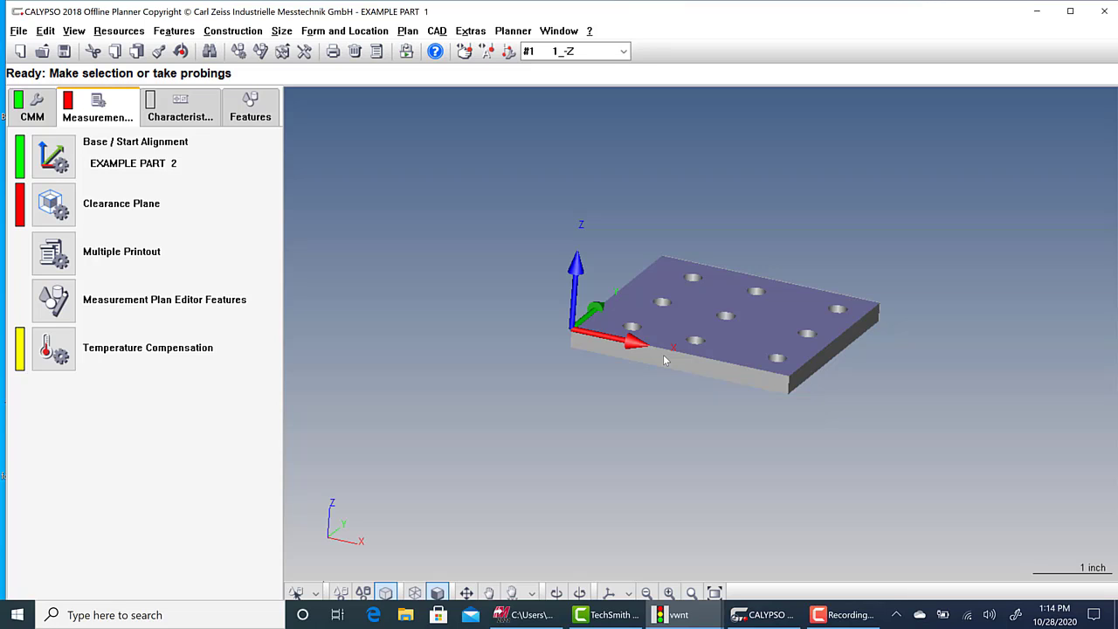
mouse_move(705, 360)
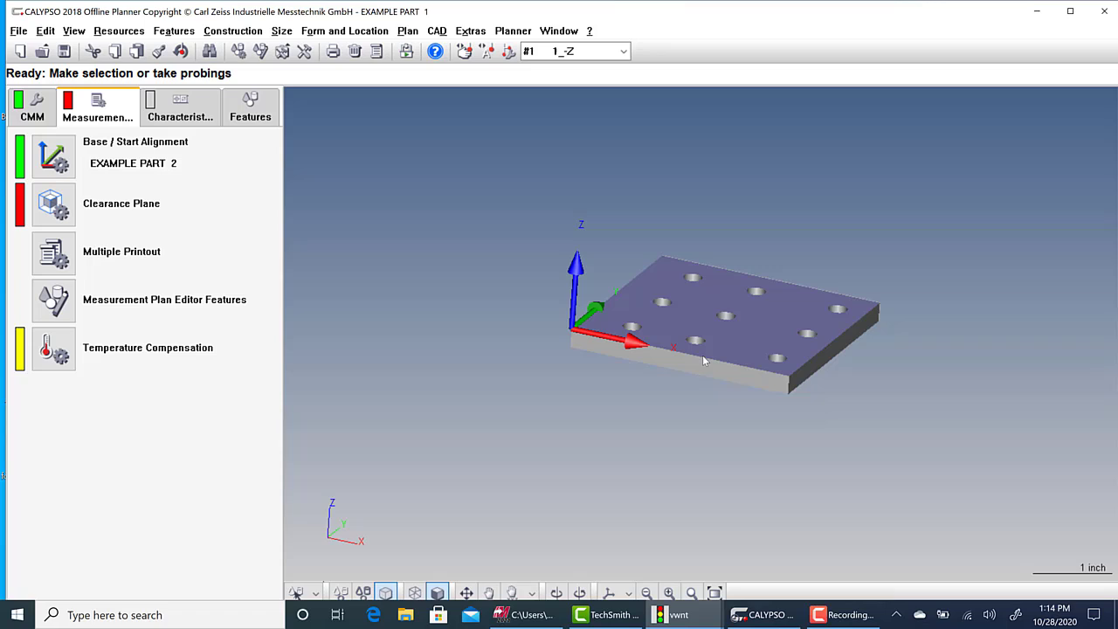
mouse_move(699, 361)
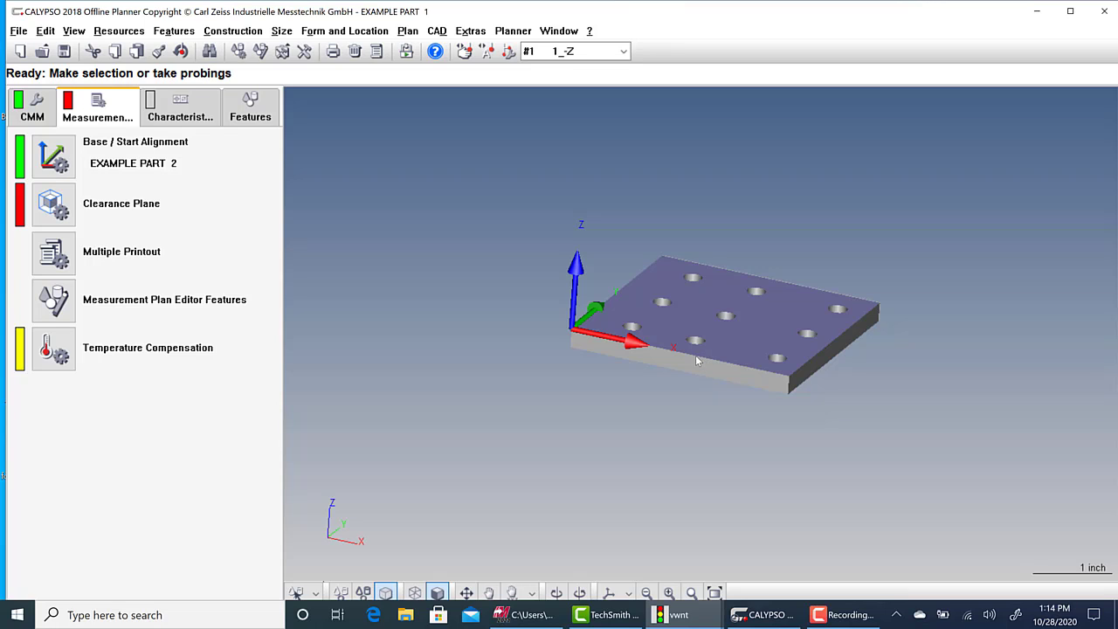
mouse_move(912, 310)
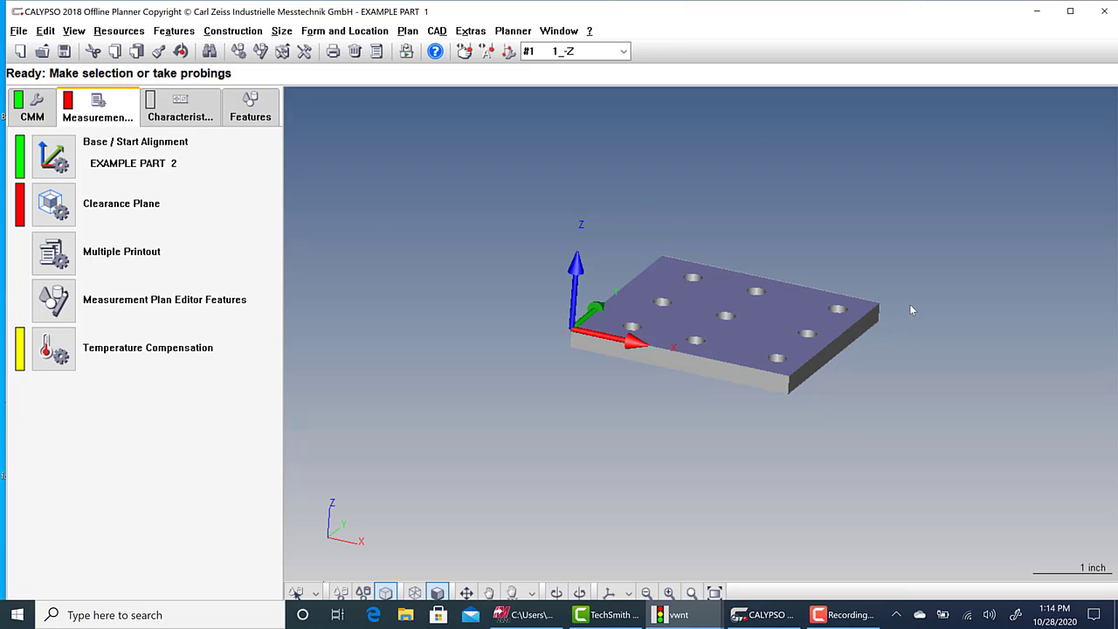
mouse_move(739, 377)
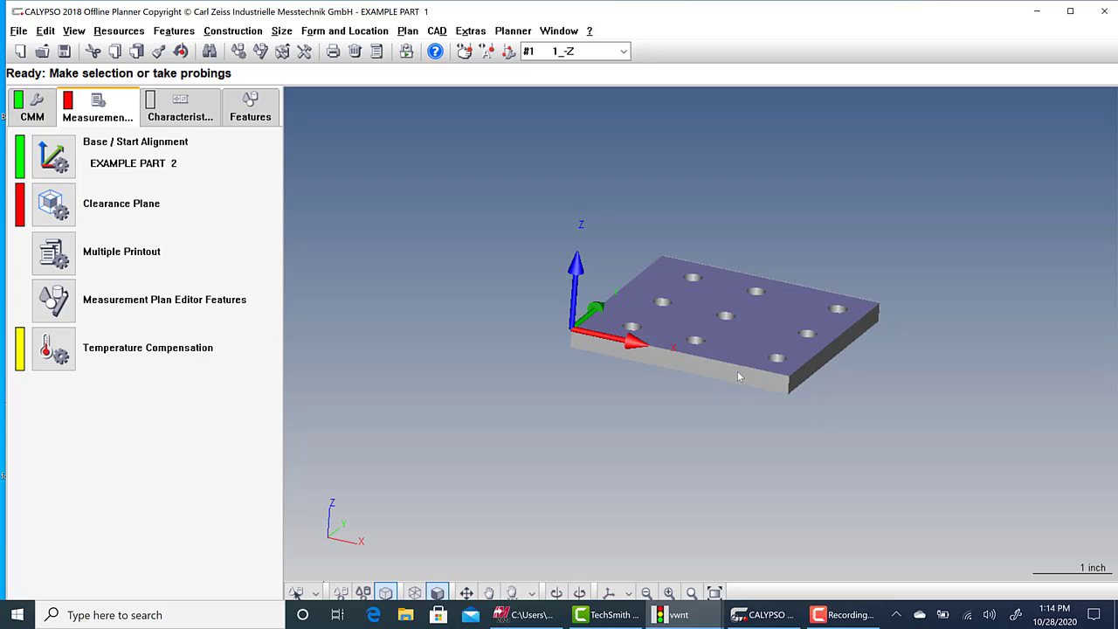
mouse_move(855, 293)
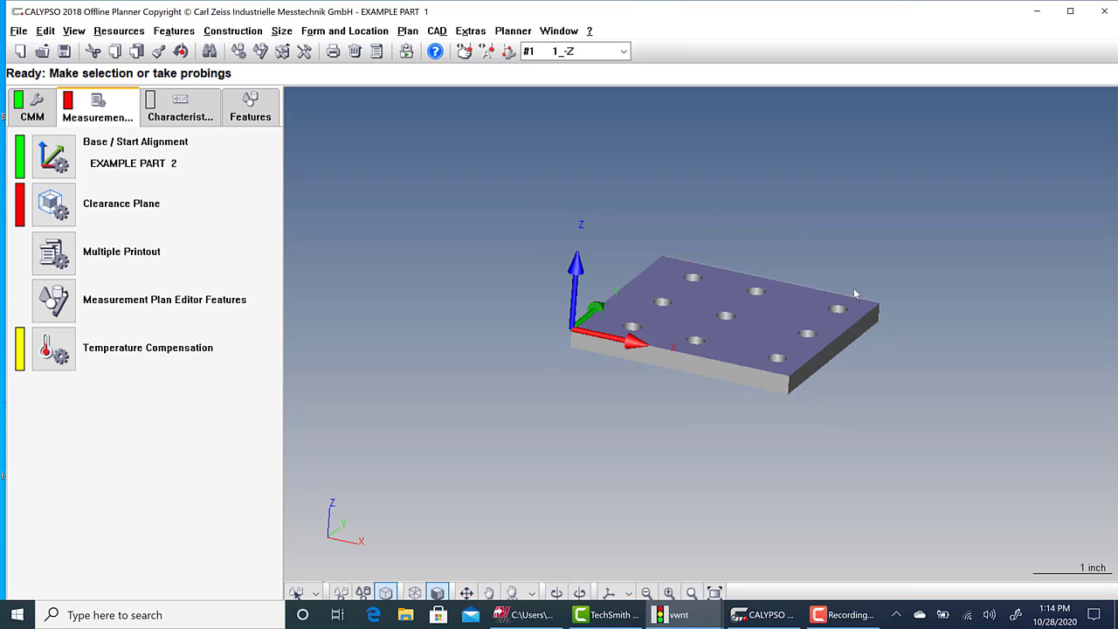
mouse_move(372, 235)
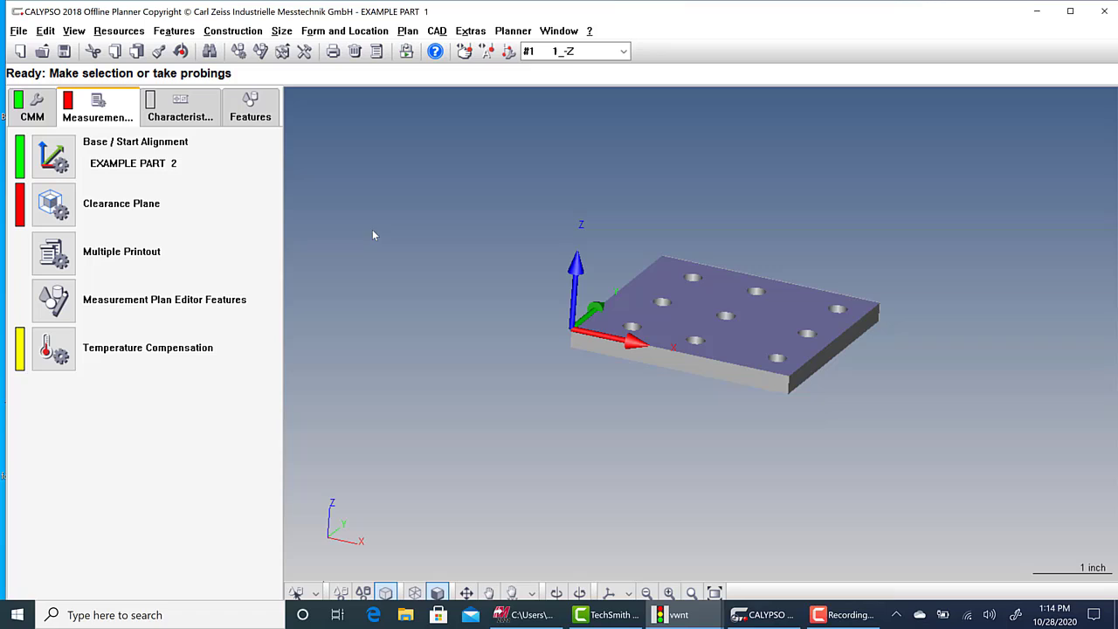
mouse_move(744, 348)
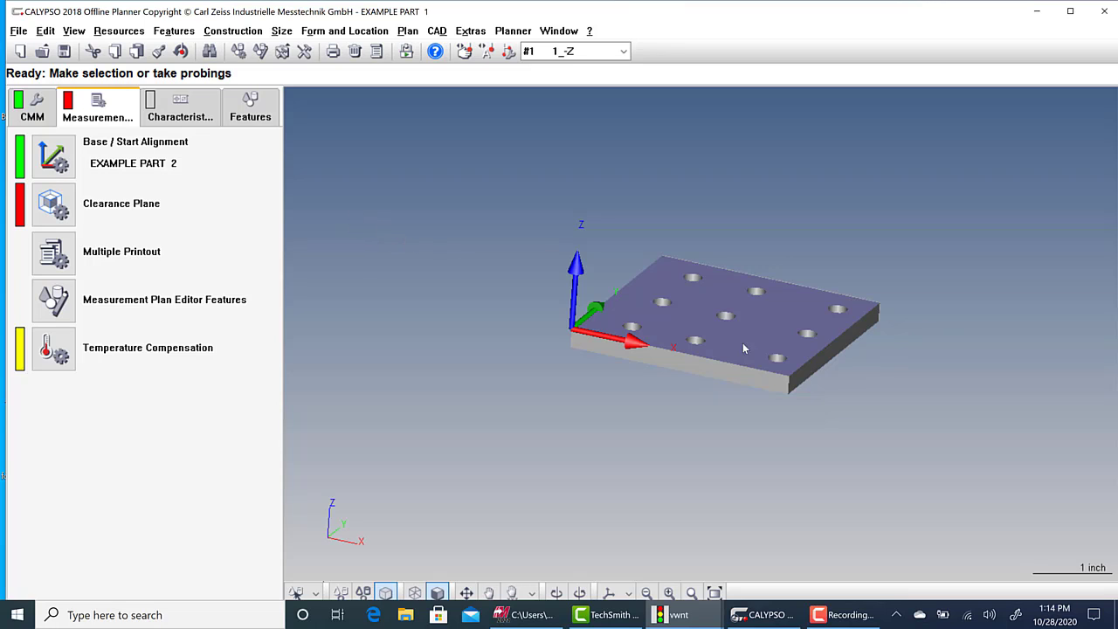
mouse_move(832, 342)
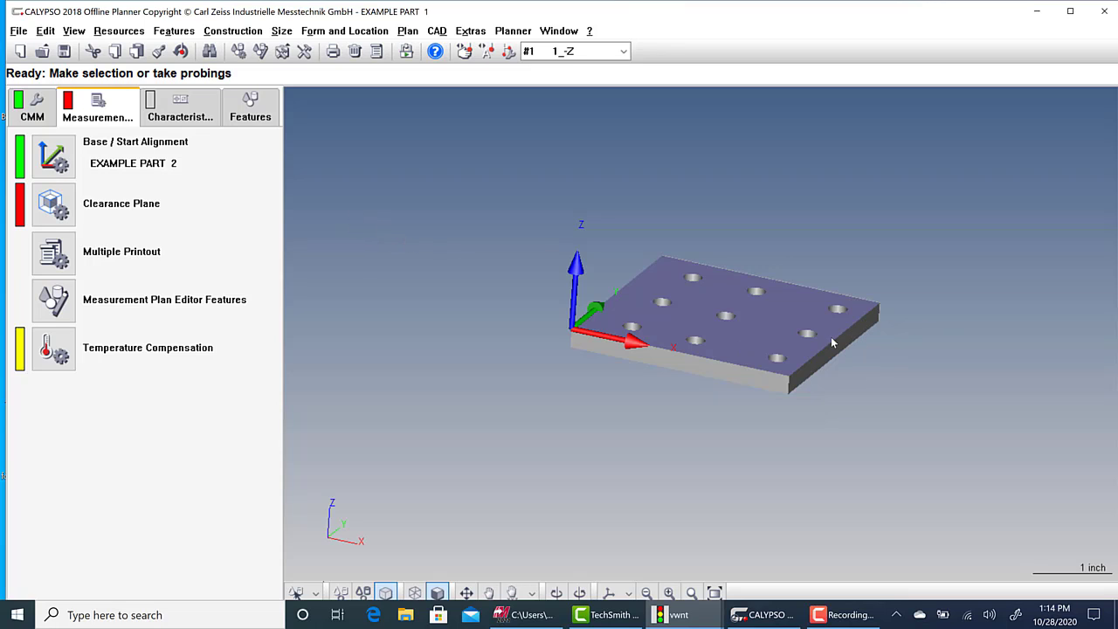
mouse_move(602, 315)
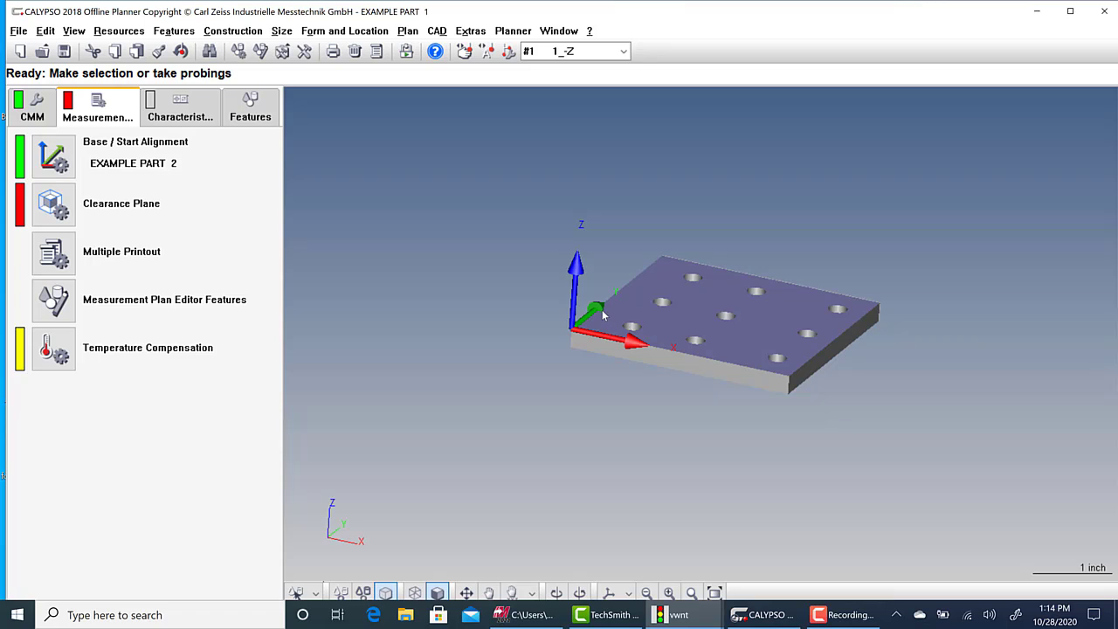
mouse_move(792, 344)
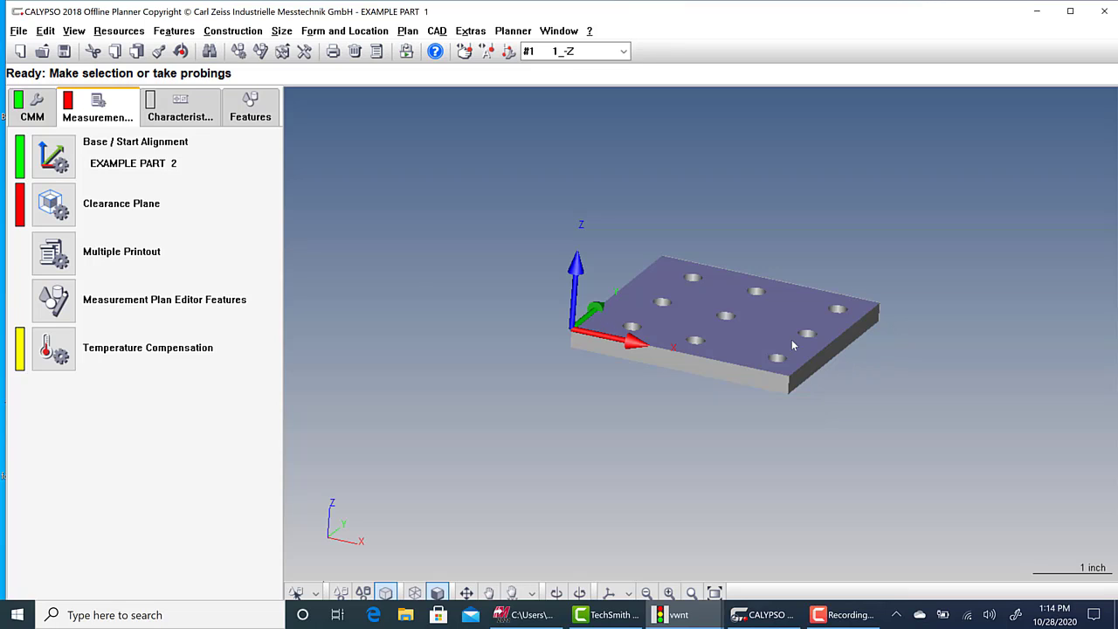
mouse_move(352, 218)
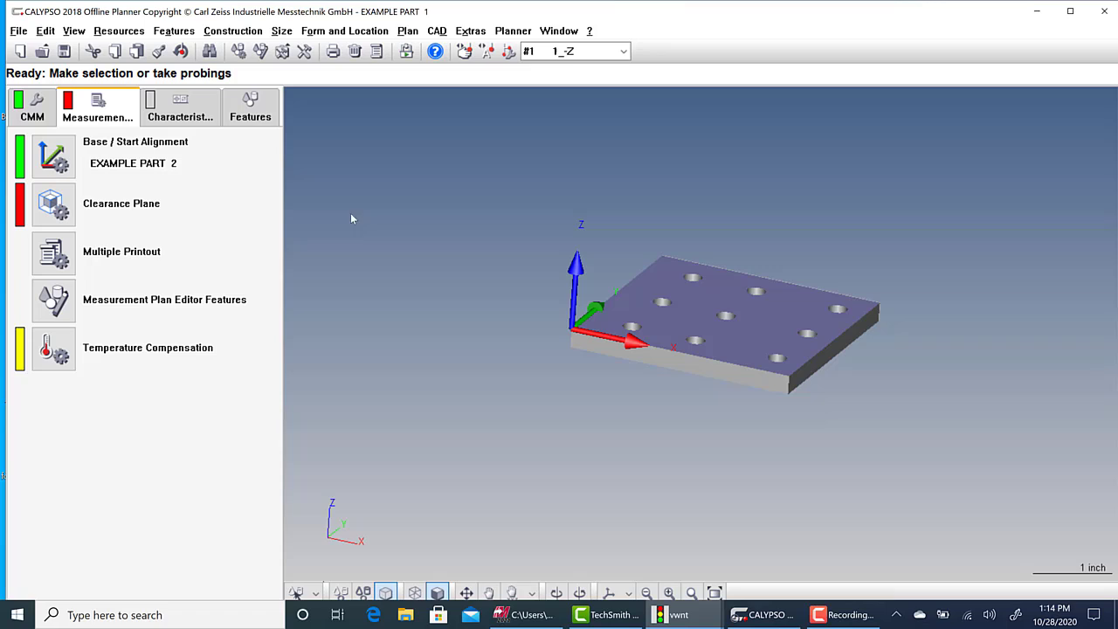
mouse_move(744, 318)
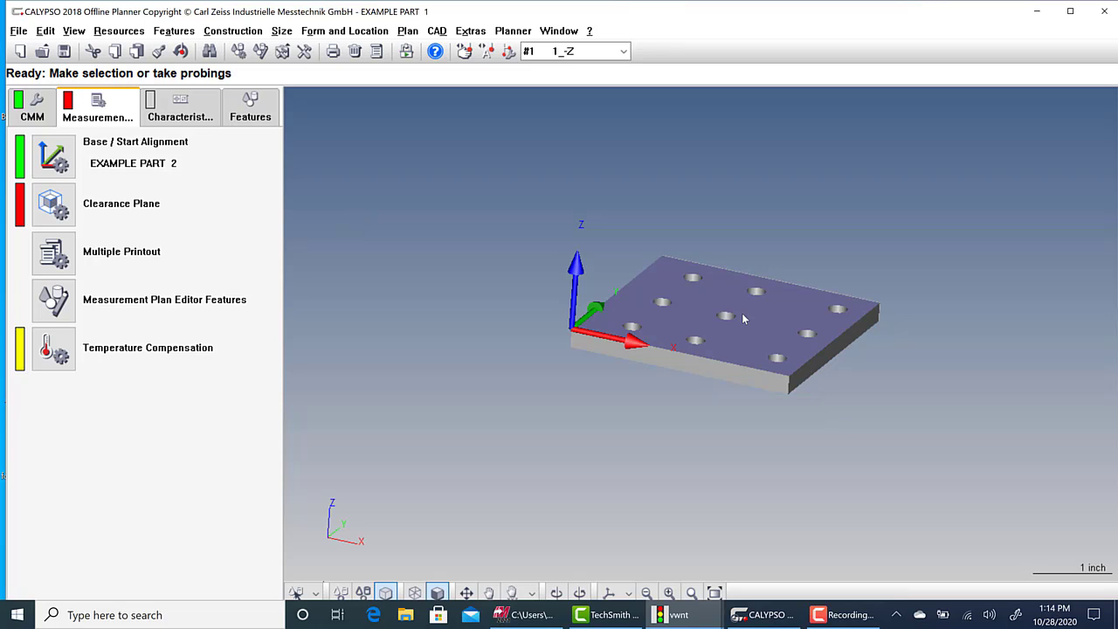
mouse_move(85, 217)
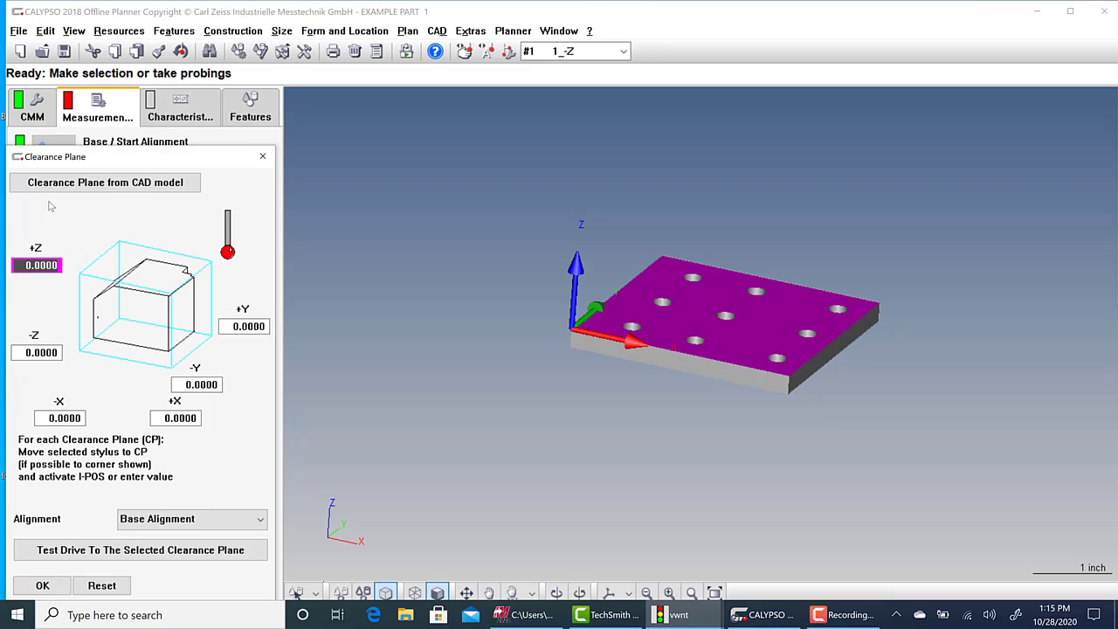
mouse_move(105, 182)
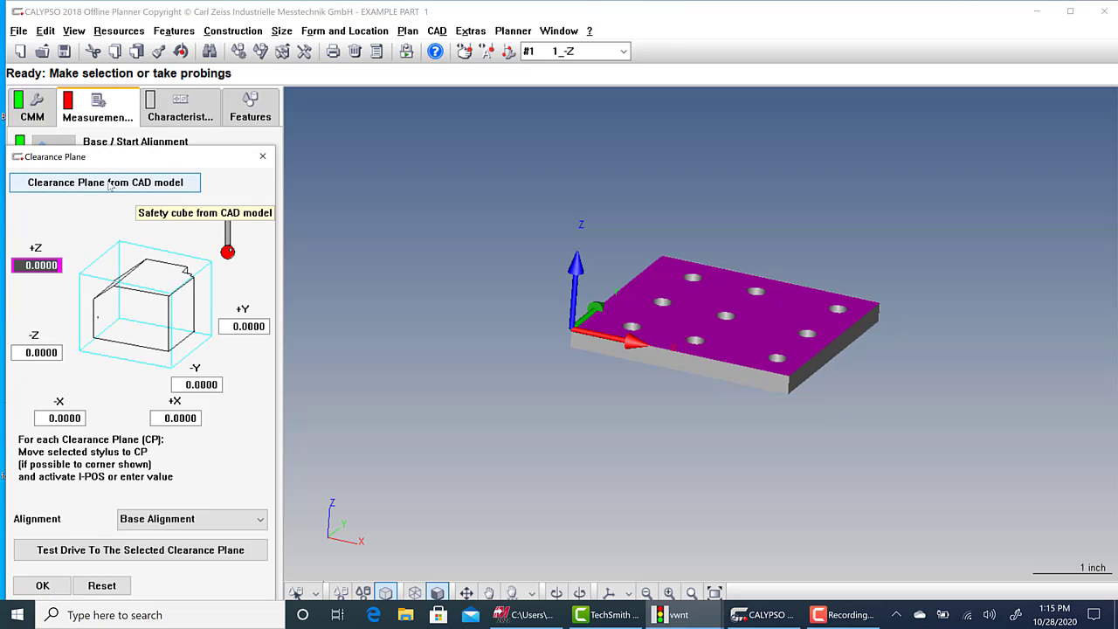
Derive the clearance plane from the CAD model with 0.3937 edge distance, leaving features unchanged.
left_click(105, 181)
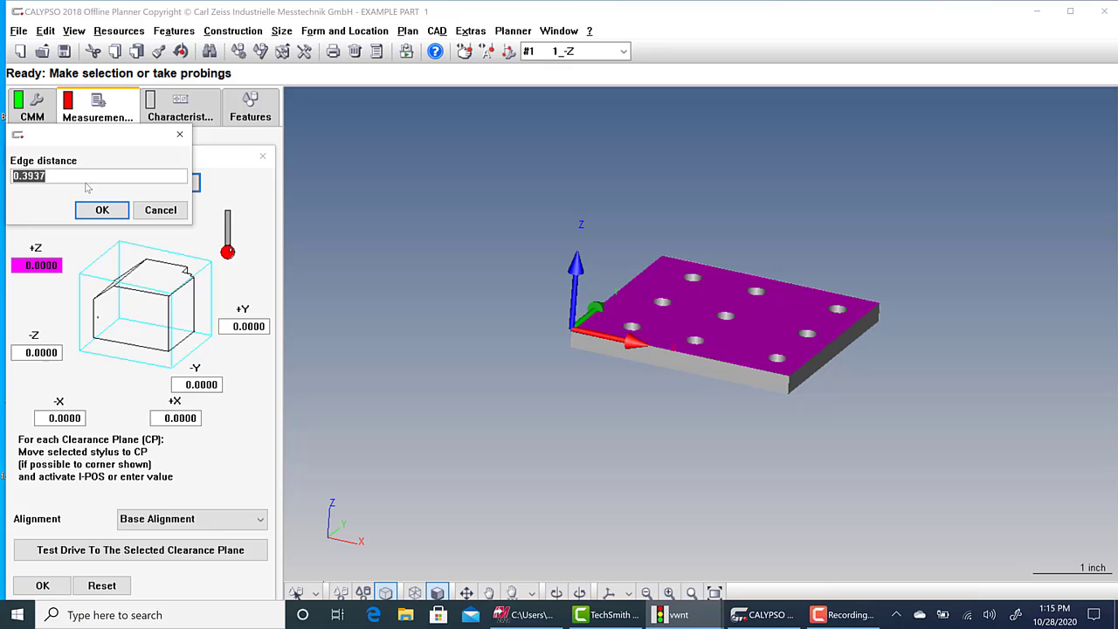
left_click(45, 177)
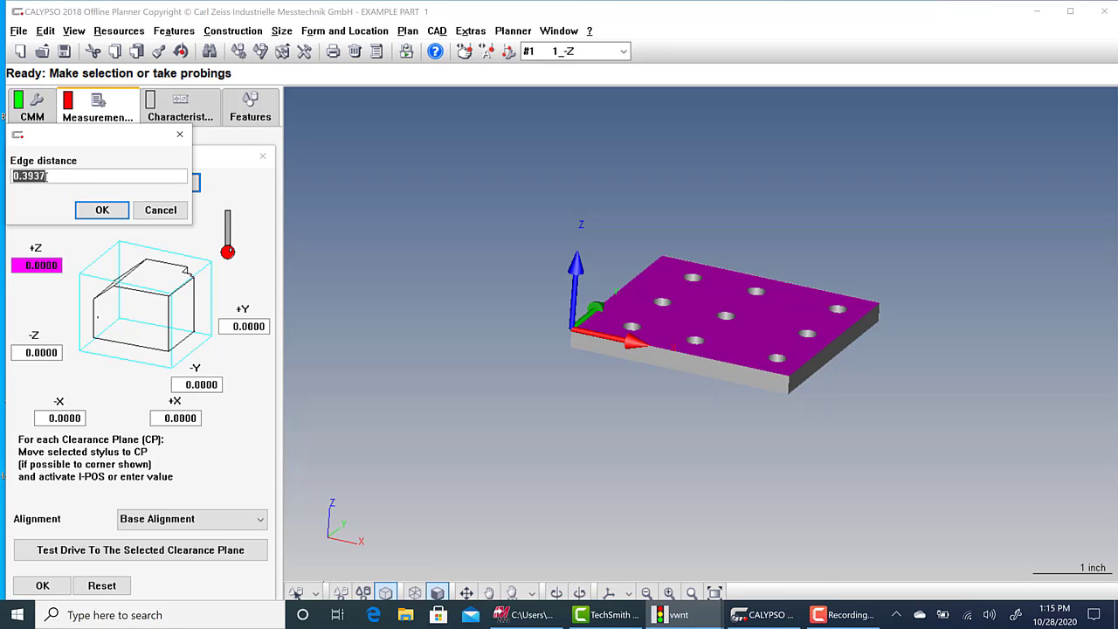
left_click(101, 209)
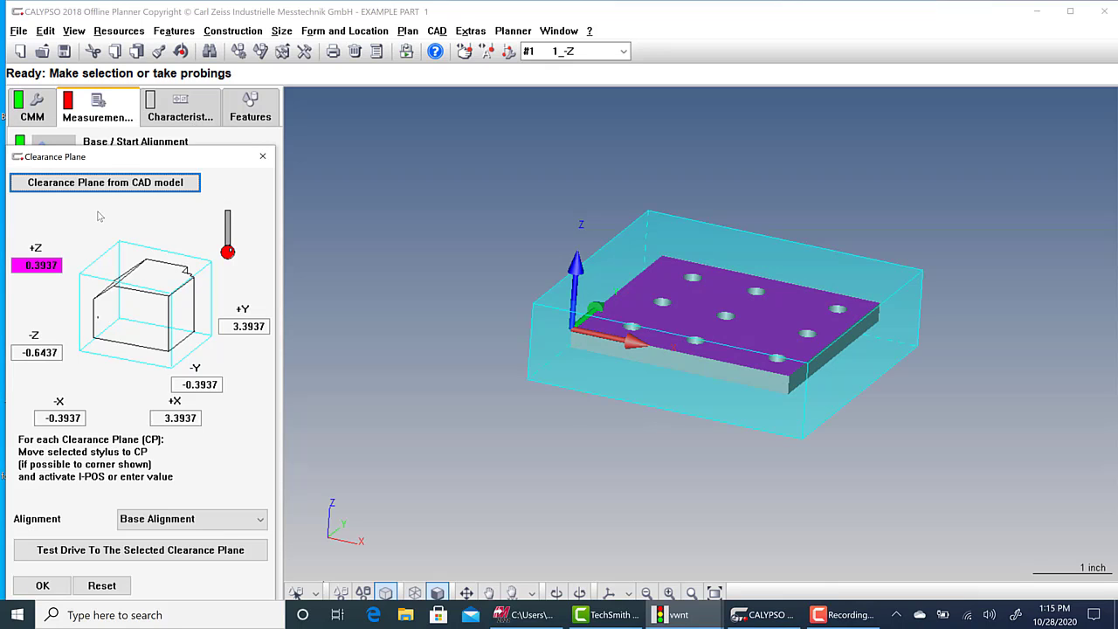
left_click(41, 585)
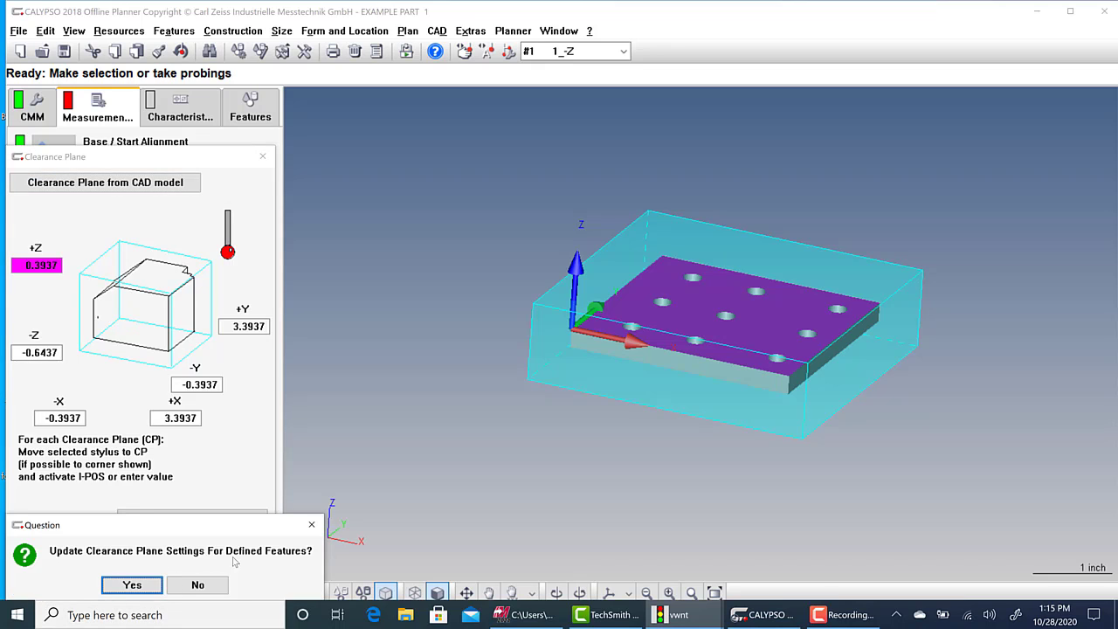
mouse_move(198, 584)
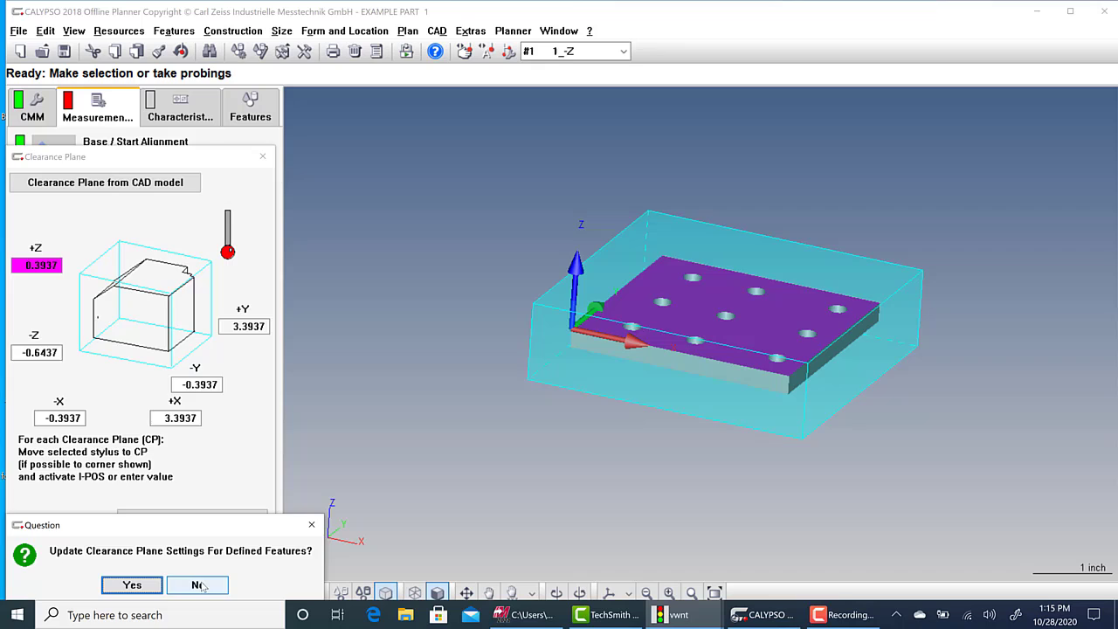
left_click(197, 584)
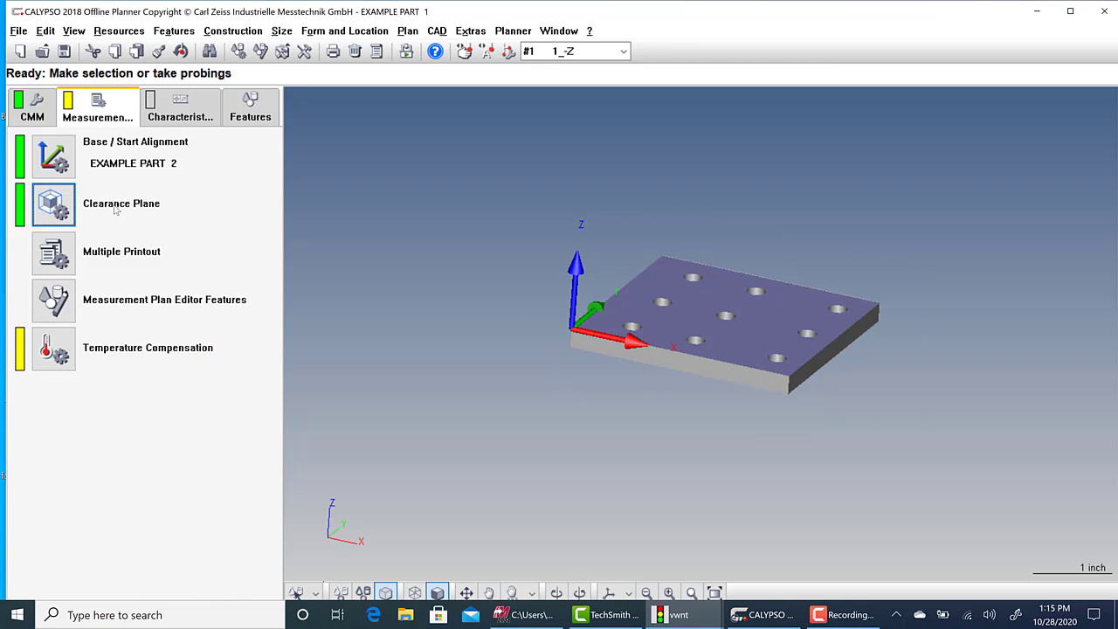
mouse_move(570, 566)
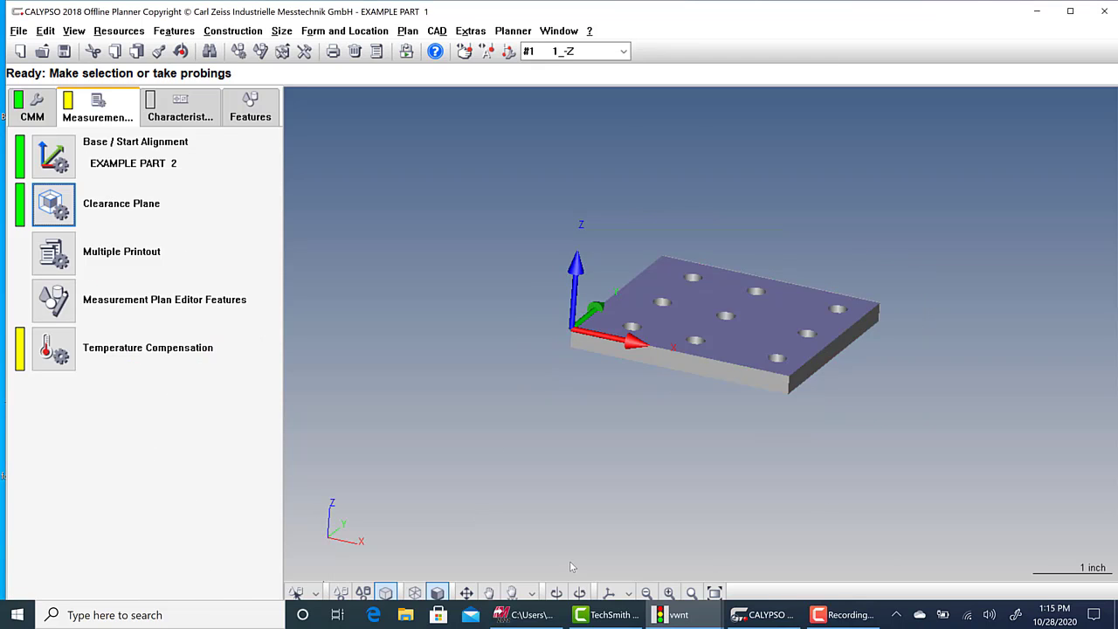
mouse_move(725, 330)
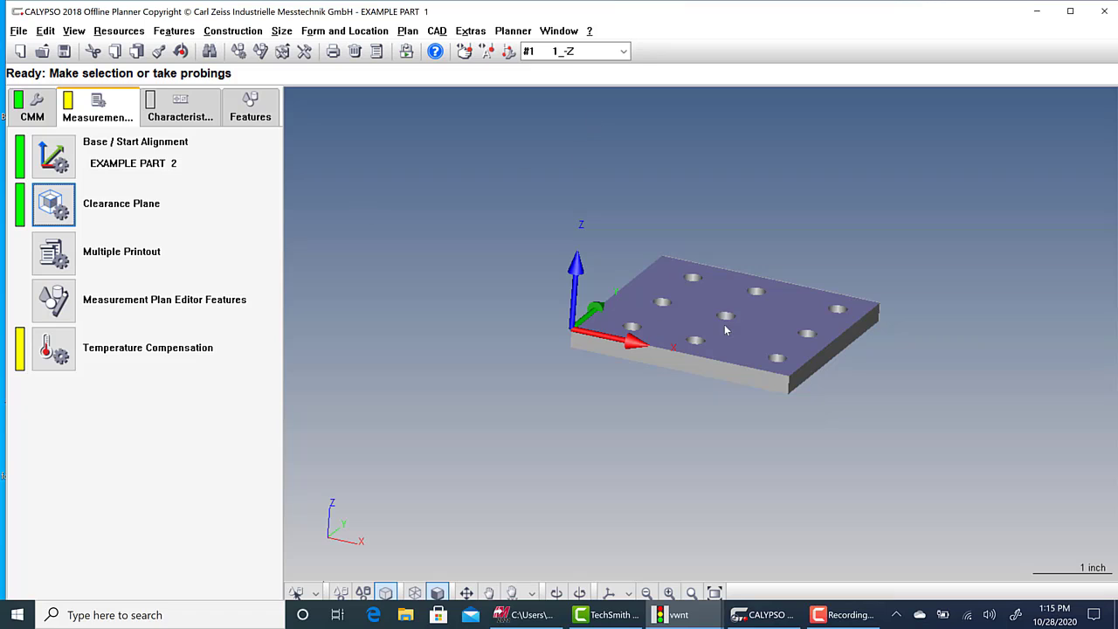
mouse_move(195, 156)
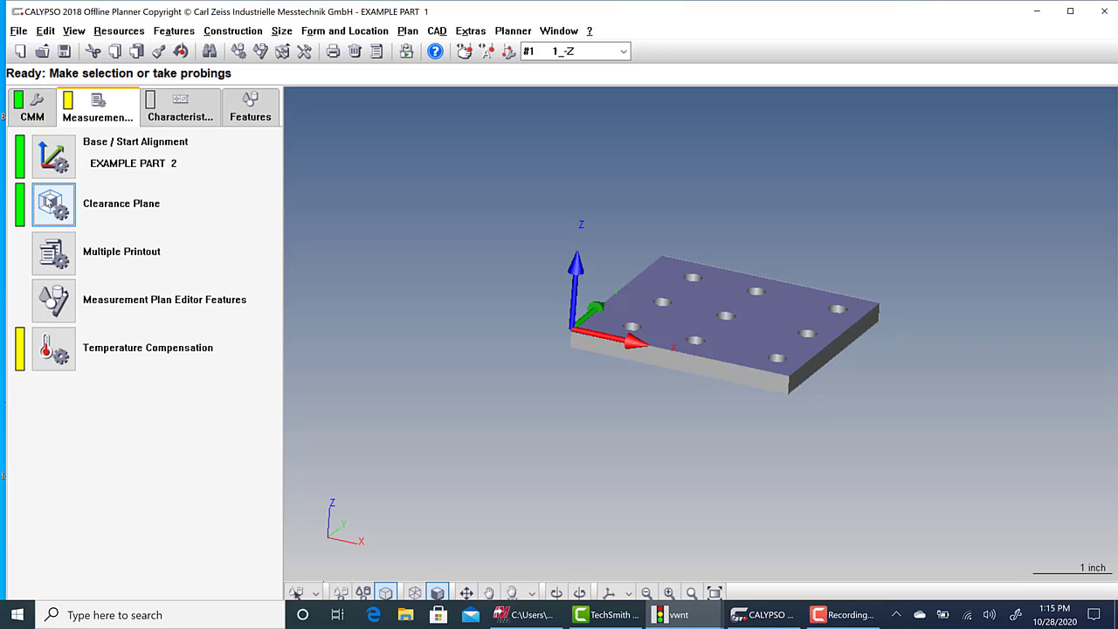
mouse_move(52, 157)
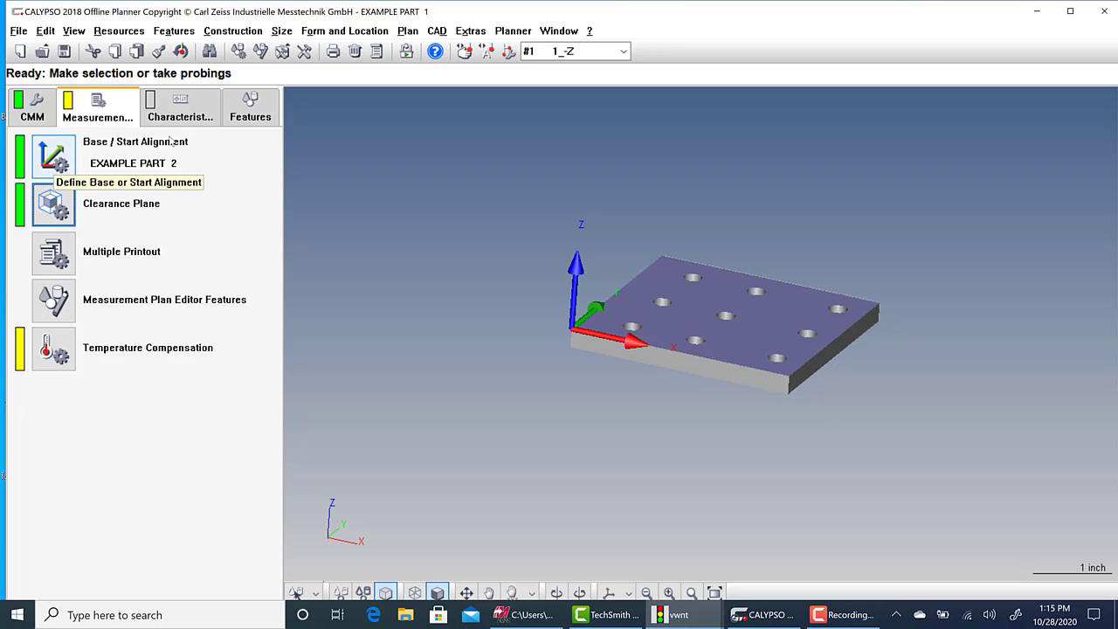
View the empty characteristics list, then the features Plane1, 2d Line1 and 2d Line2.
left_click(180, 107)
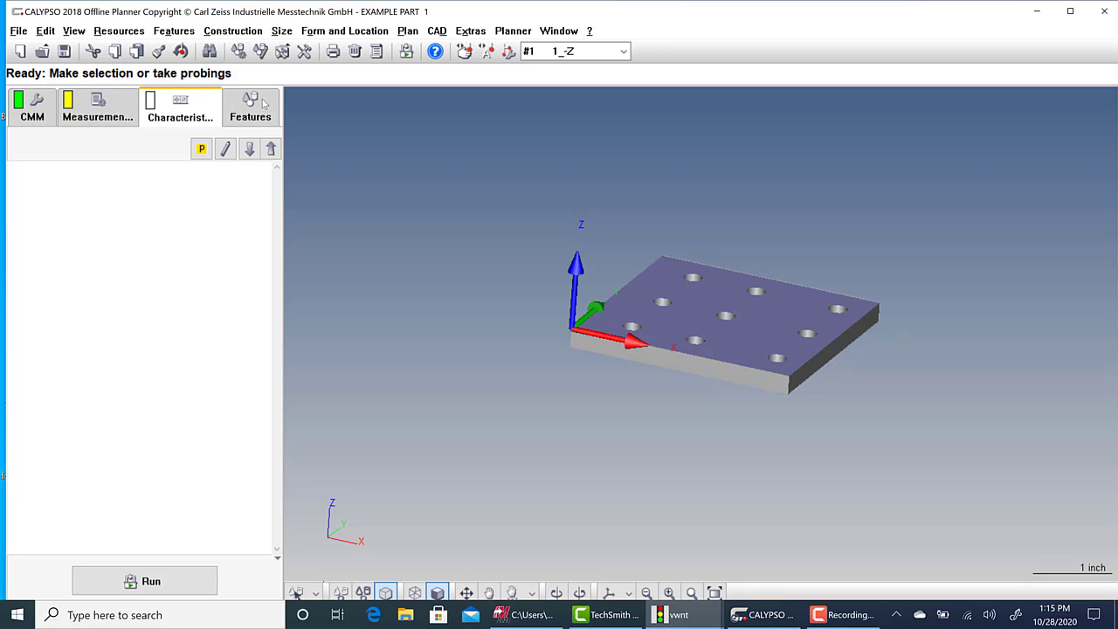
left_click(250, 105)
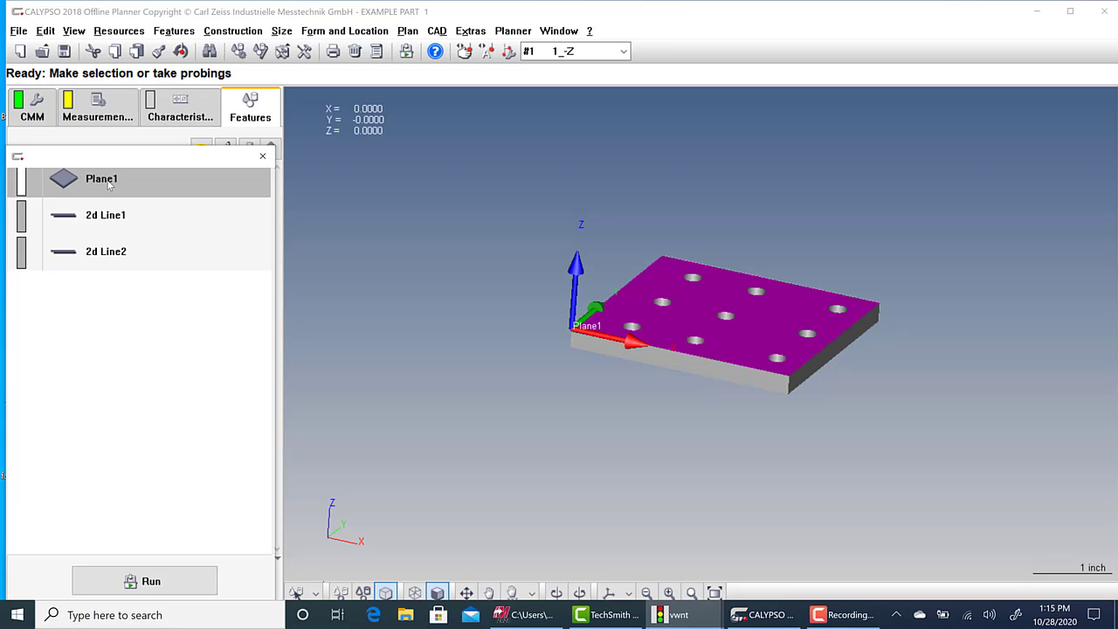
Open Plane1's definition, checking its comment and nominal definition without changes.
double_click(102, 178)
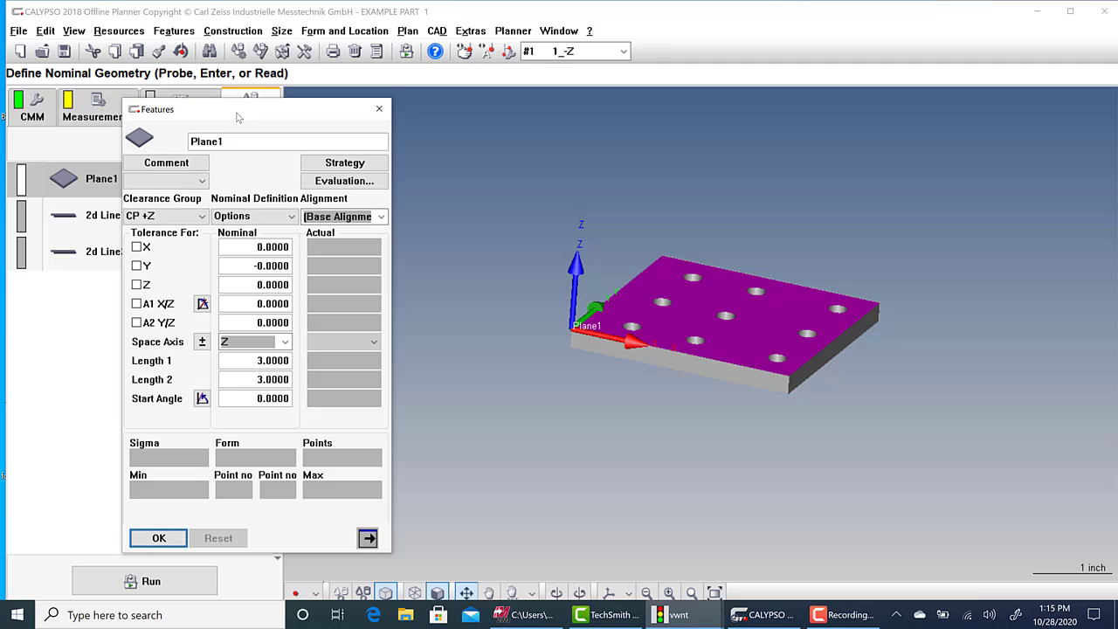
mouse_move(155, 182)
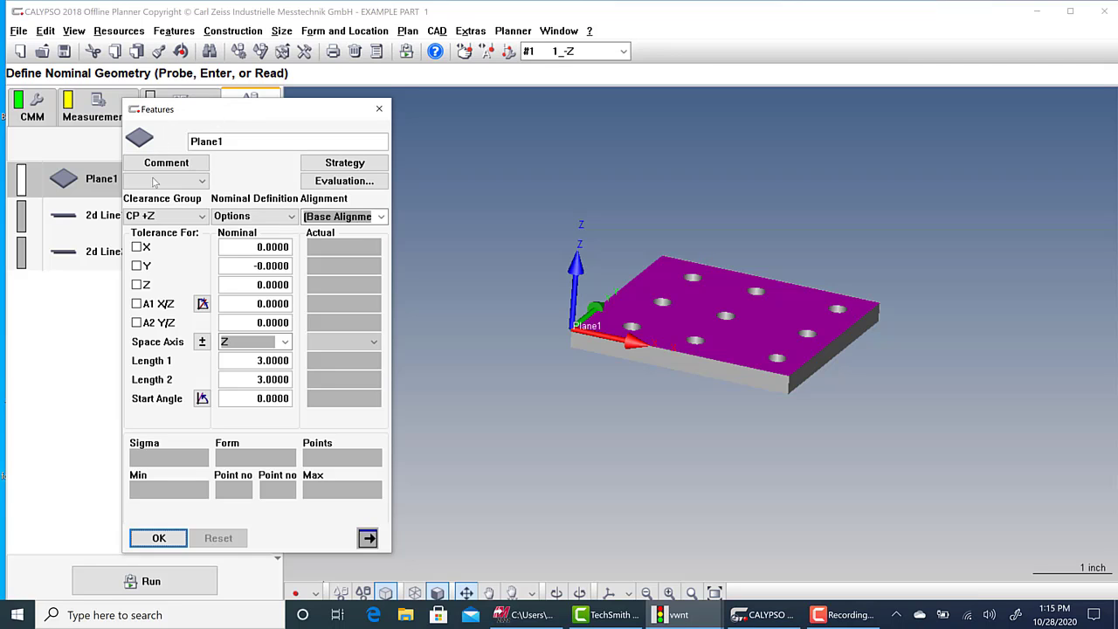
left_click(166, 163)
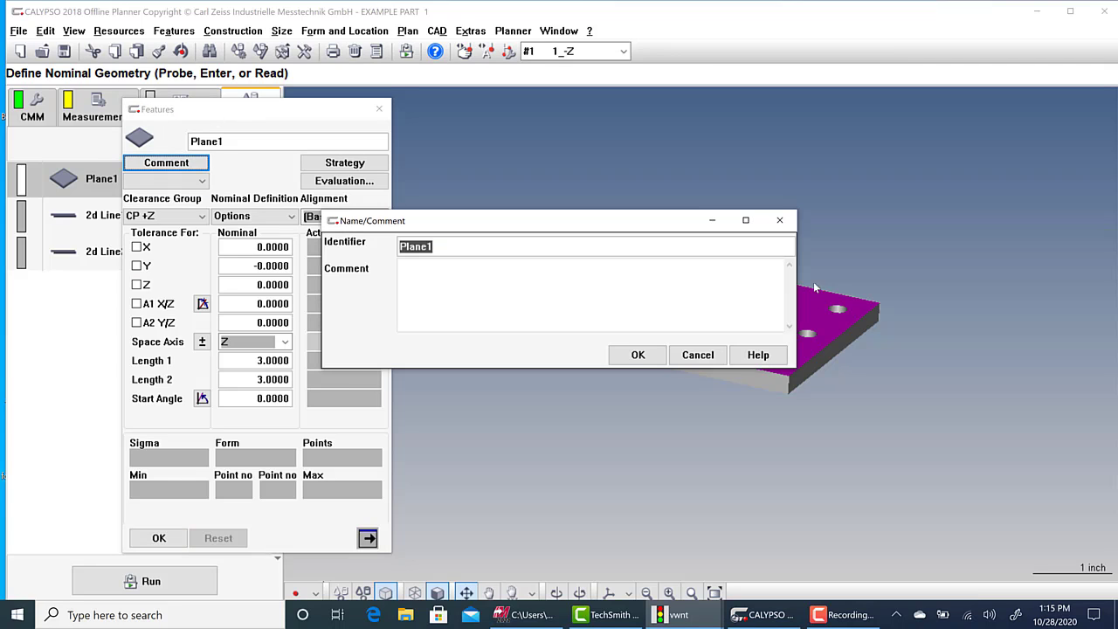
left_click(638, 355)
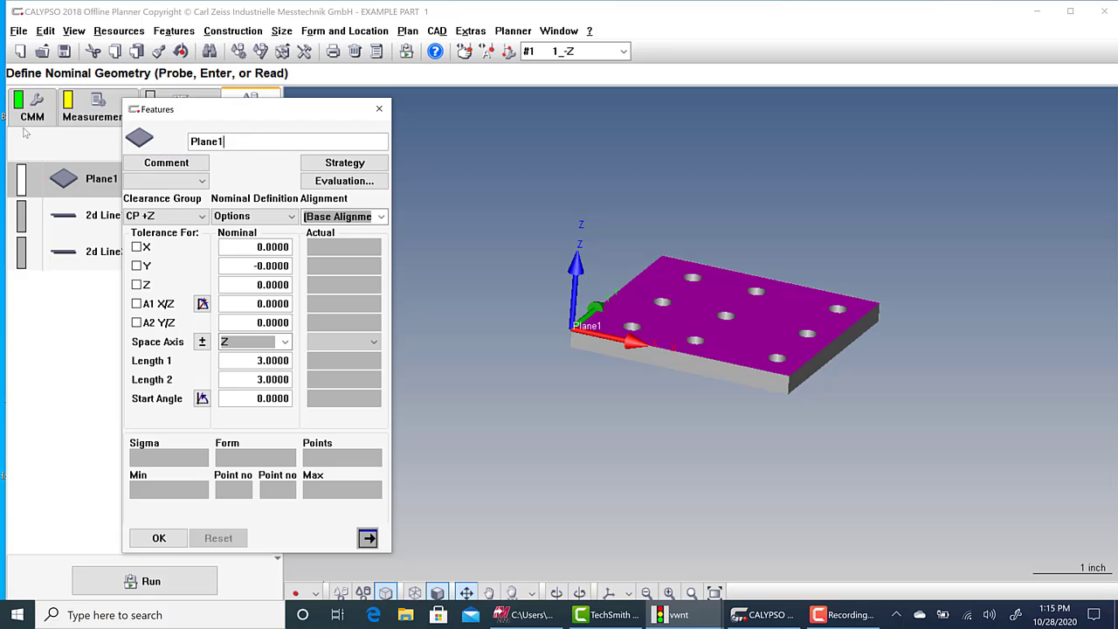
mouse_move(146, 218)
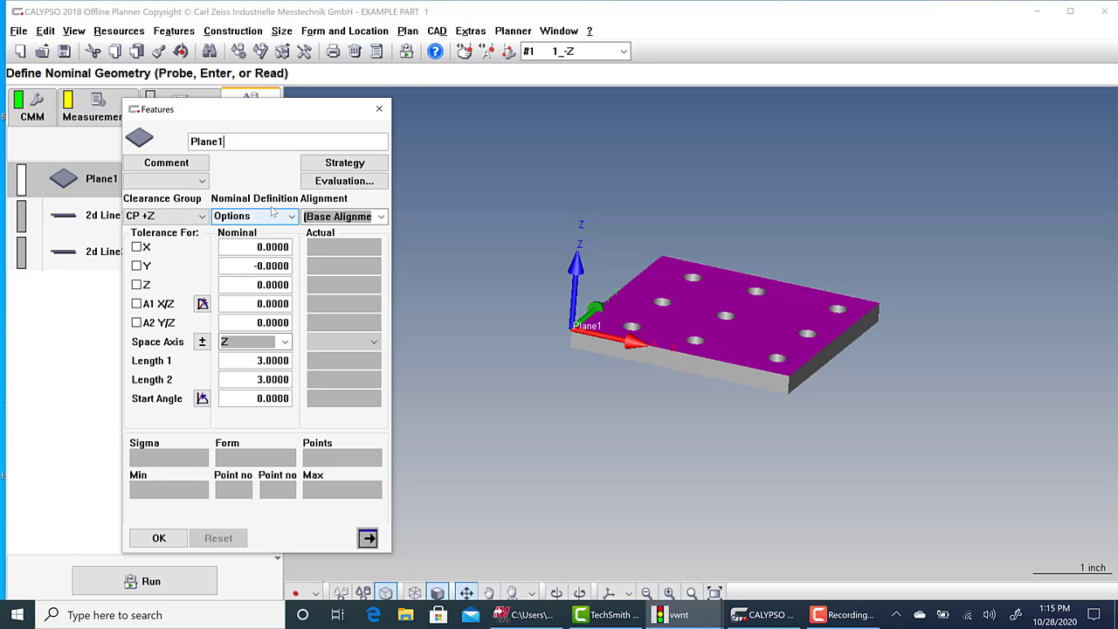
left_click(254, 215)
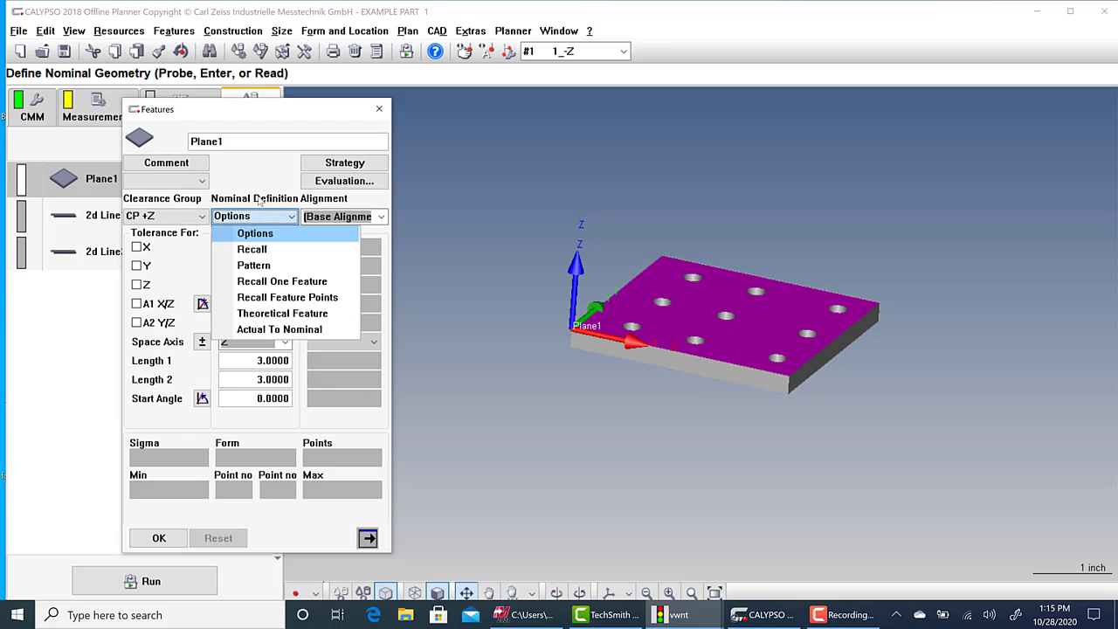
left_click(253, 216)
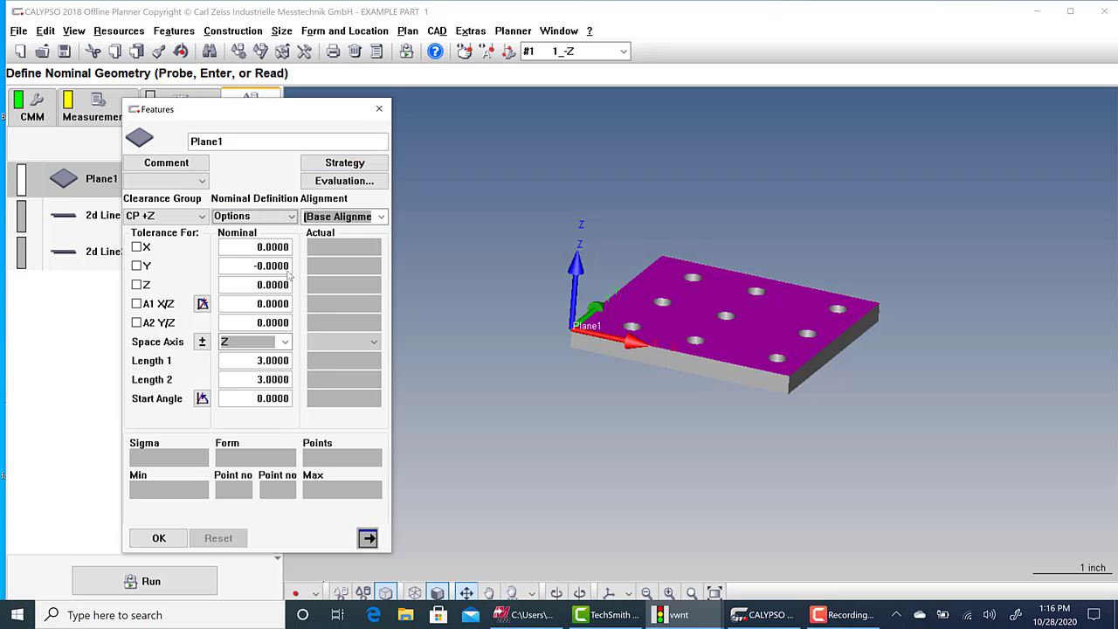
mouse_move(295, 384)
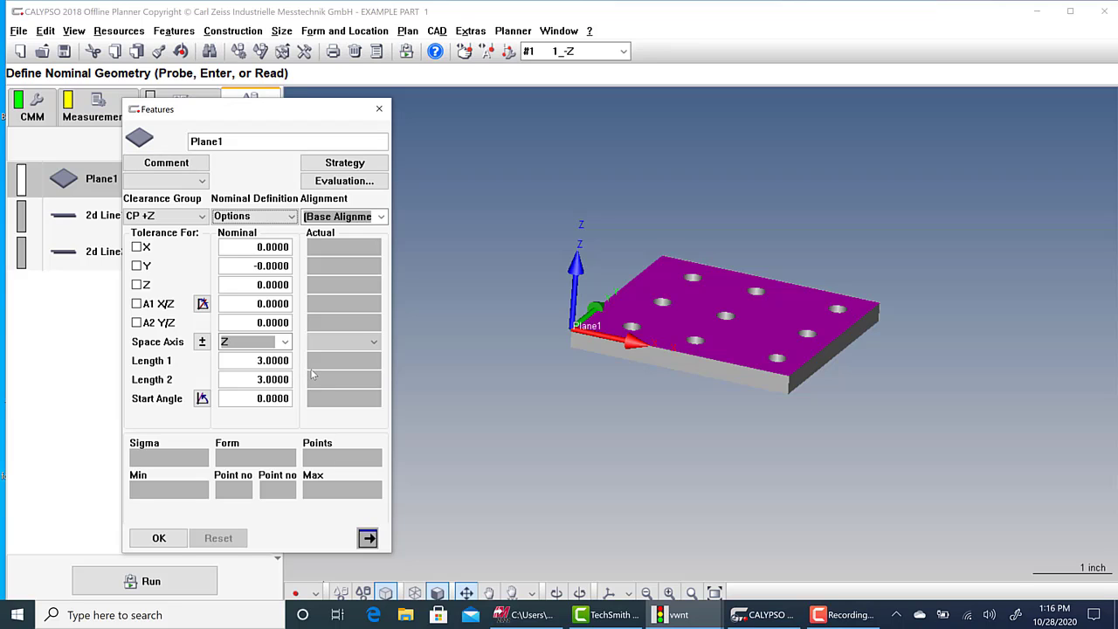
mouse_move(303, 173)
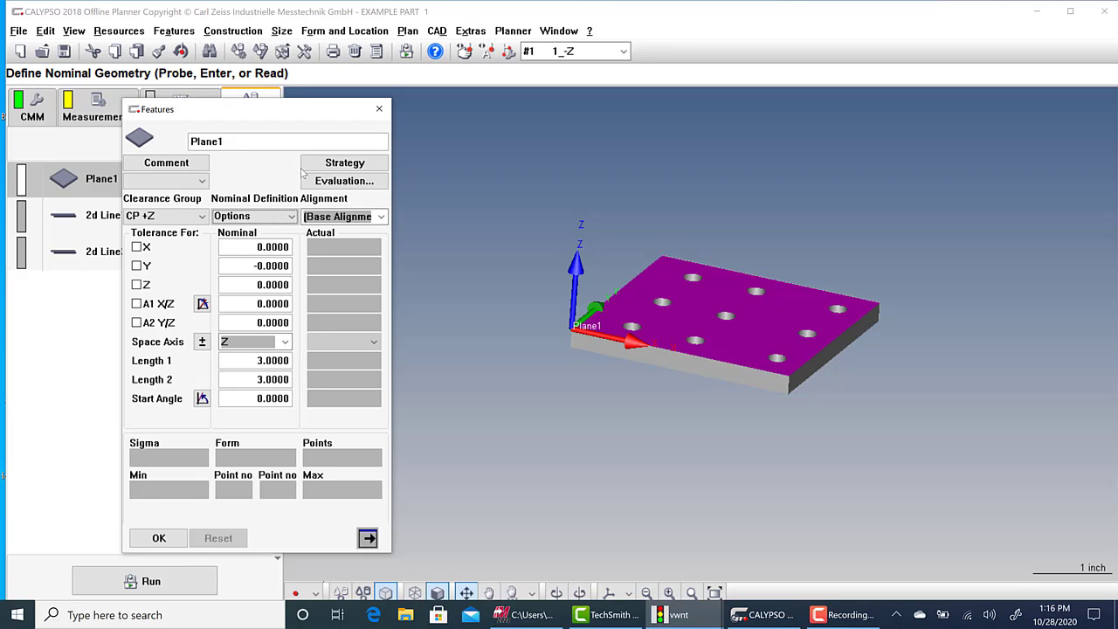
Give Plane1 a strategy of four probing points on the plate's top face.
left_click(344, 162)
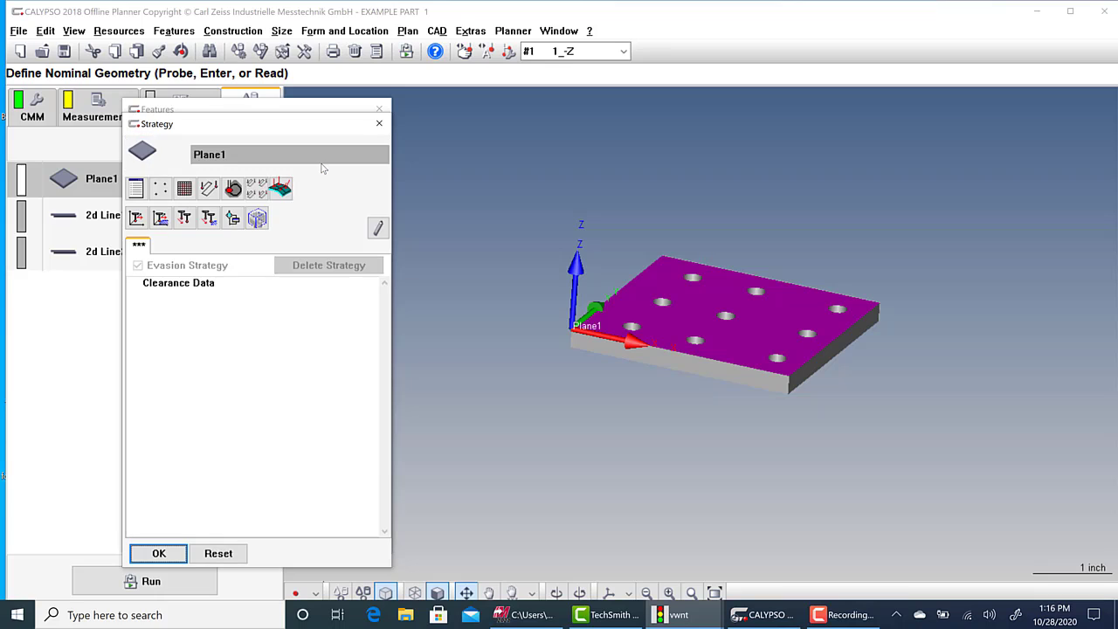
mouse_move(290, 375)
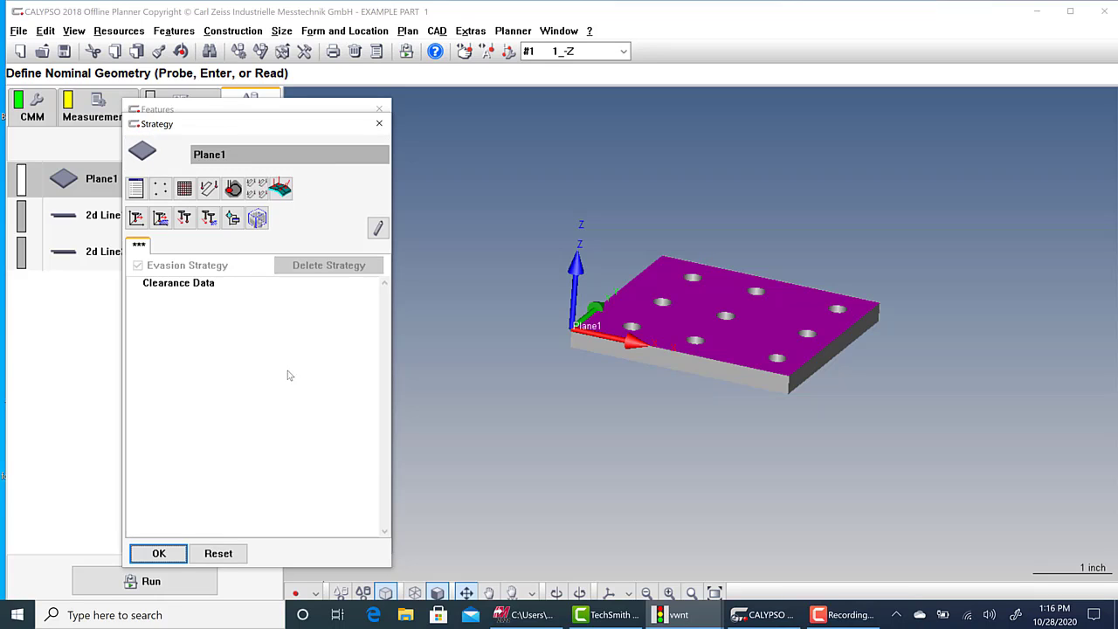
mouse_move(195, 333)
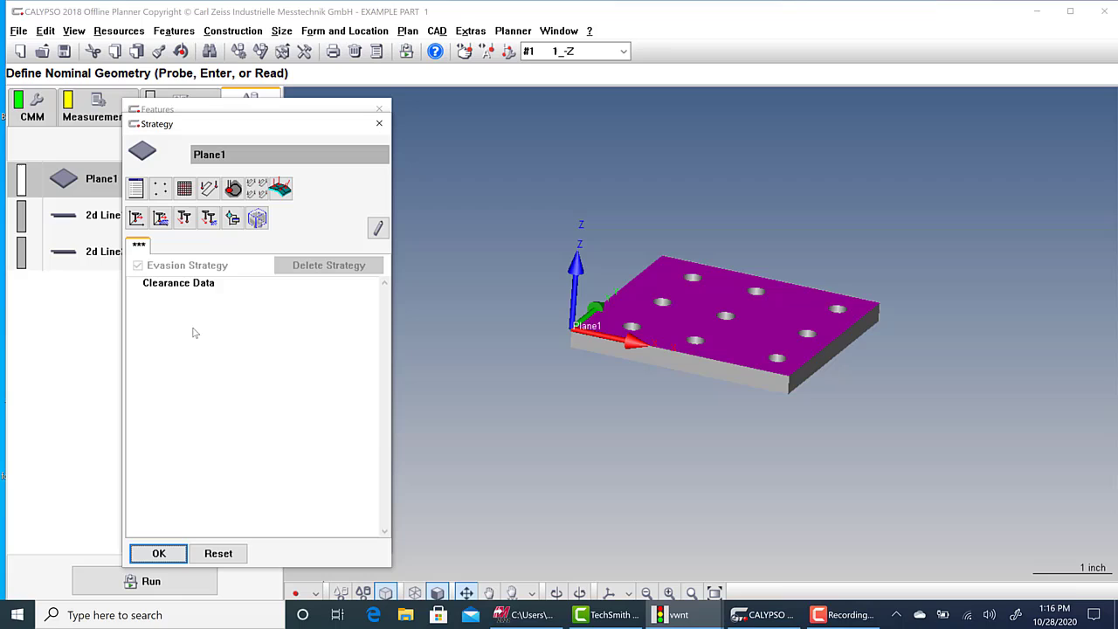
mouse_move(209, 303)
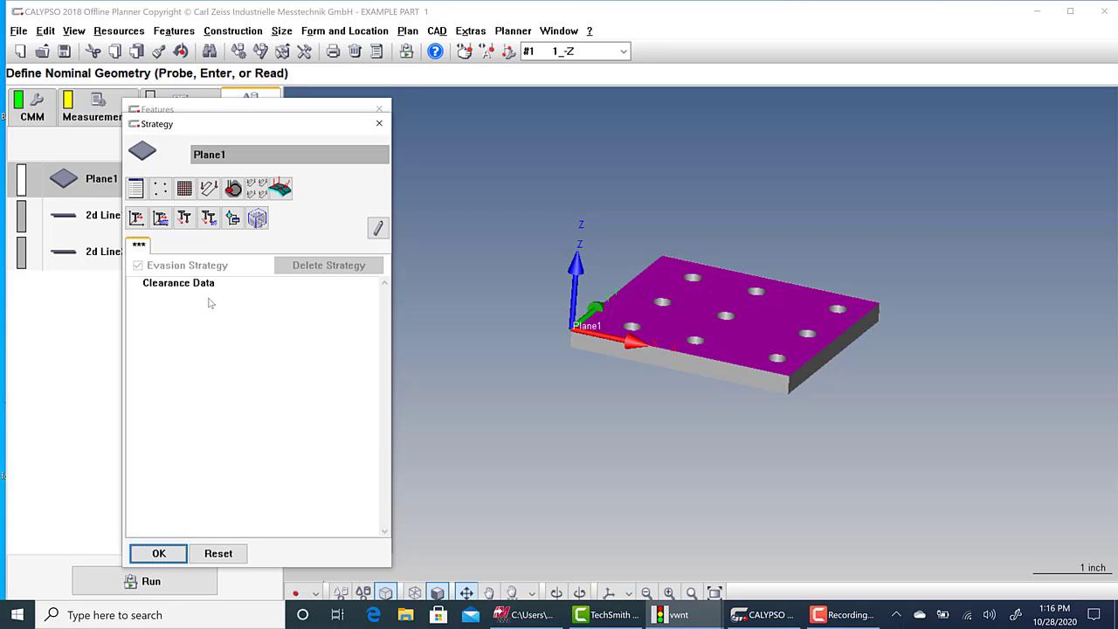
mouse_move(424, 379)
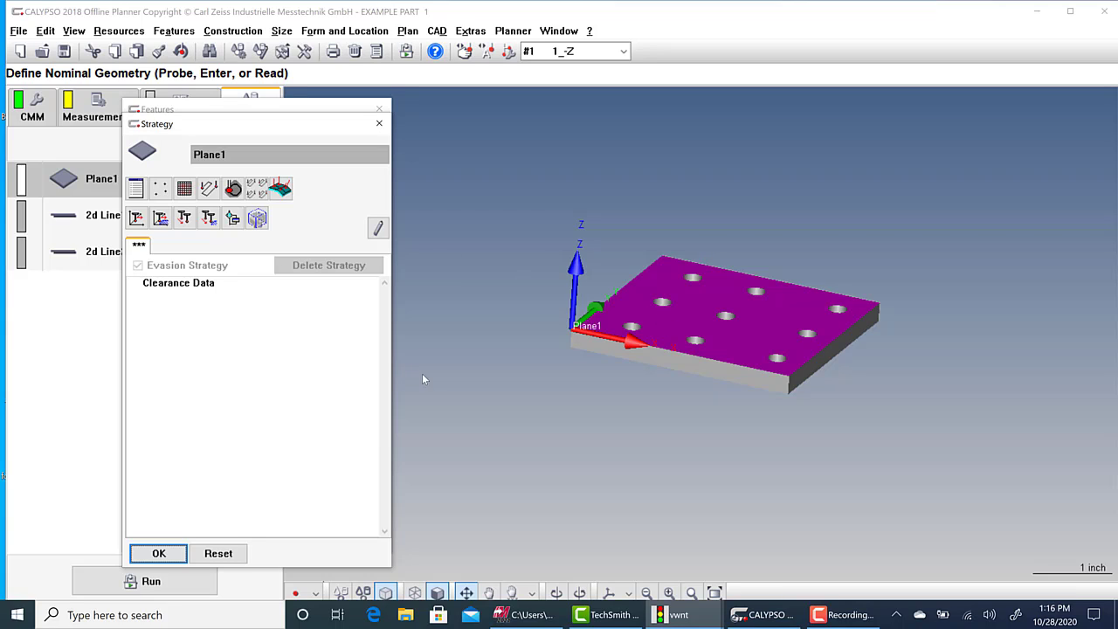
mouse_move(679, 353)
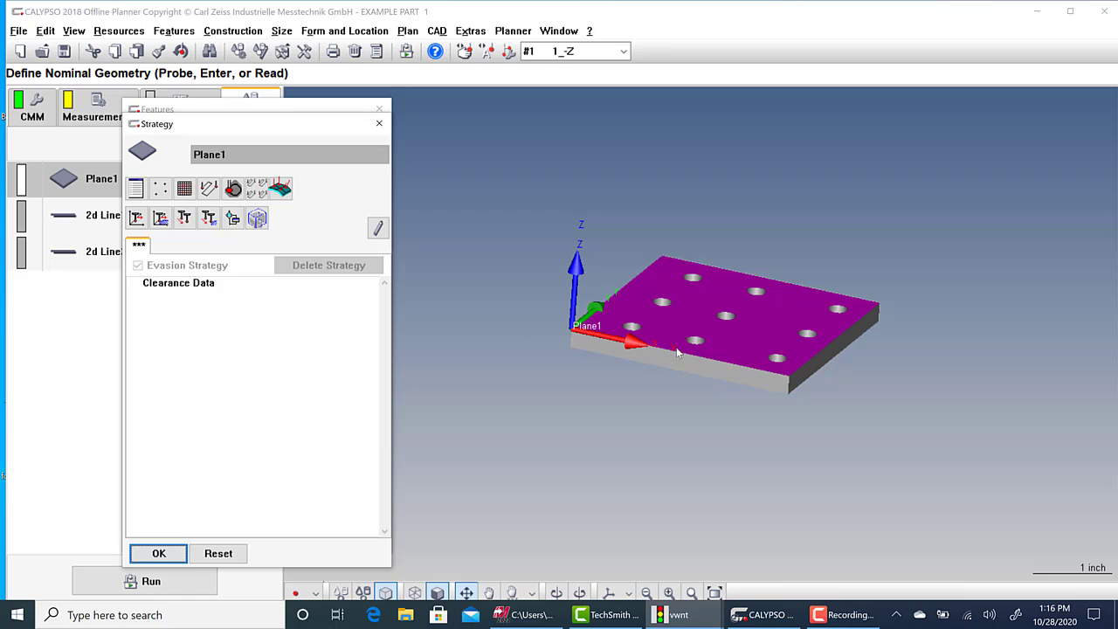
mouse_move(672, 329)
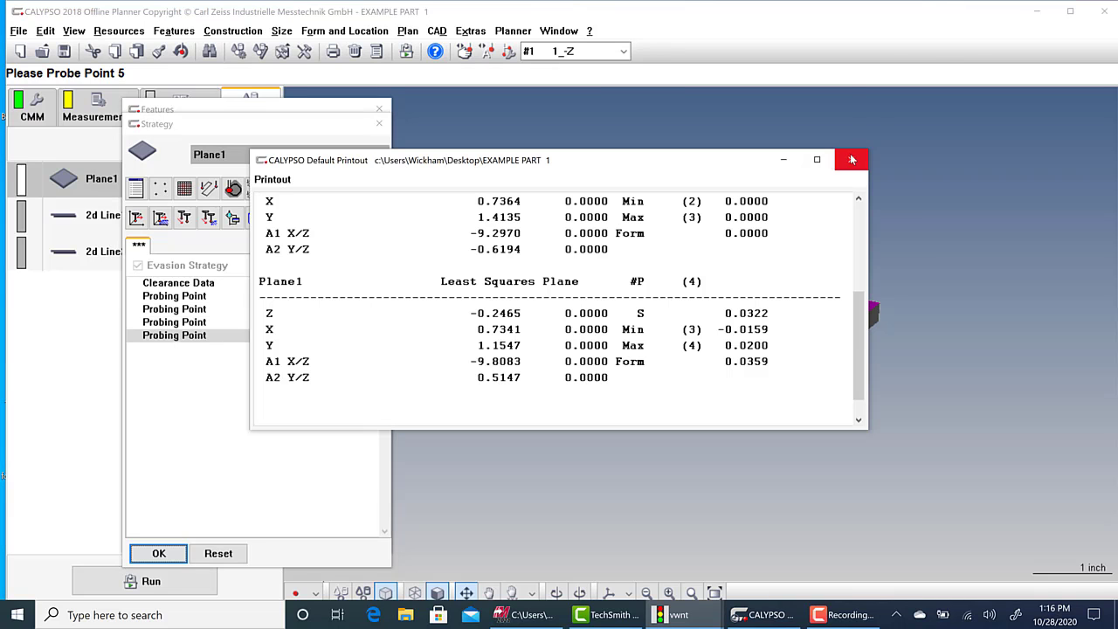
left_click(850, 159)
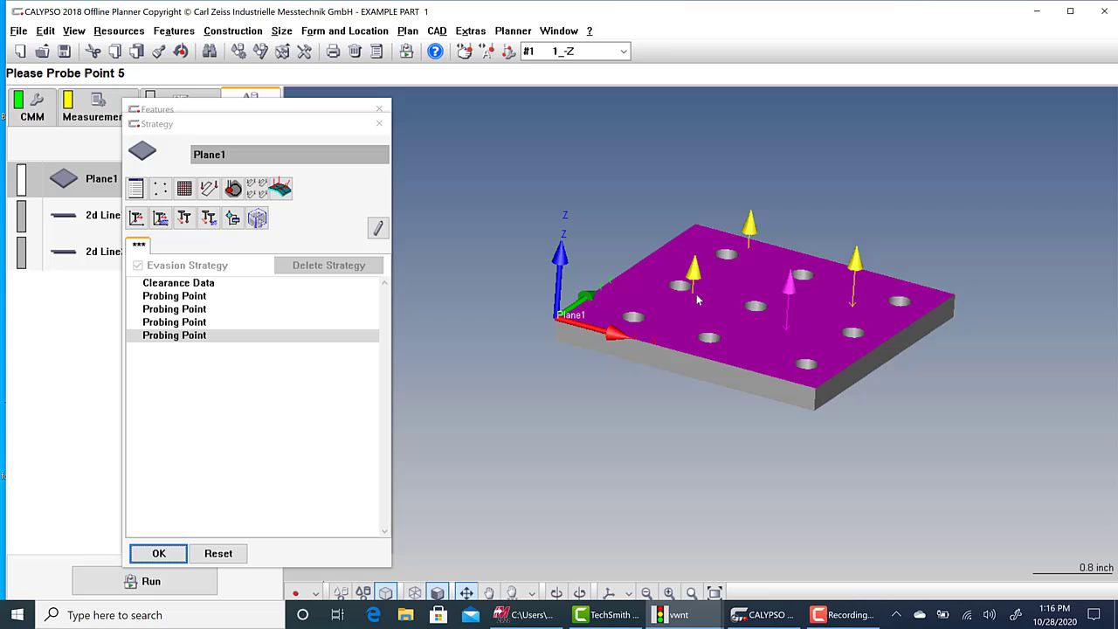
mouse_move(694, 291)
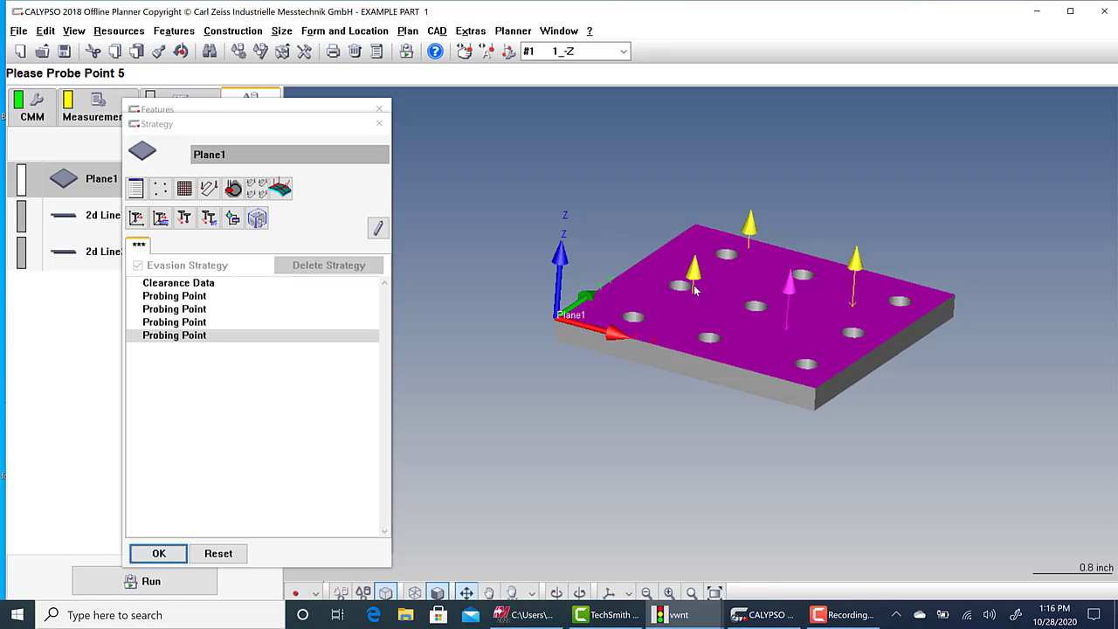
mouse_move(697, 294)
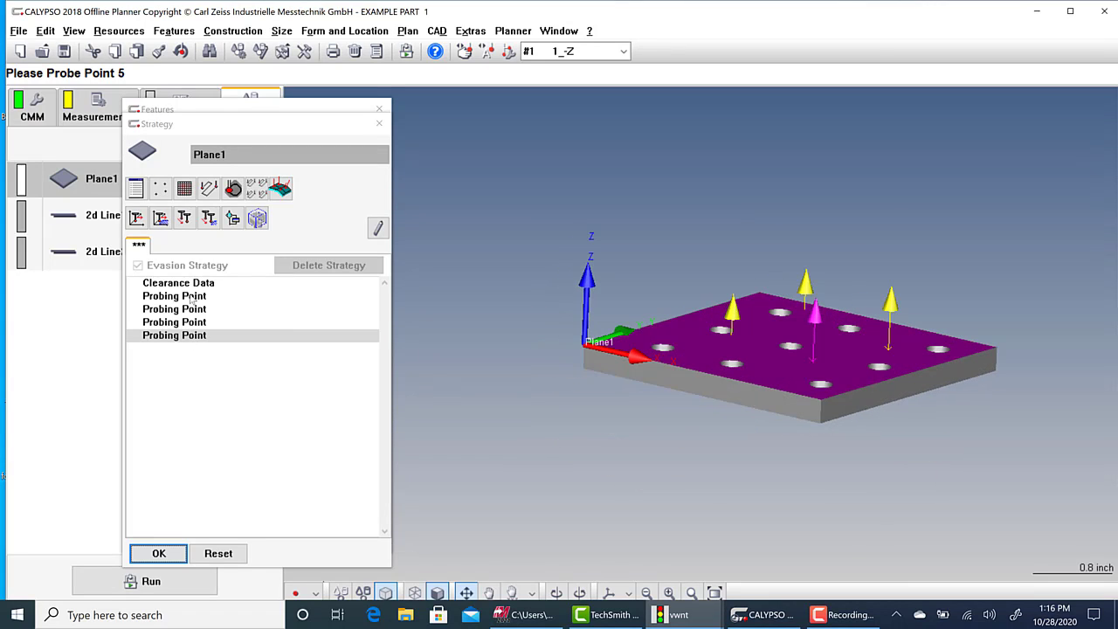
left_click(174, 295)
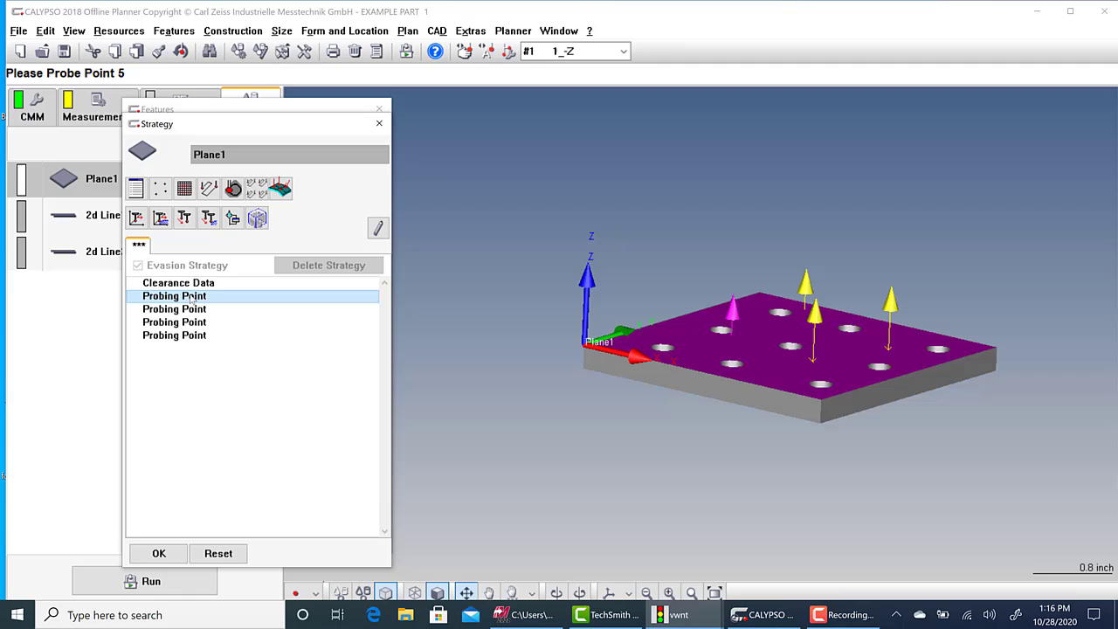
left_click(173, 308)
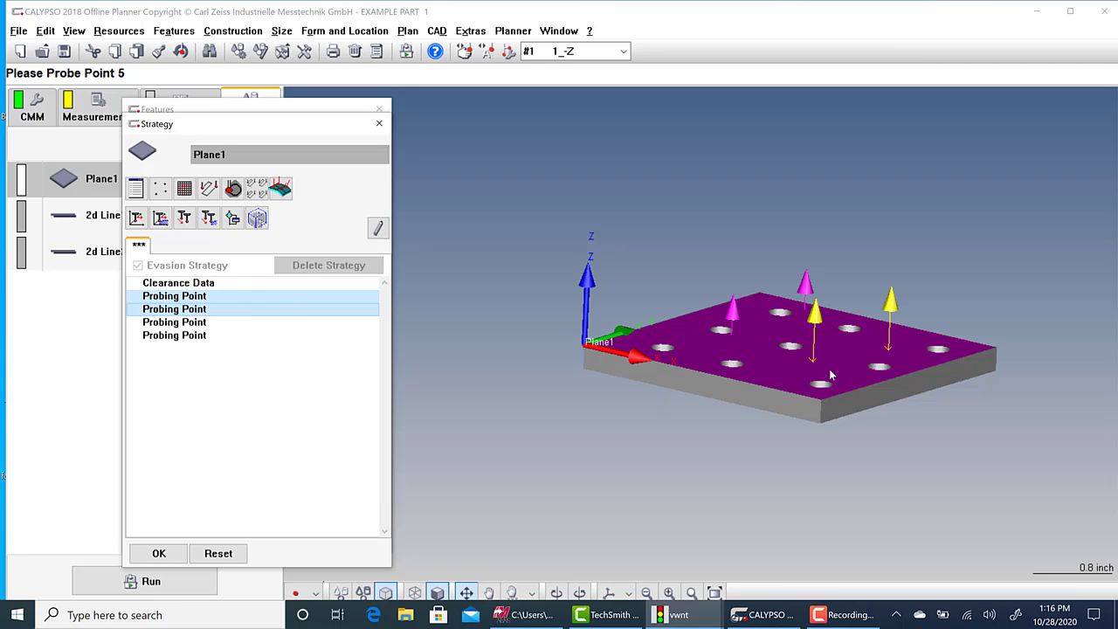
mouse_move(306, 304)
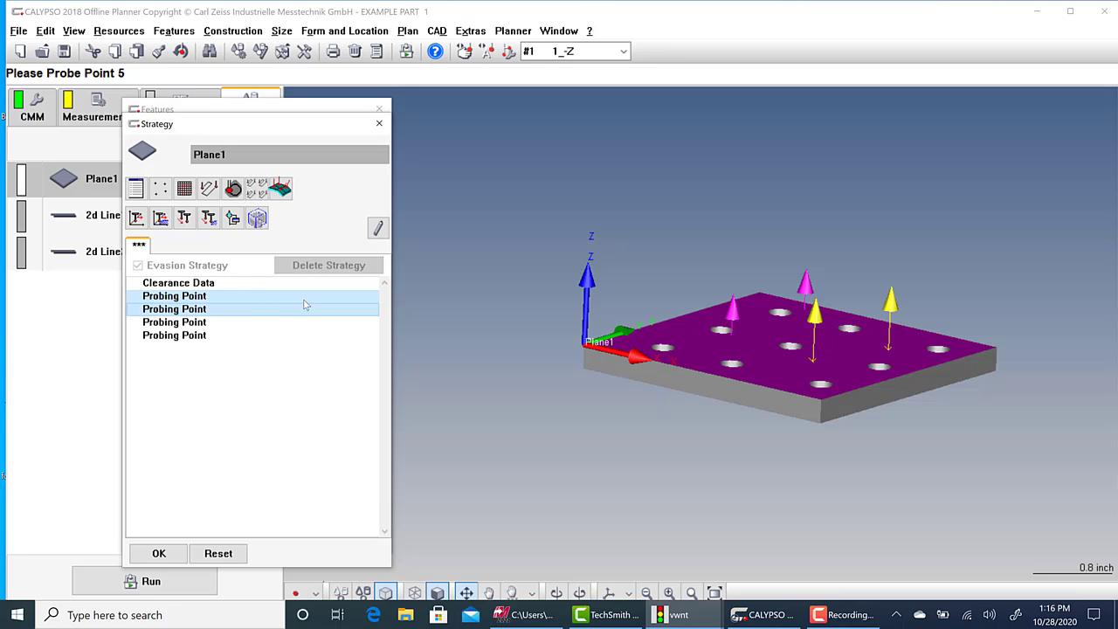
mouse_move(306, 303)
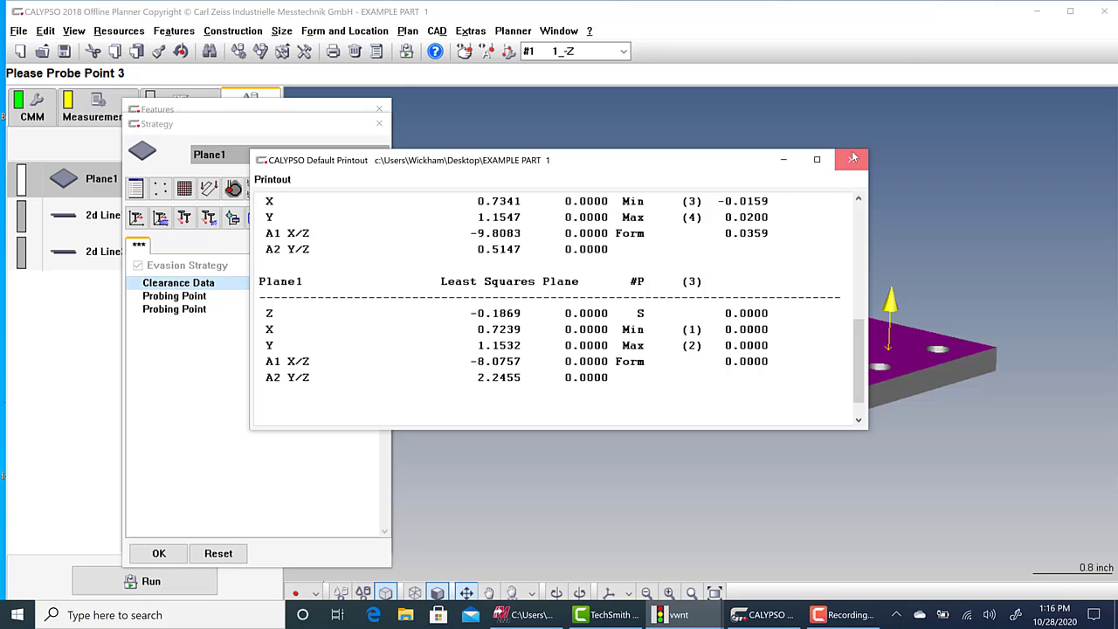
left_click(852, 159)
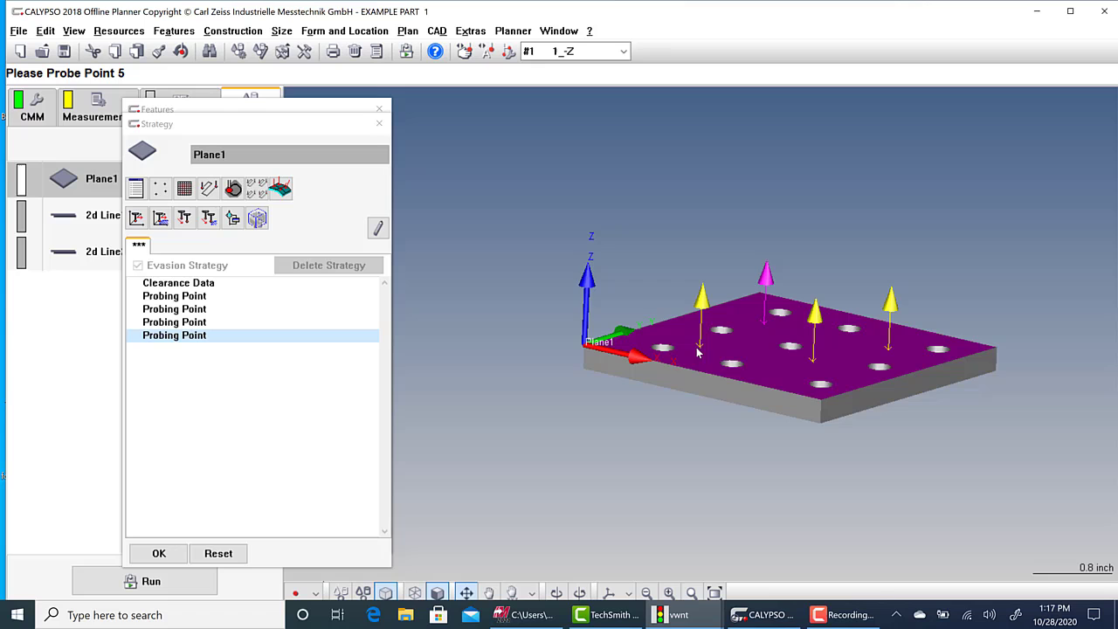
mouse_move(763, 321)
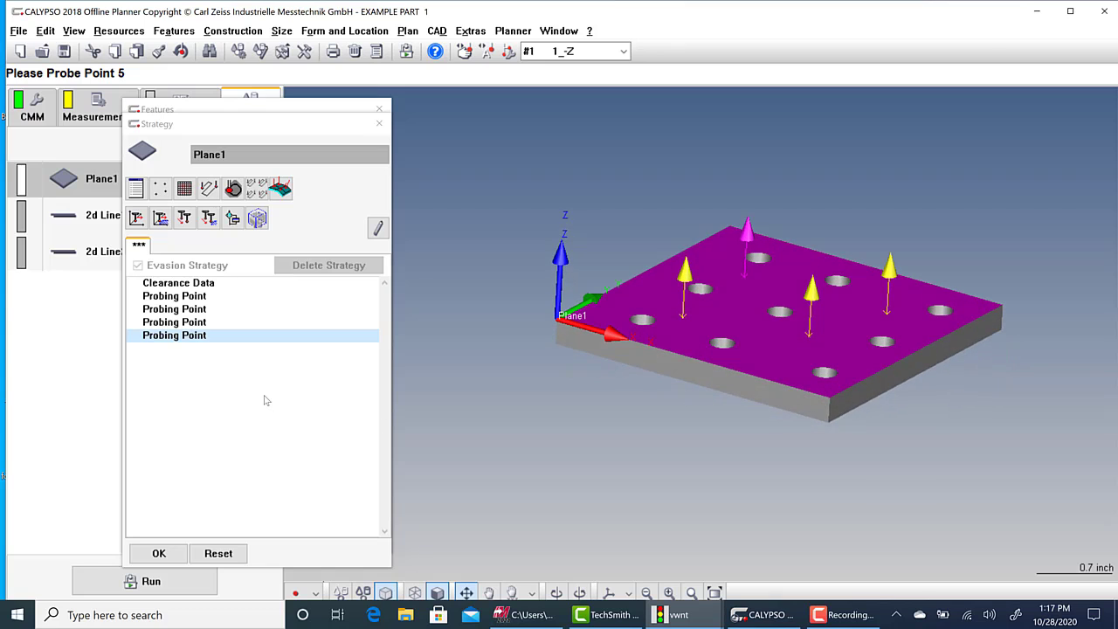
mouse_move(161, 453)
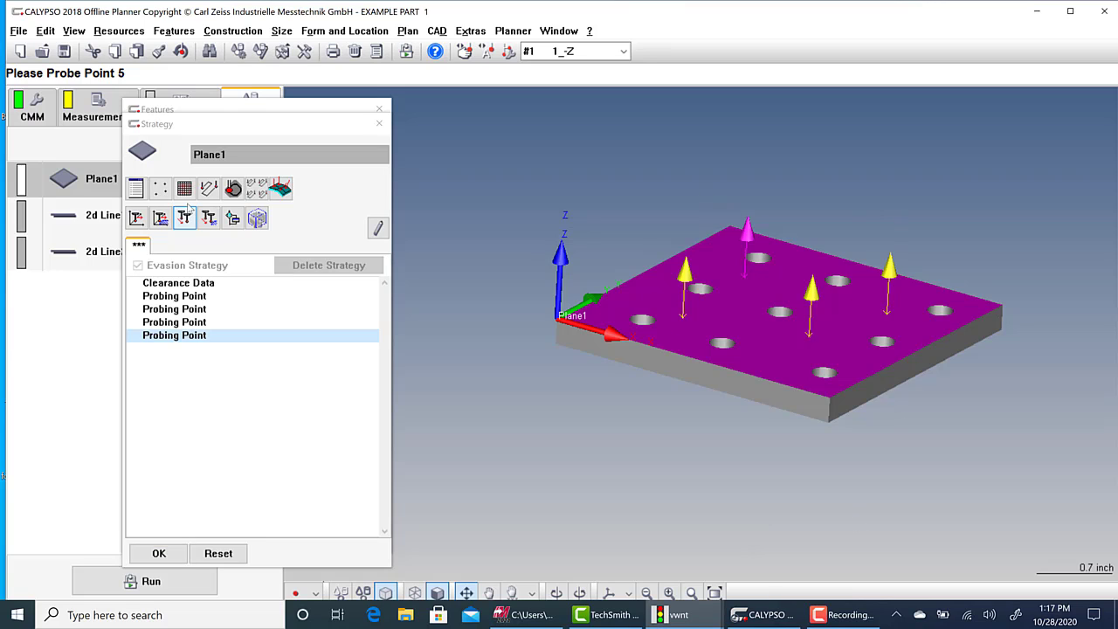
left_click(184, 189)
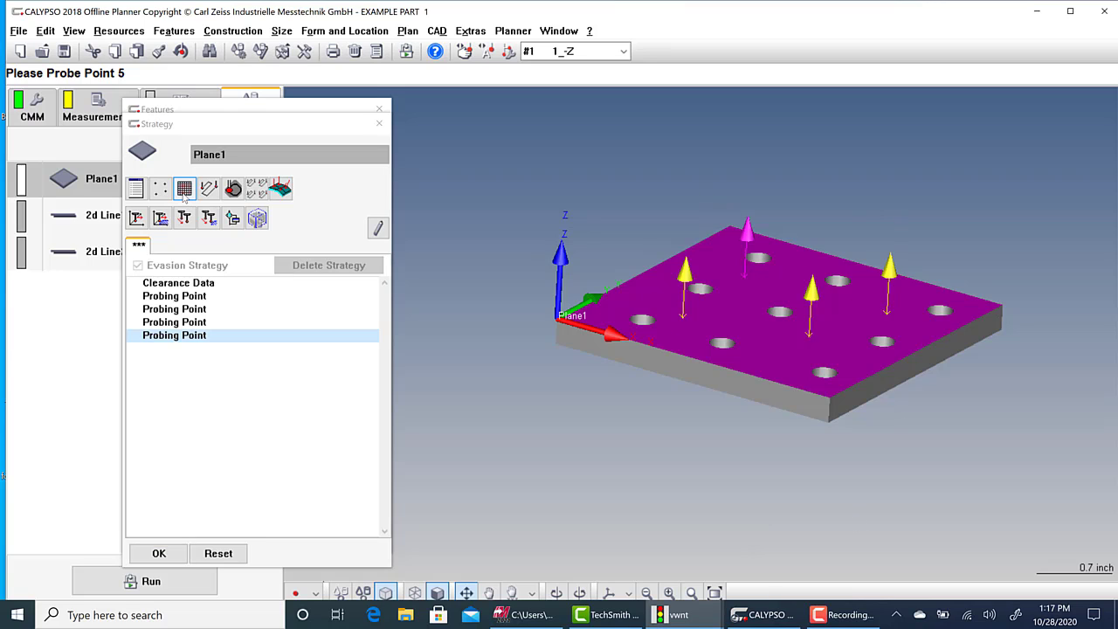
left_click(209, 189)
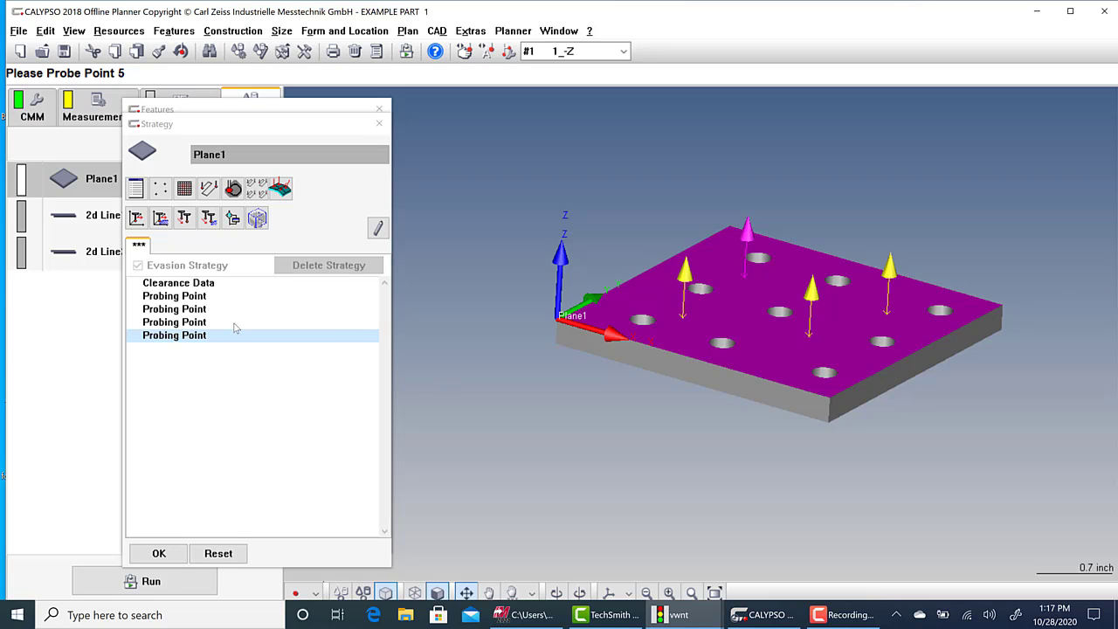
left_click(159, 552)
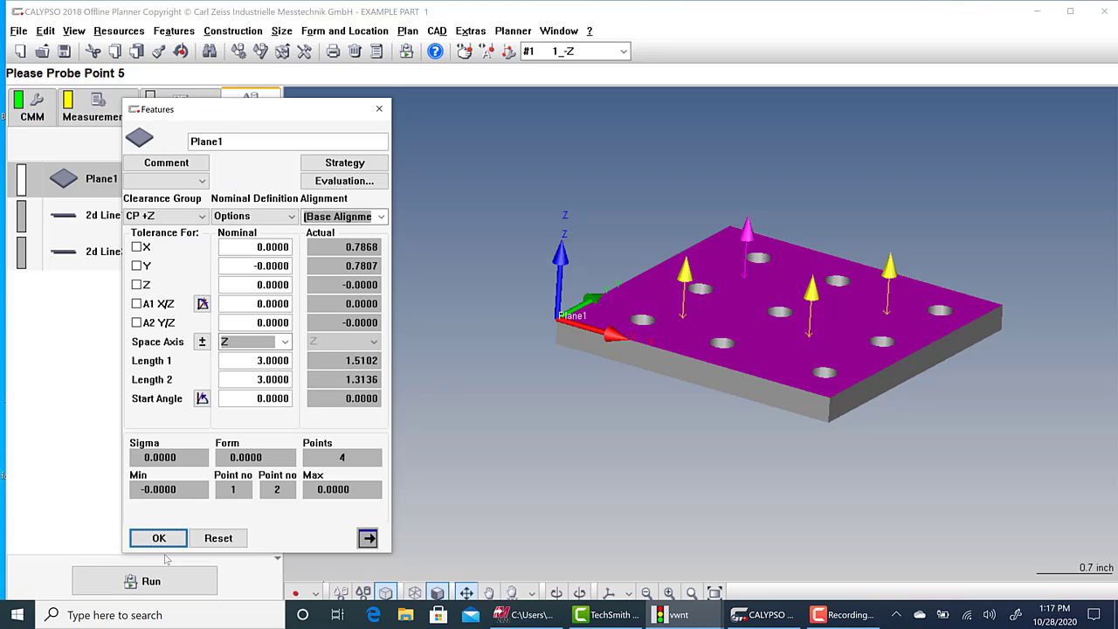
Accept Plane1, then give 2d Line1 a 21-point auto path along the front edge.
left_click(158, 537)
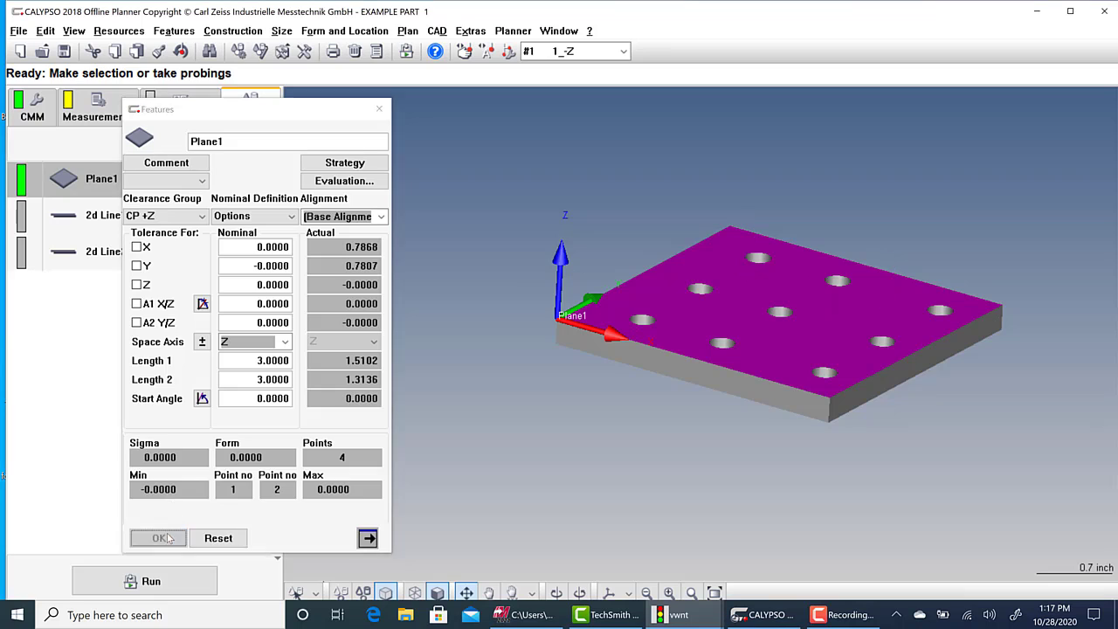
left_click(157, 537)
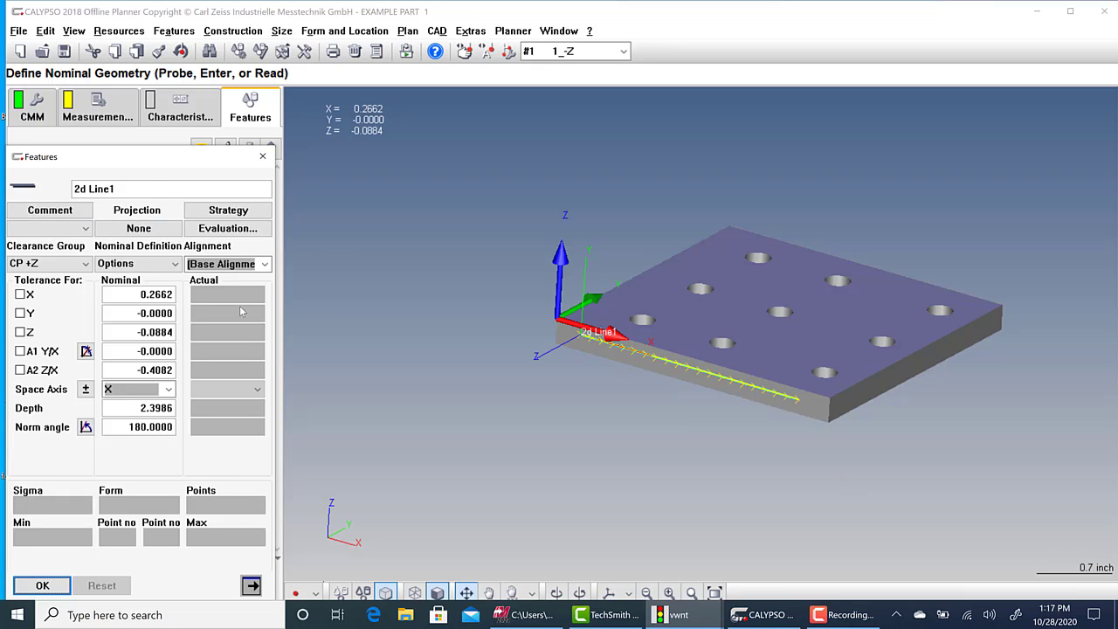
left_click(228, 210)
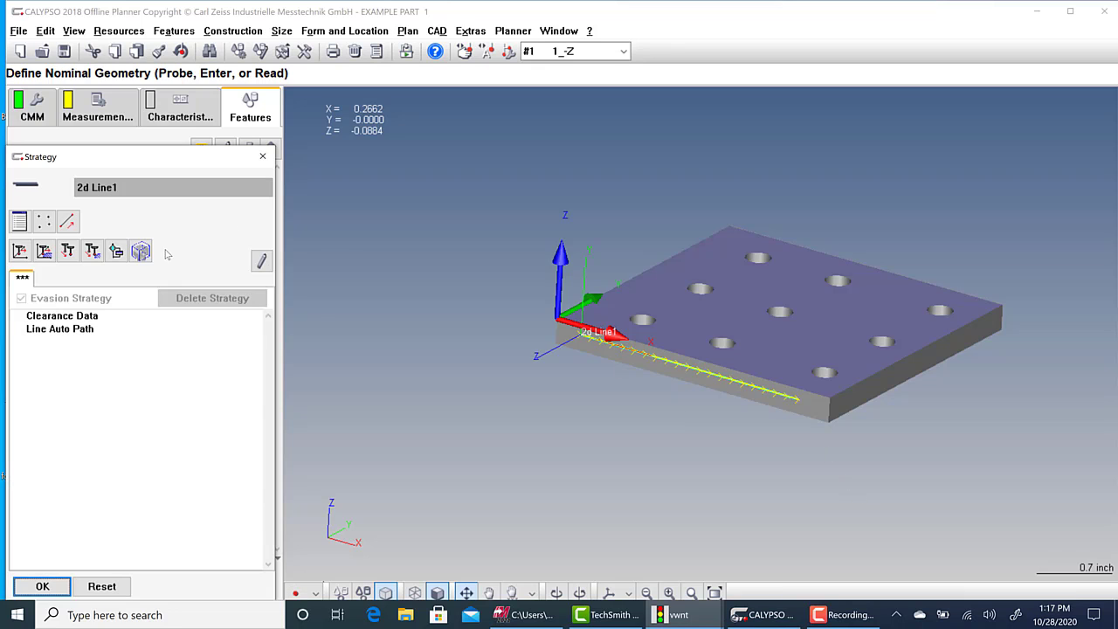
left_click(59, 329)
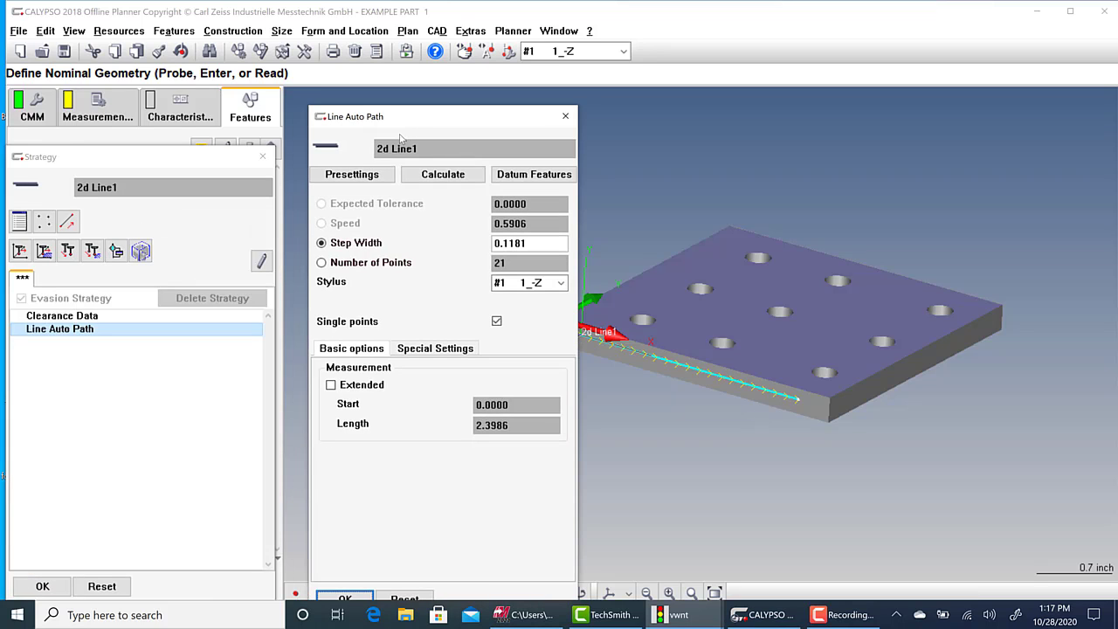
mouse_move(465, 287)
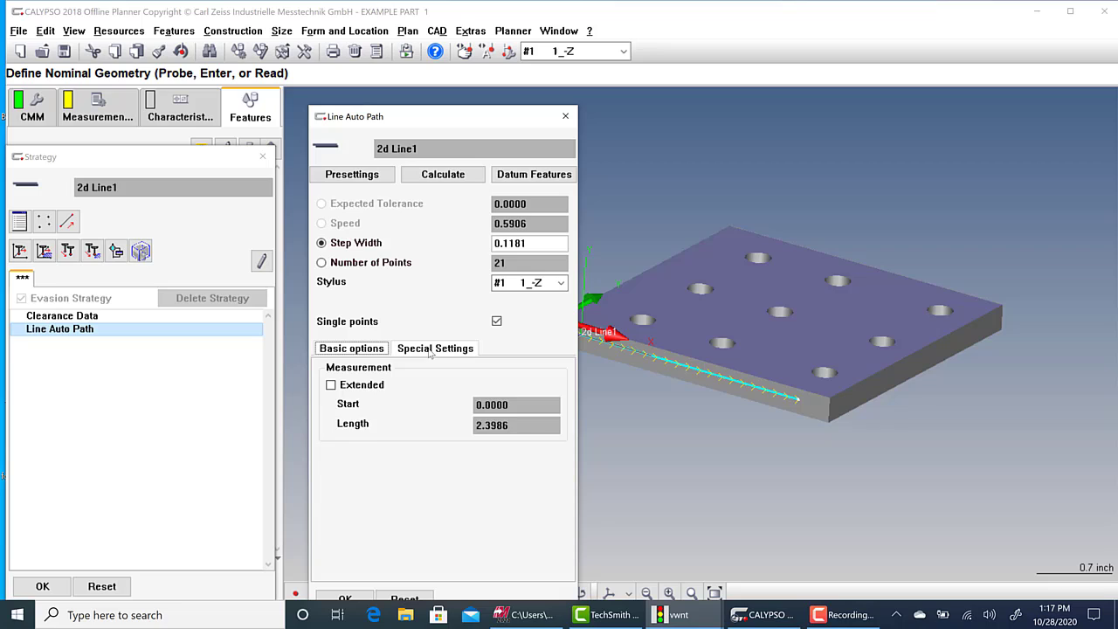
left_click(435, 348)
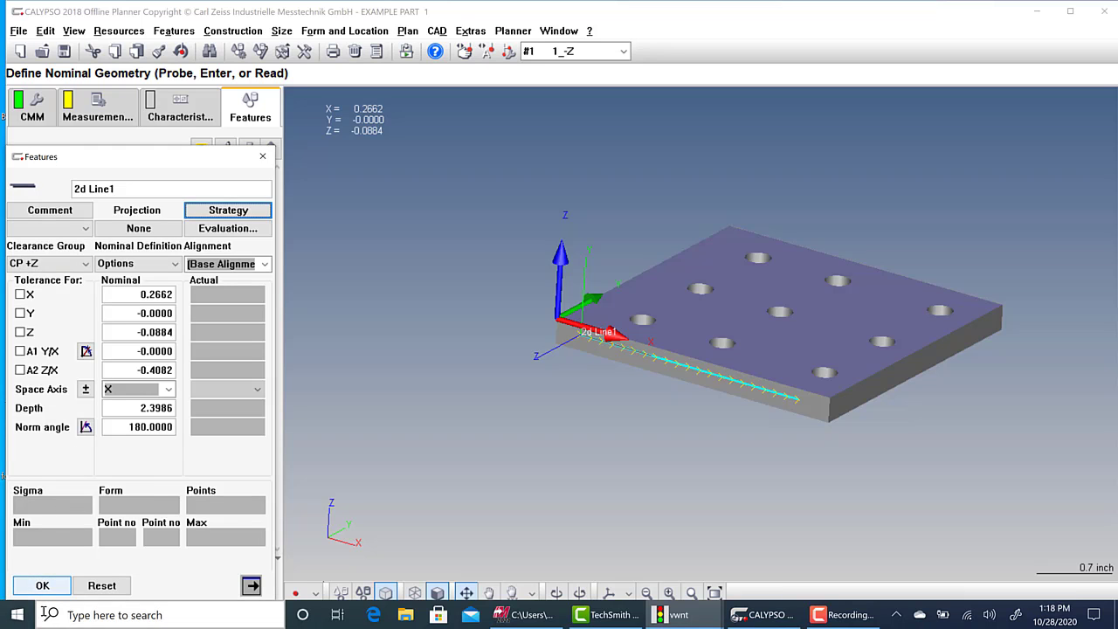
Confirm 2d Line1, check the Measurement tab, and open the measurement plan simulation.
left_click(41, 586)
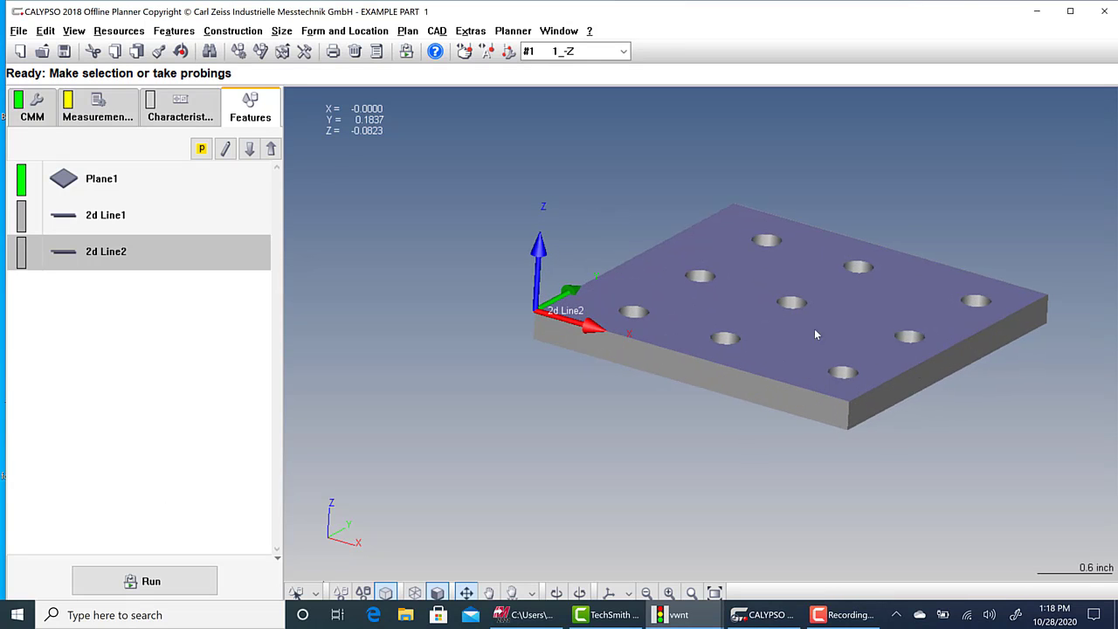
left_click(97, 107)
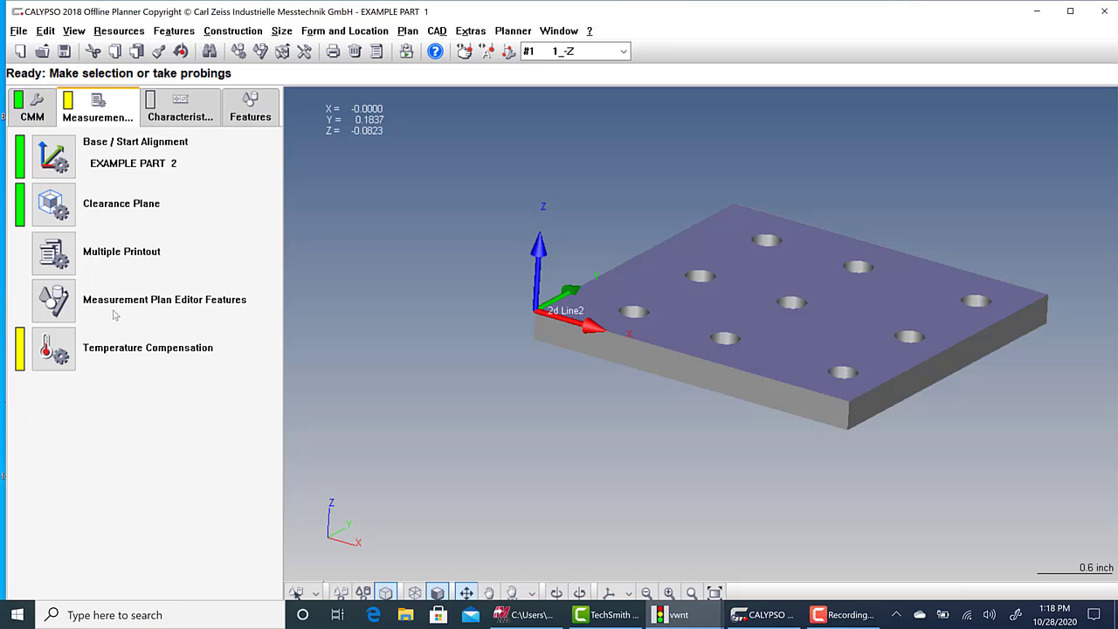
left_click(250, 106)
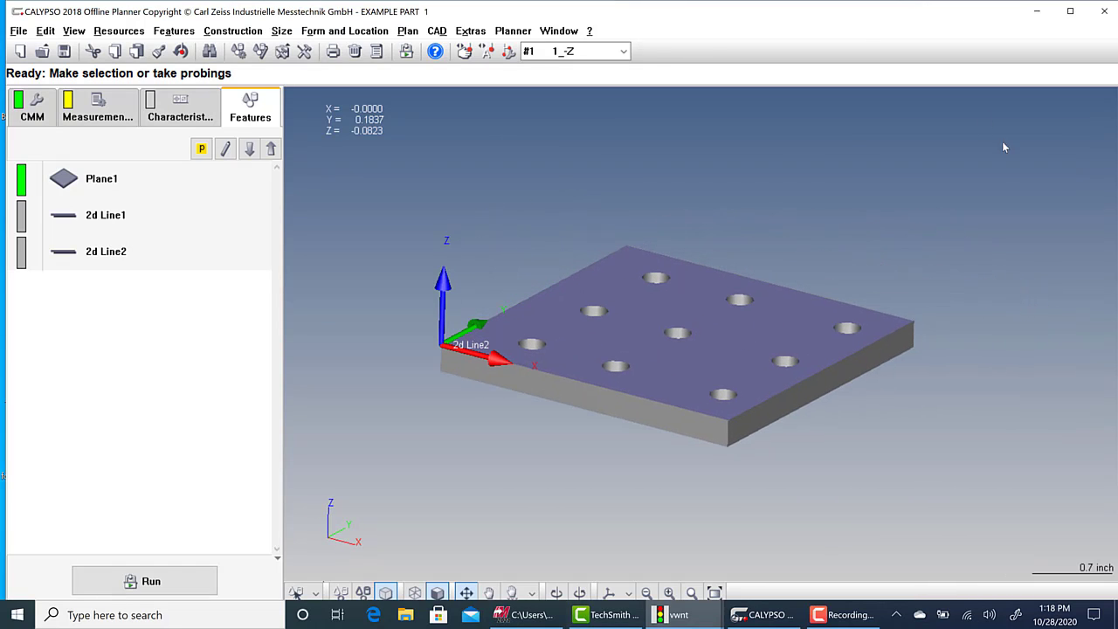
mouse_move(145, 581)
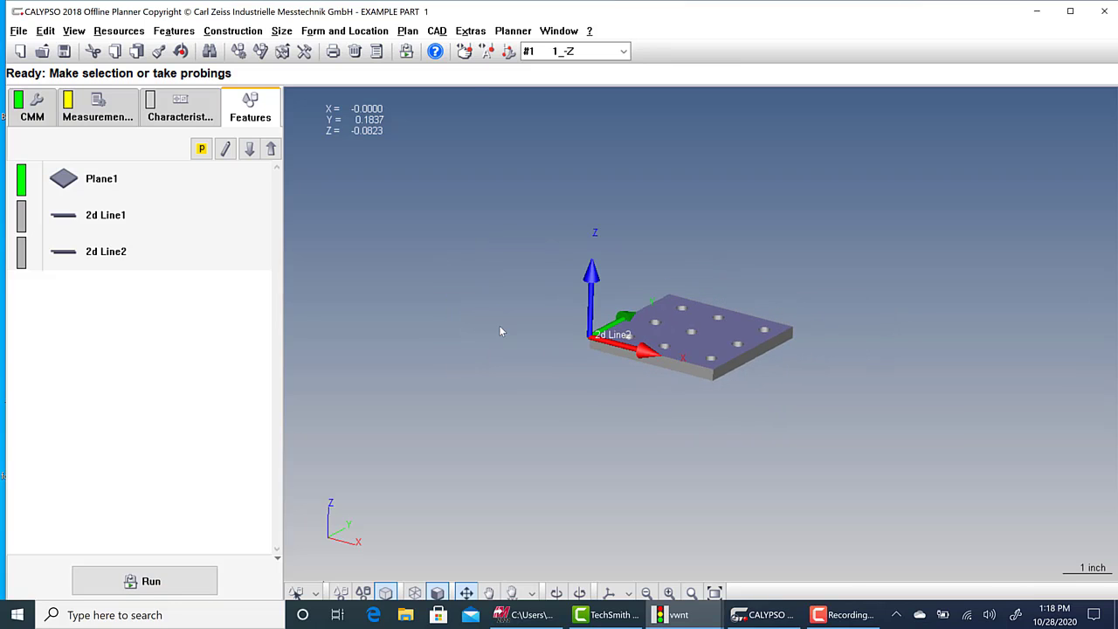
mouse_move(497, 82)
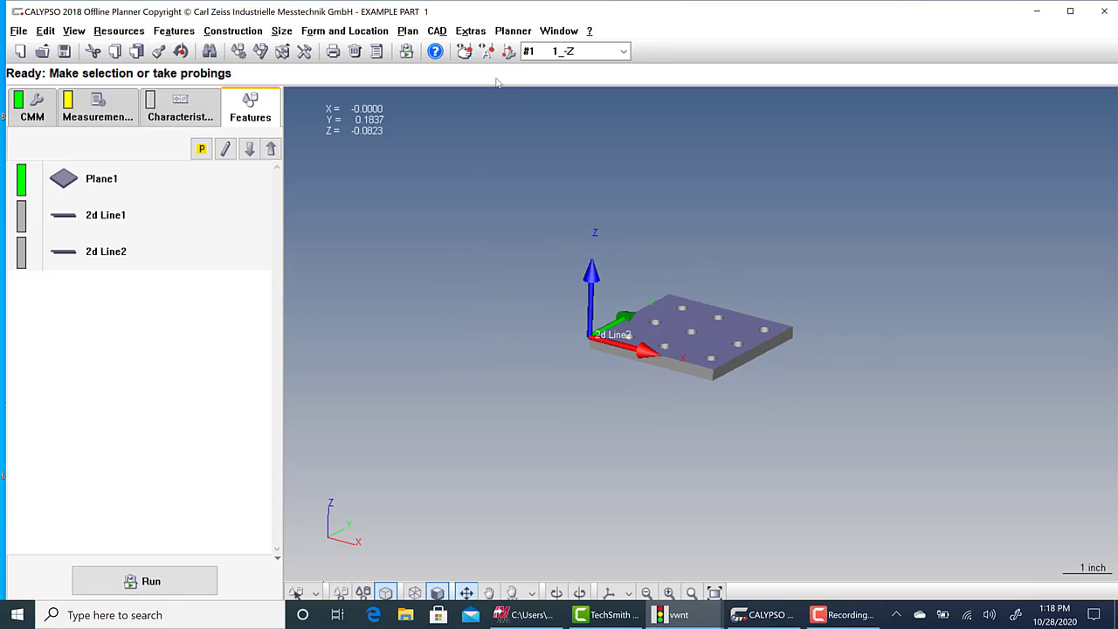
left_click(513, 31)
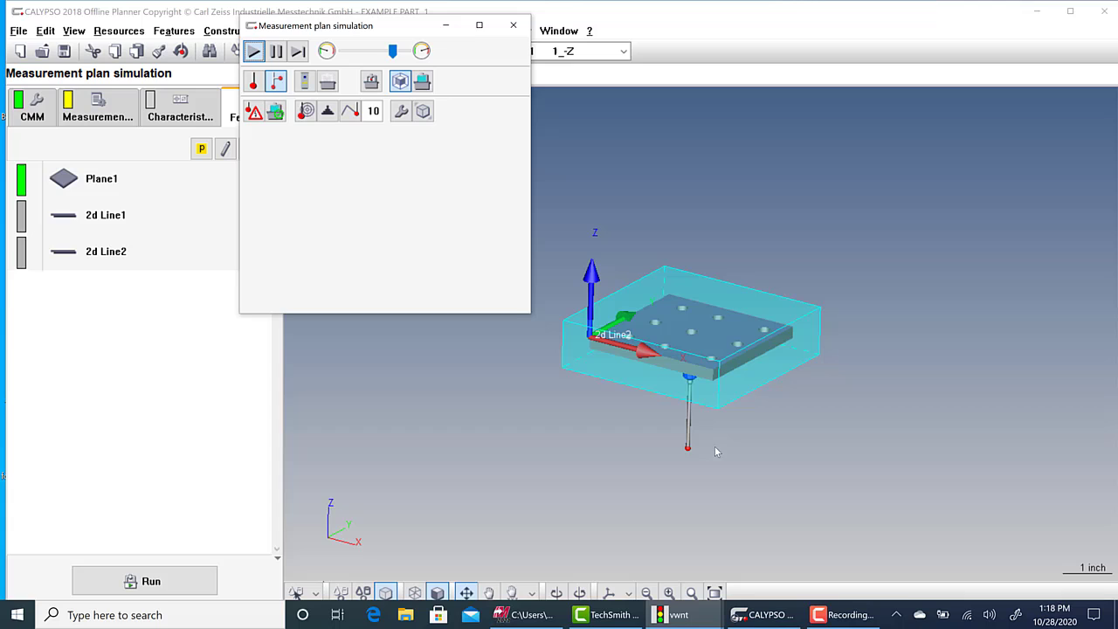
mouse_move(687, 447)
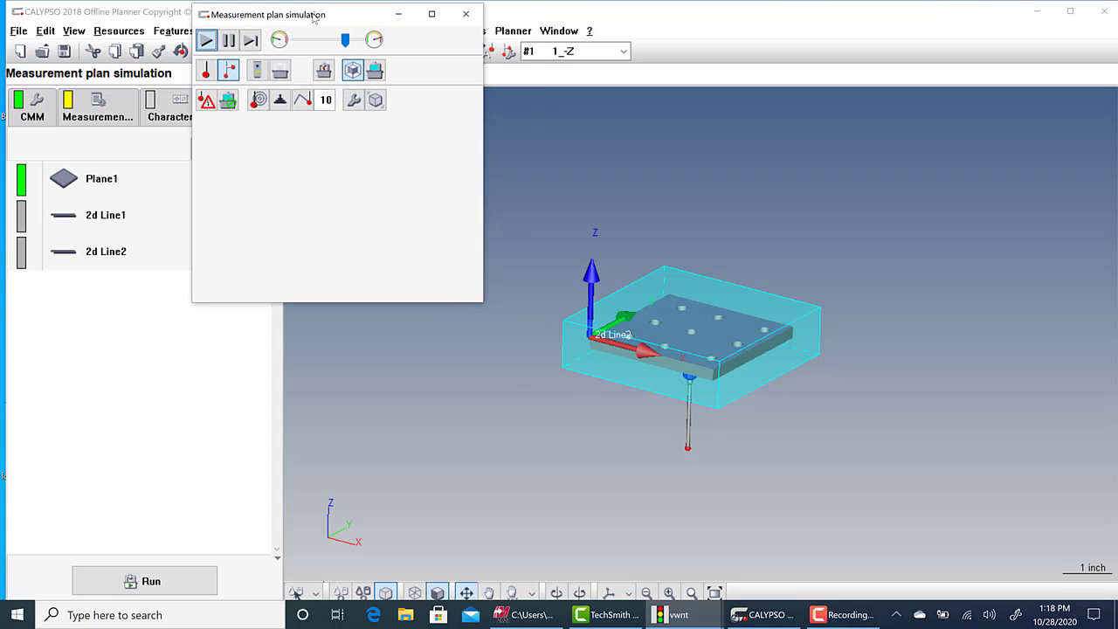
Start a simulated run clearing existing results, with EXAMPLE PART 2 as base alignment.
left_click(144, 579)
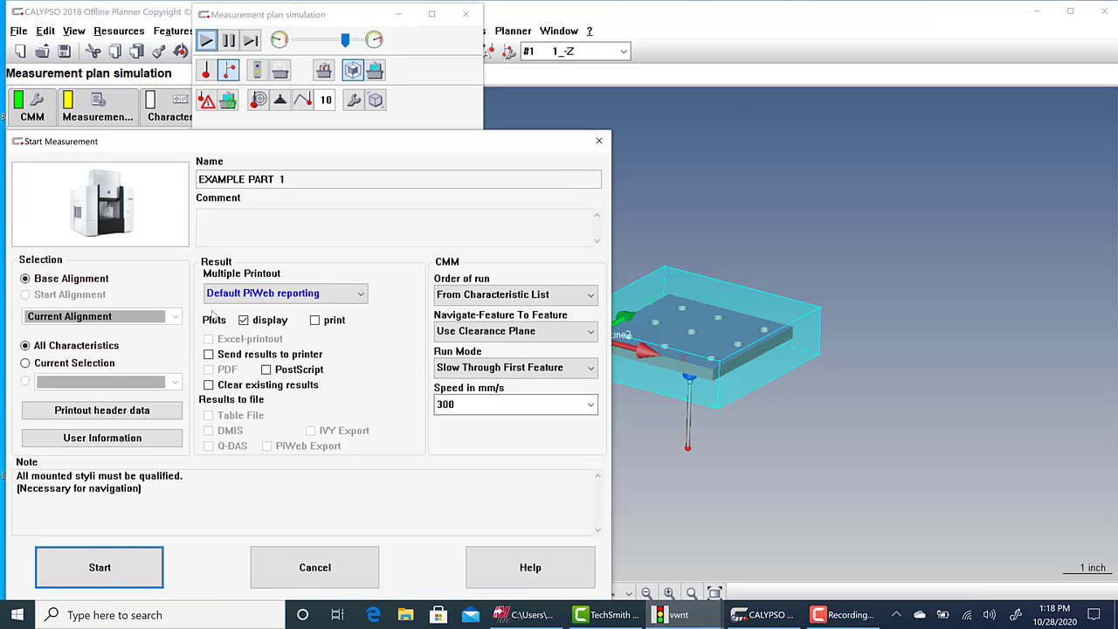
left_click(209, 386)
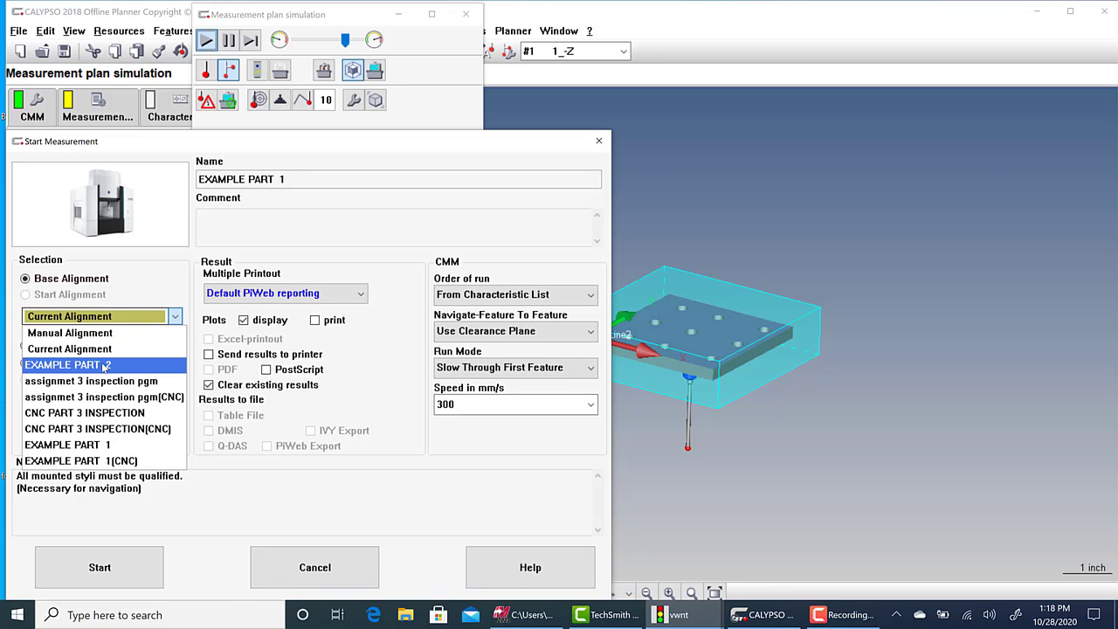
left_click(85, 412)
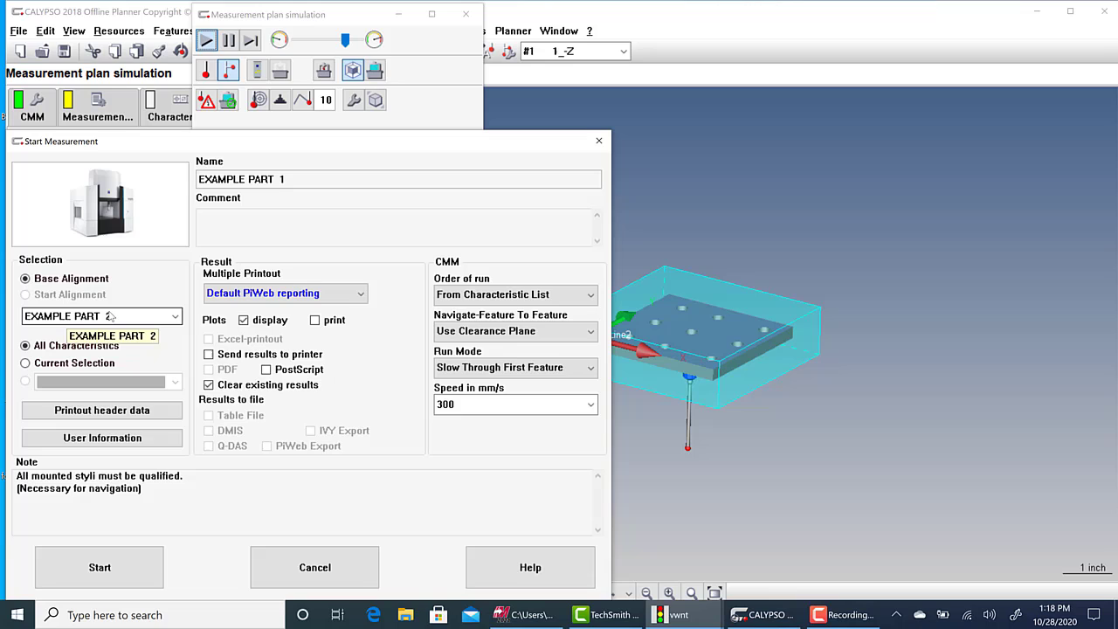
left_click(174, 315)
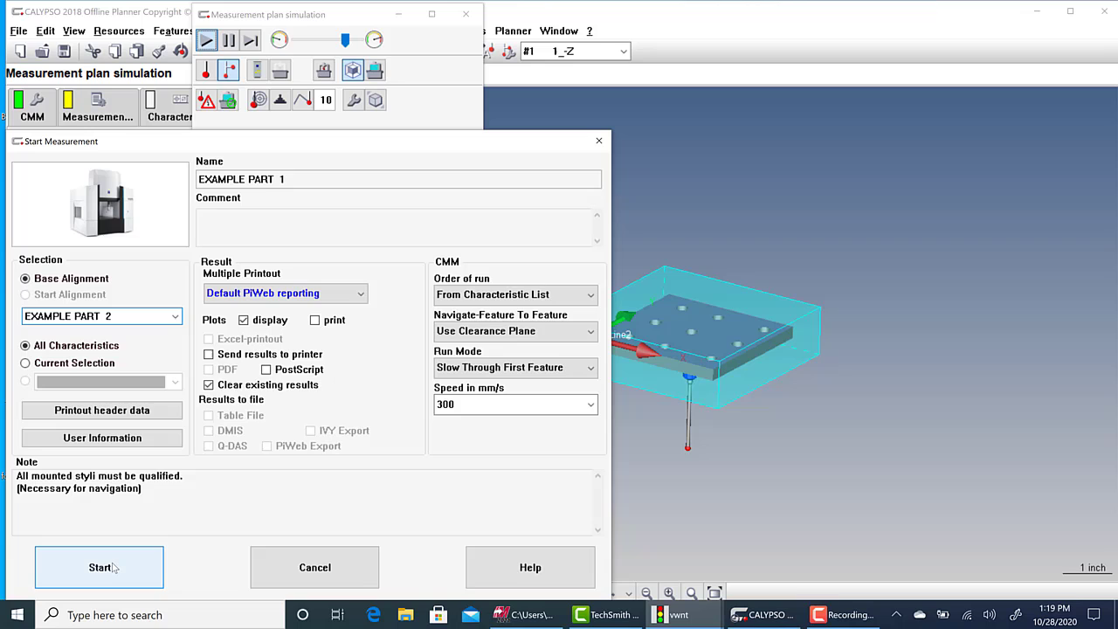
left_click(97, 567)
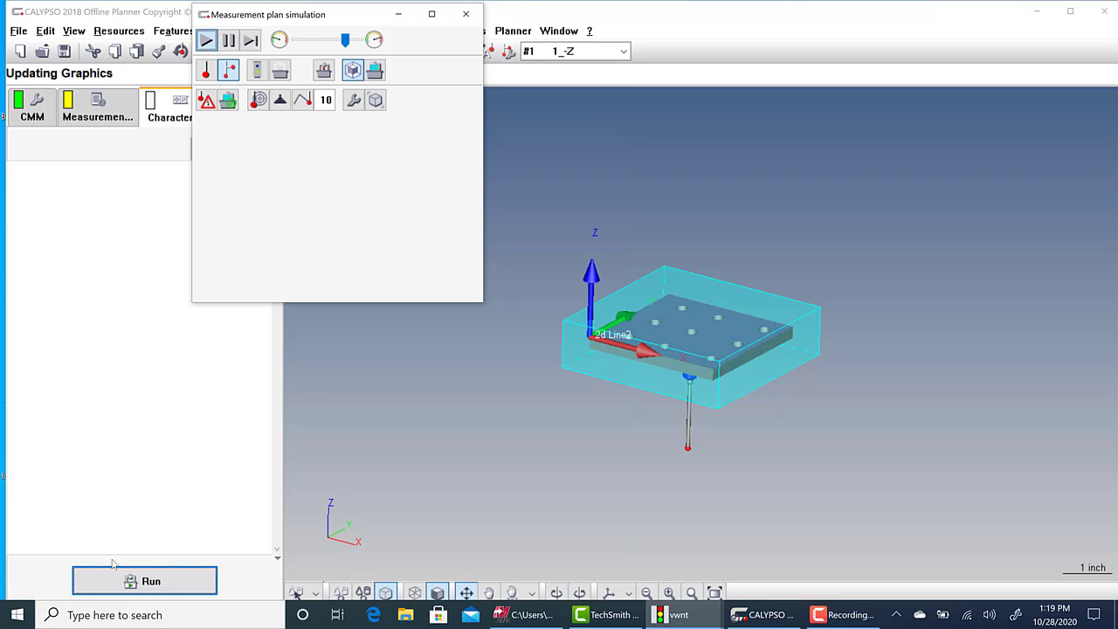
Let the simulated run finish, dismiss its run report, and reopen Start Measurement.
left_click(144, 581)
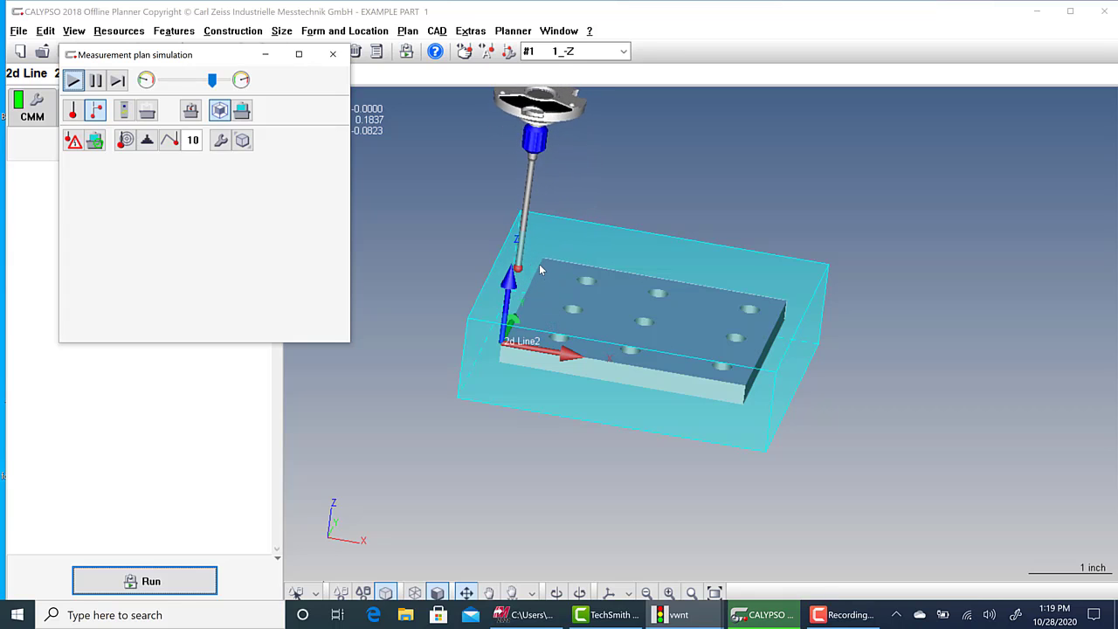
left_click(144, 580)
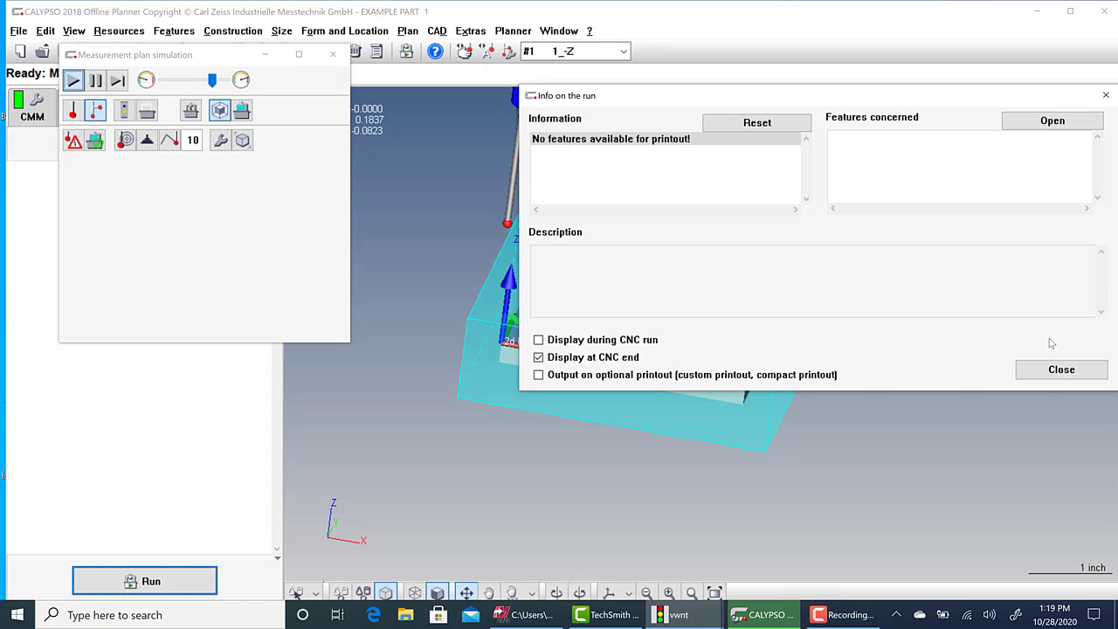
left_click(1061, 369)
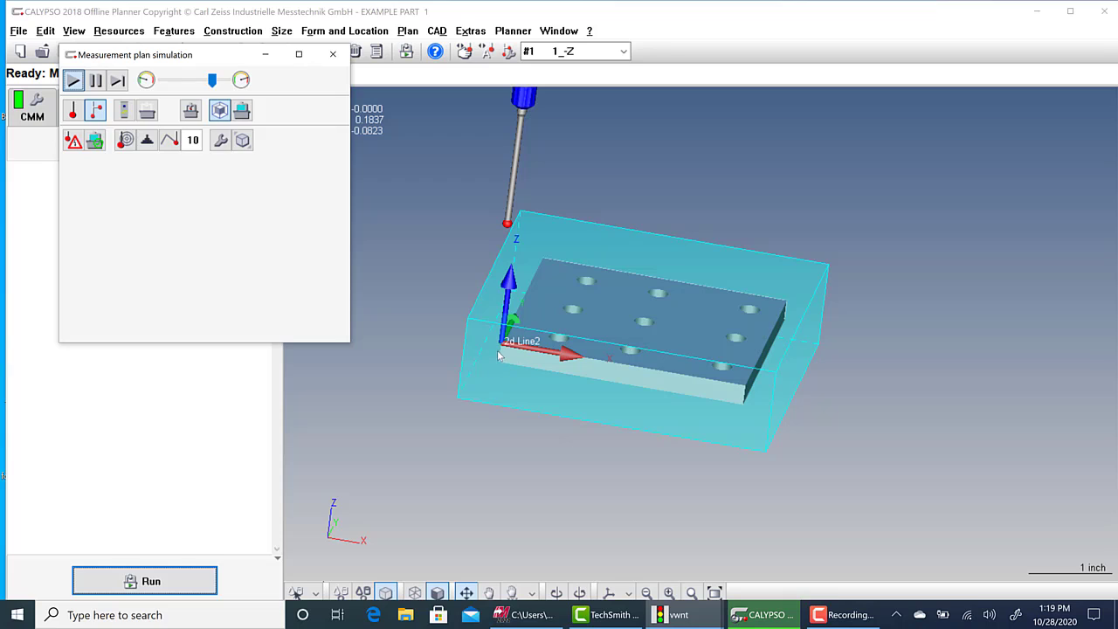
mouse_move(592, 340)
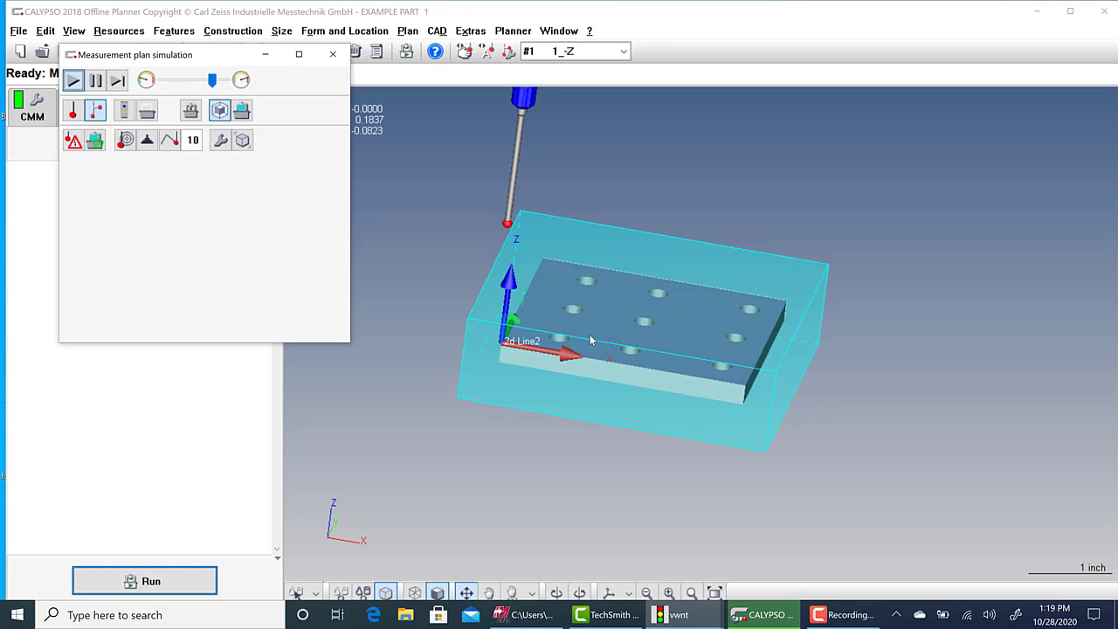
mouse_move(609, 368)
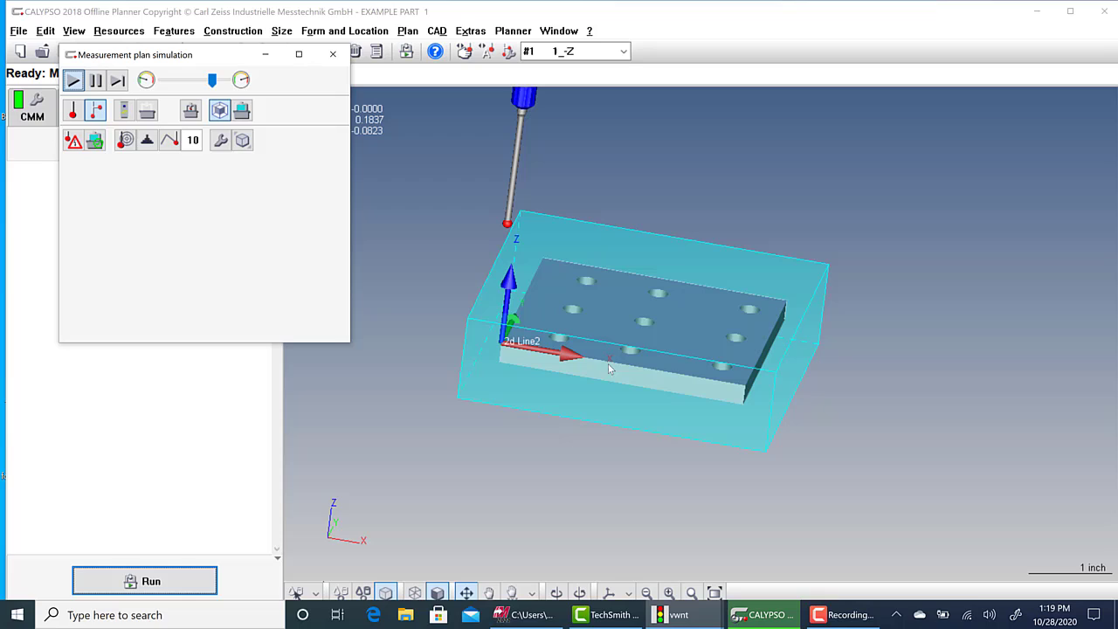
mouse_move(519, 194)
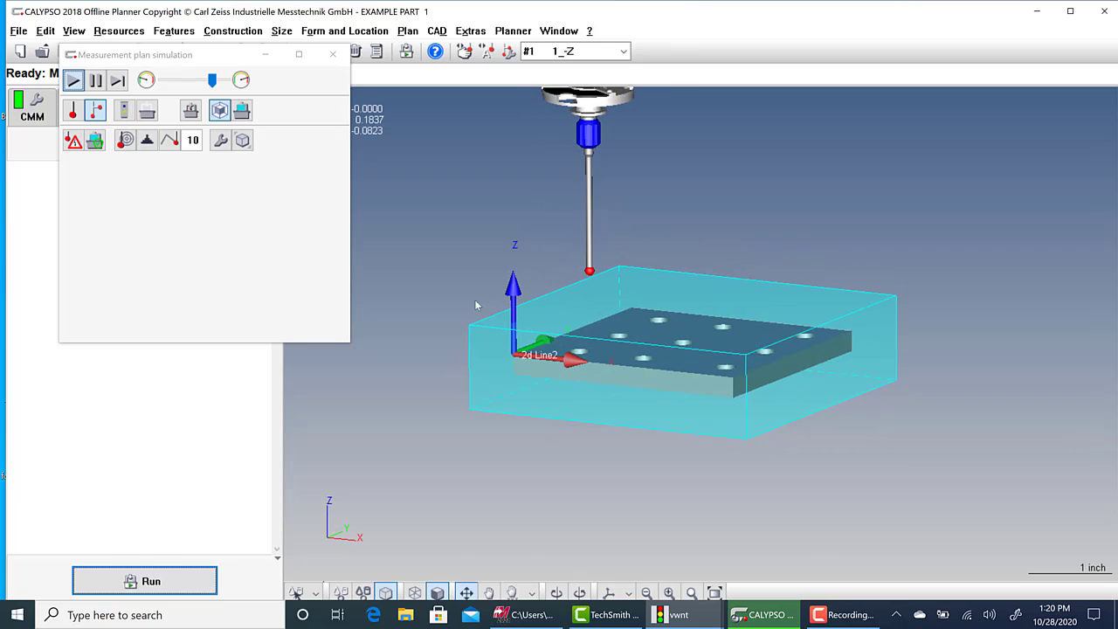
mouse_move(163, 157)
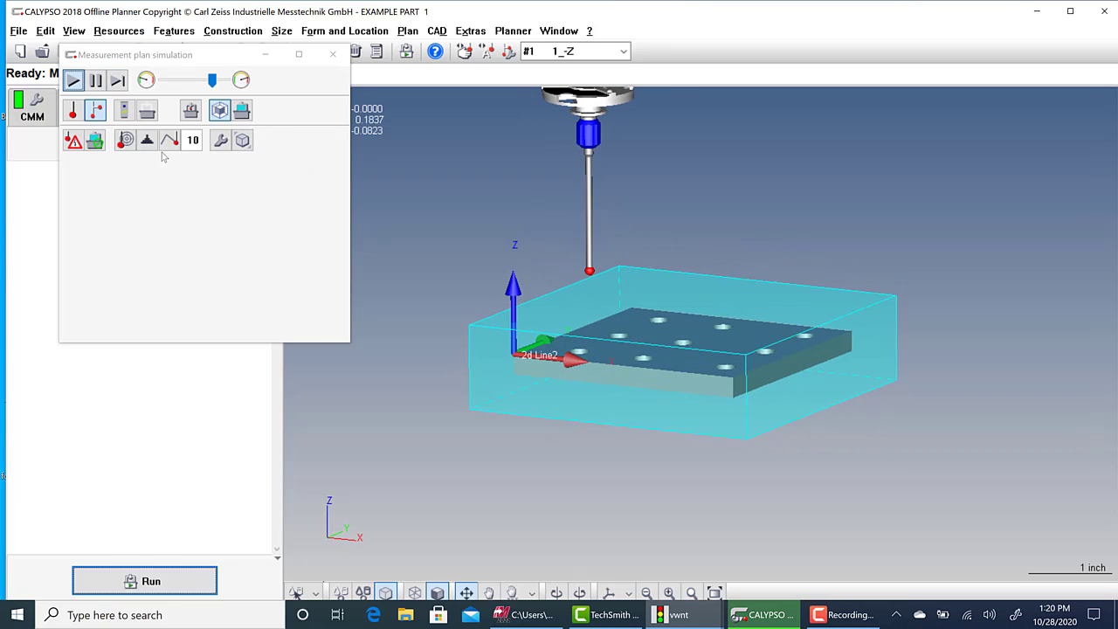
left_click(144, 581)
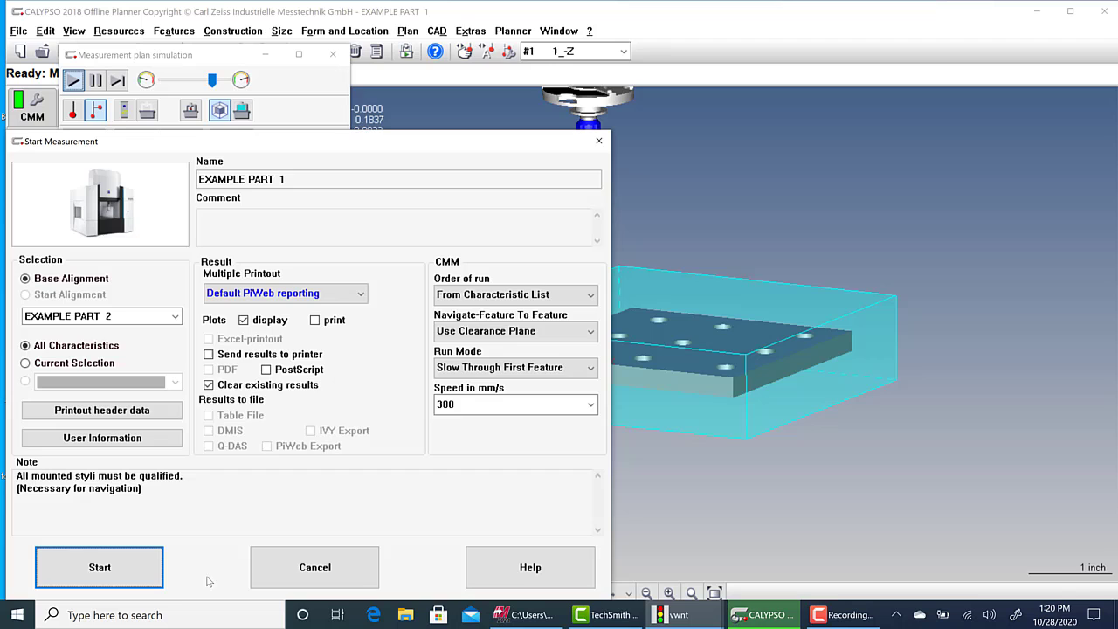
Run a second, slower simulation to completion and dismiss its run report.
left_click(98, 567)
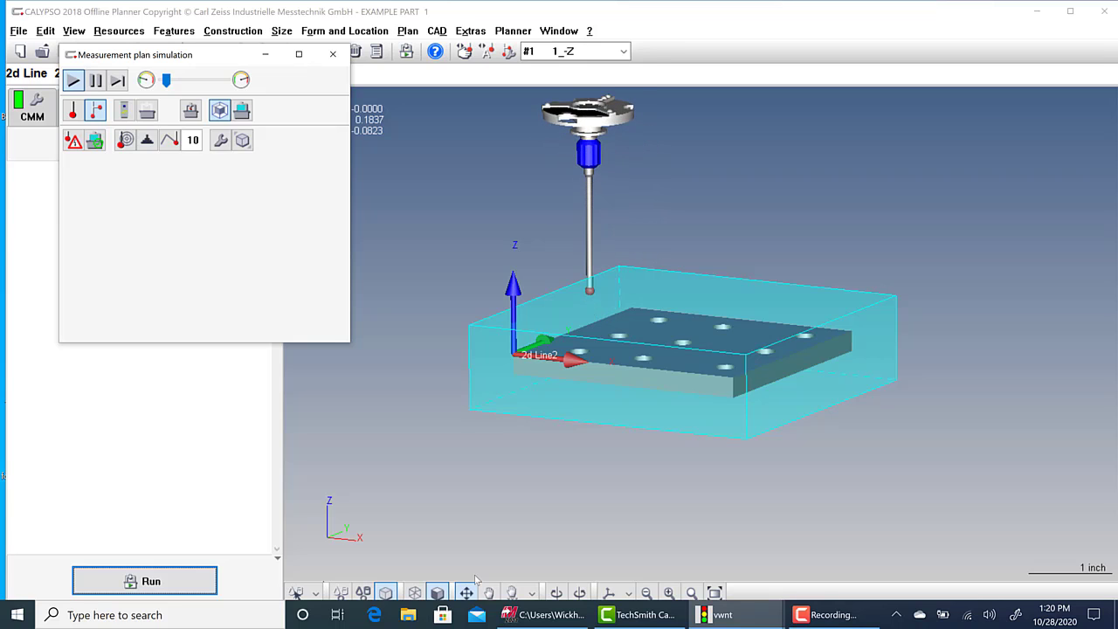
left_click(144, 581)
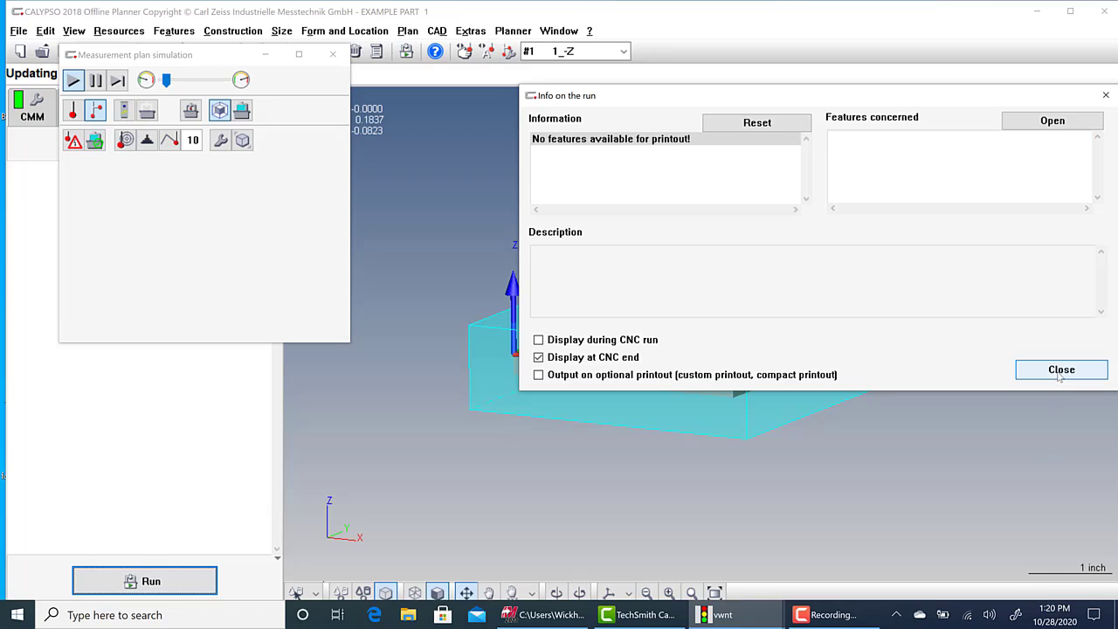
left_click(1060, 369)
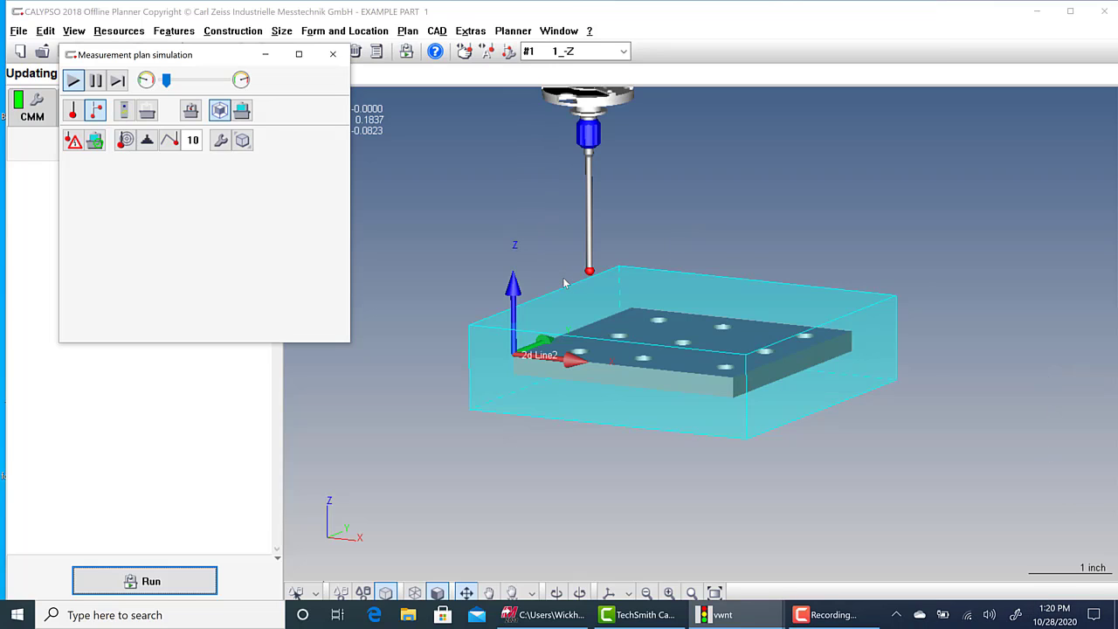